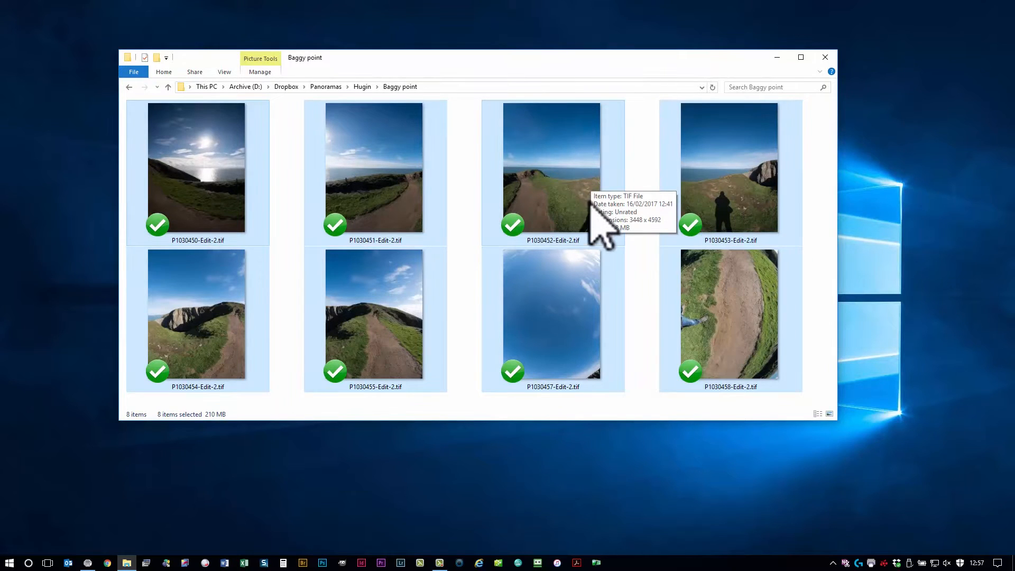
pyautogui.moveTo(590, 284)
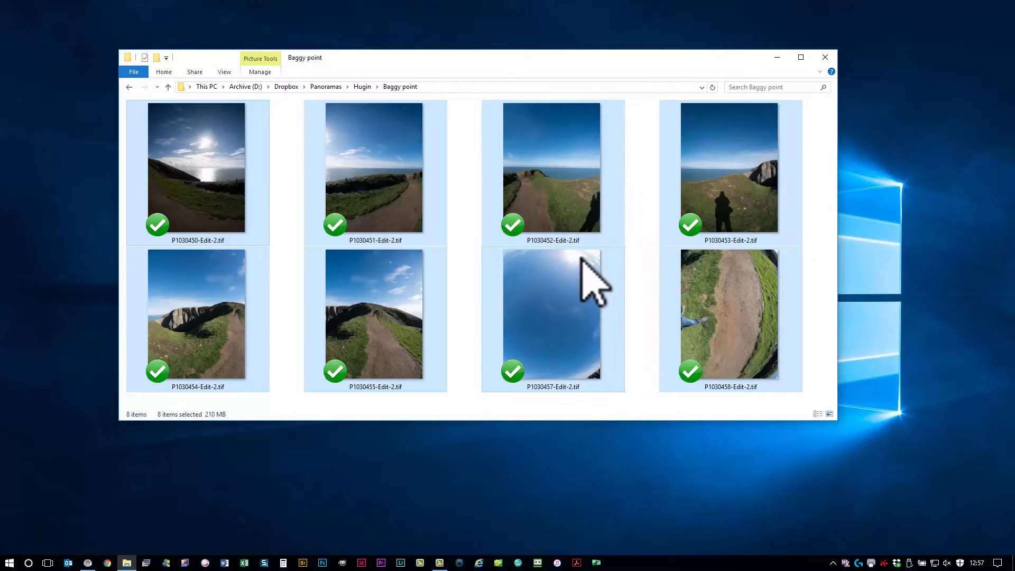
pyautogui.moveTo(466, 201)
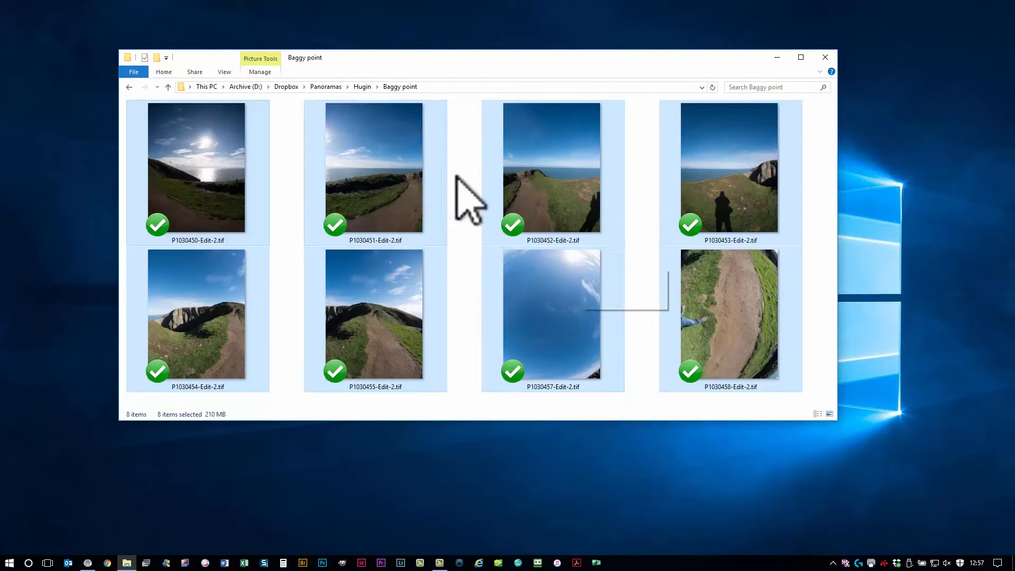
pyautogui.moveTo(621, 259)
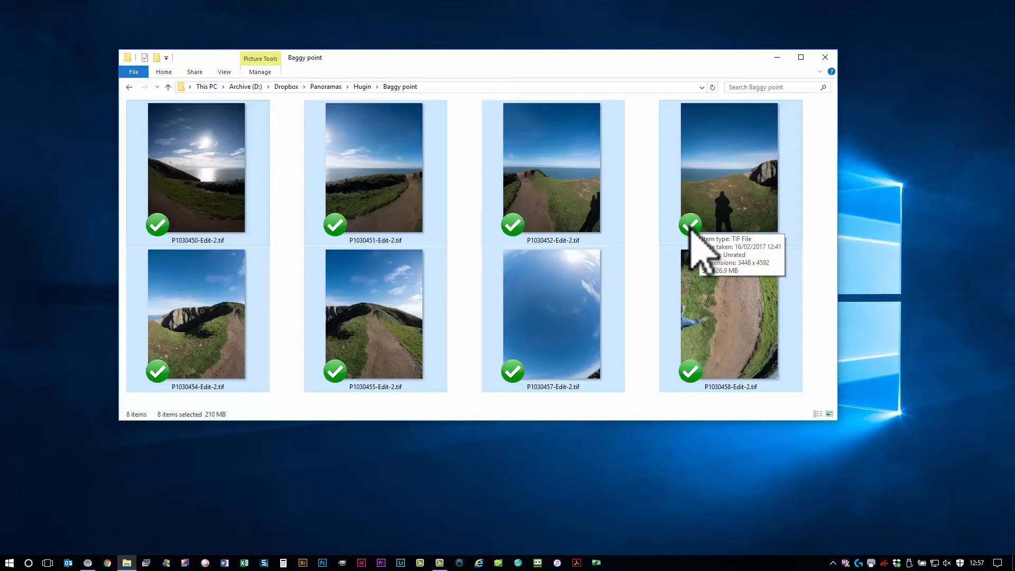
pyautogui.moveTo(702, 262)
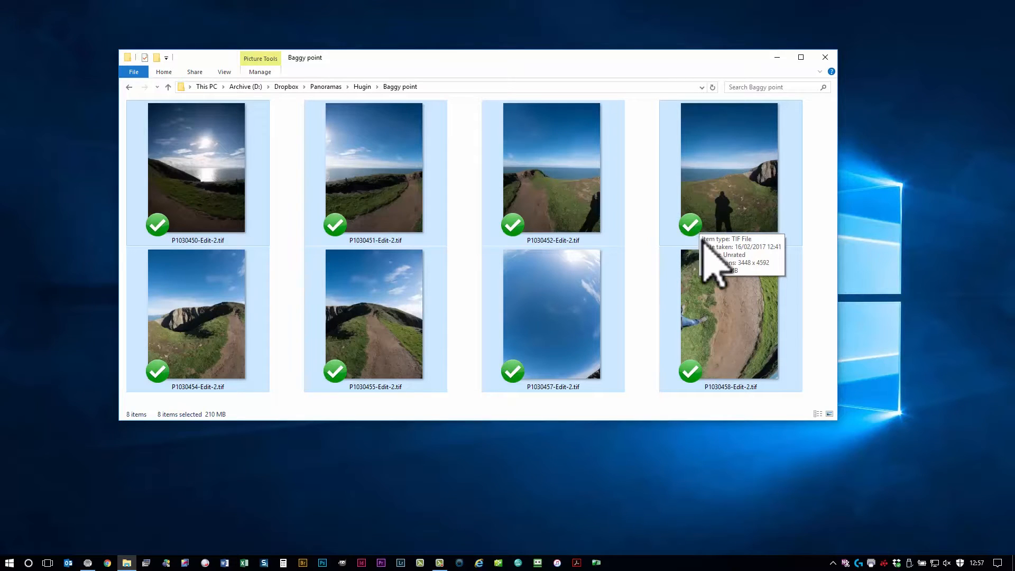
pyautogui.moveTo(712, 272)
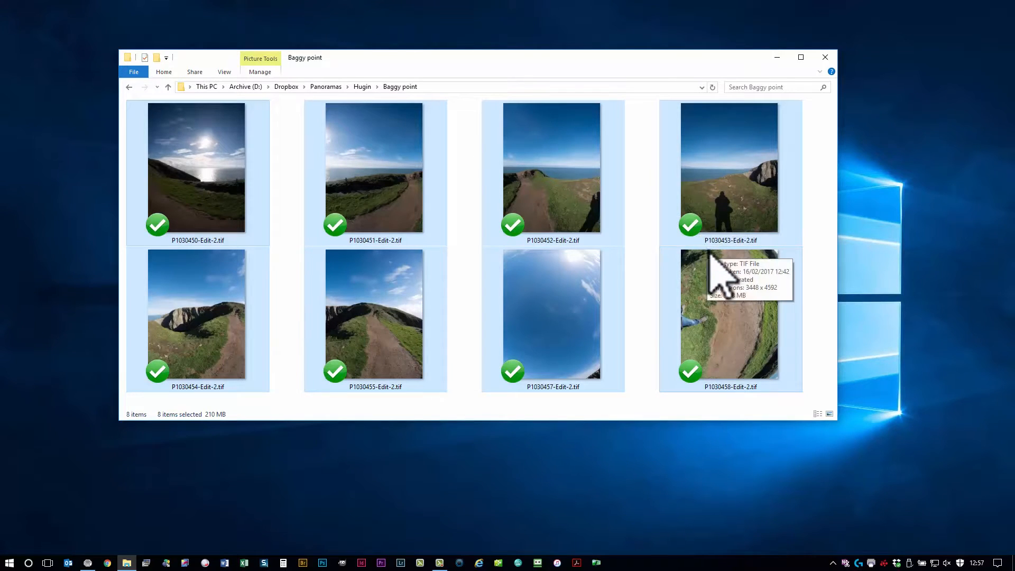
pyautogui.moveTo(631, 278)
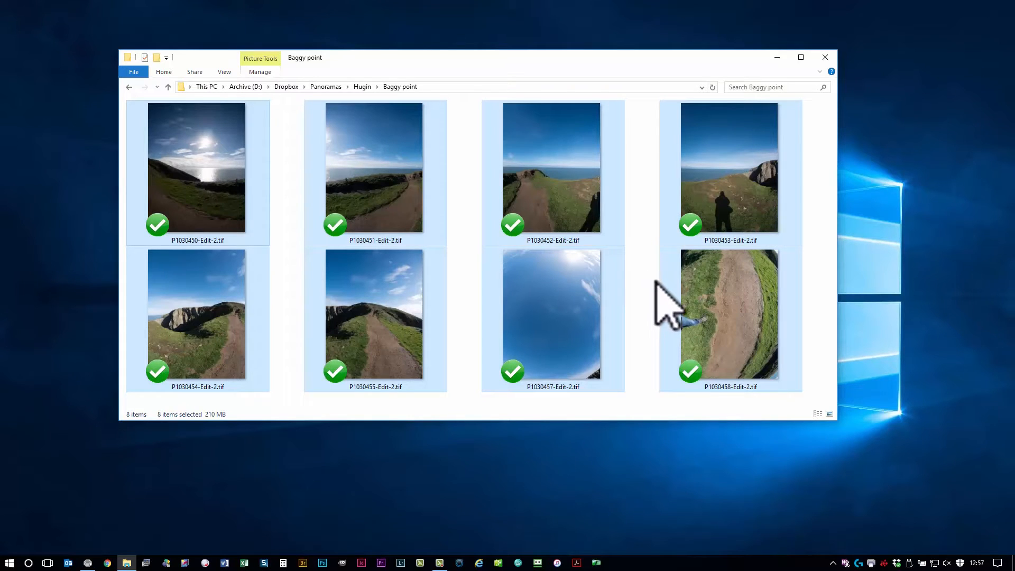
pyautogui.moveTo(575, 314)
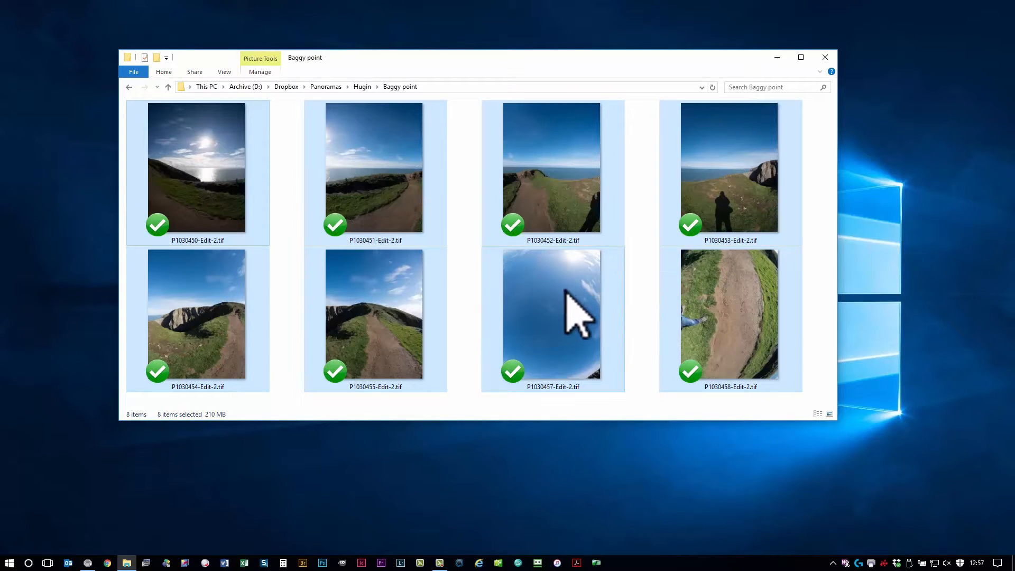
# Select the eight Baggy Point source photos, including the sky- and ground-facing shots, to load
pyautogui.click(729, 313)
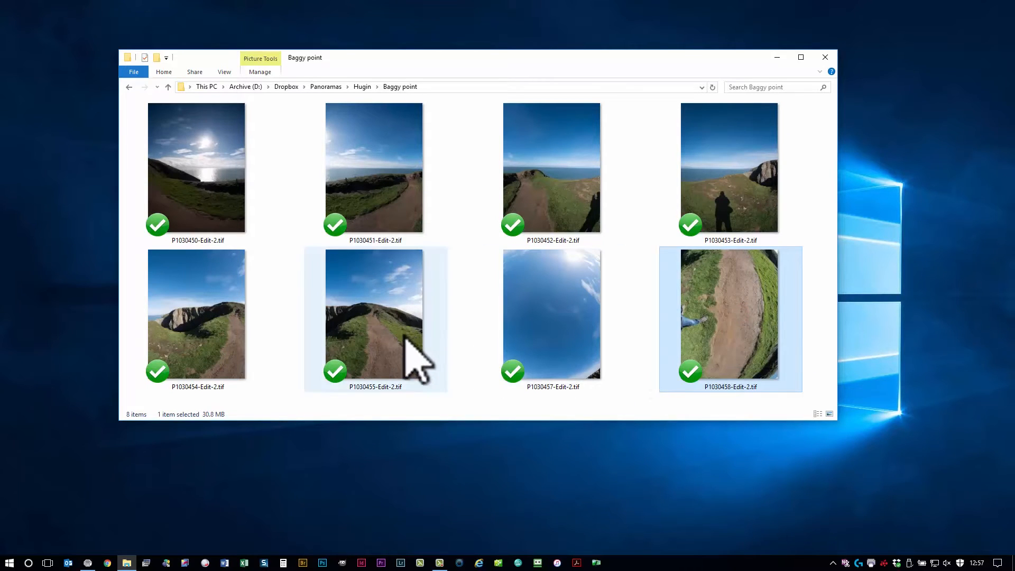
pyautogui.moveTo(388, 342)
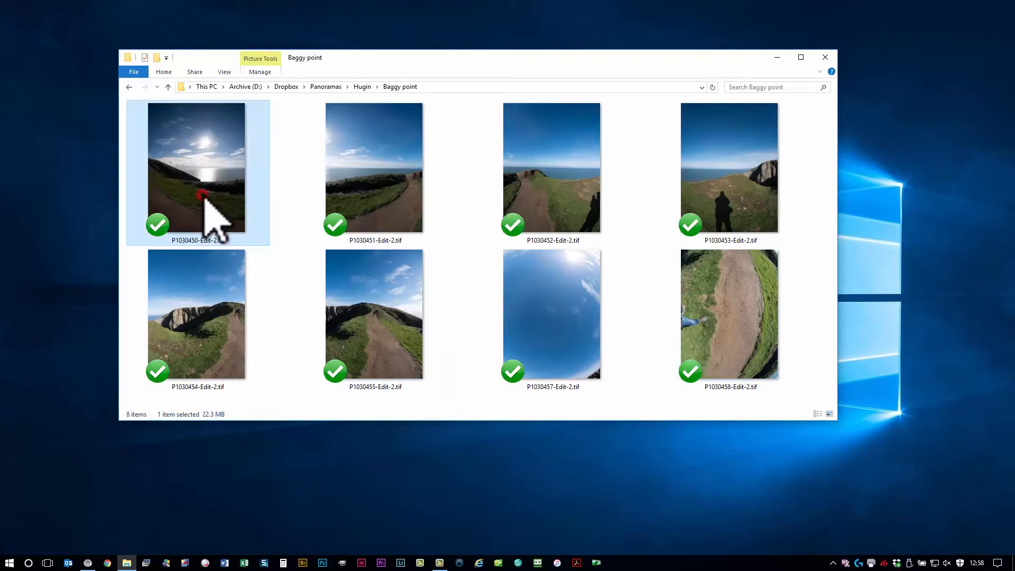
pyautogui.click(728, 167)
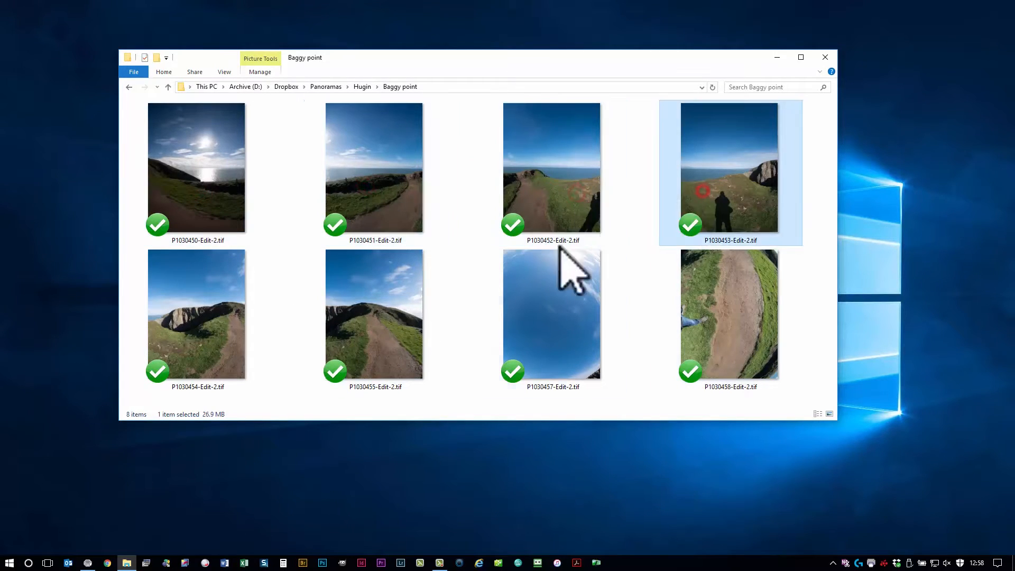
pyautogui.click(374, 312)
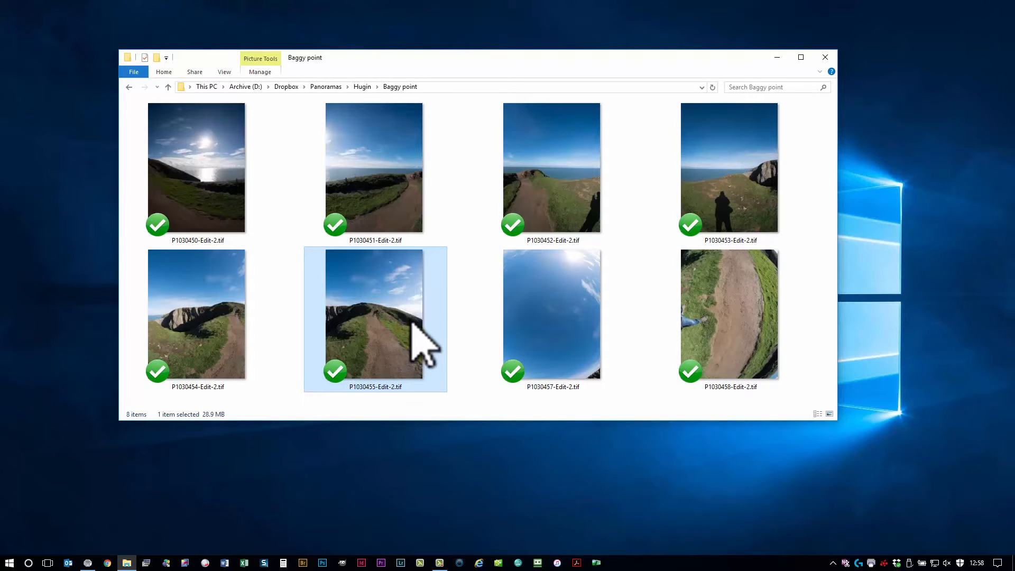
pyautogui.moveTo(480, 339)
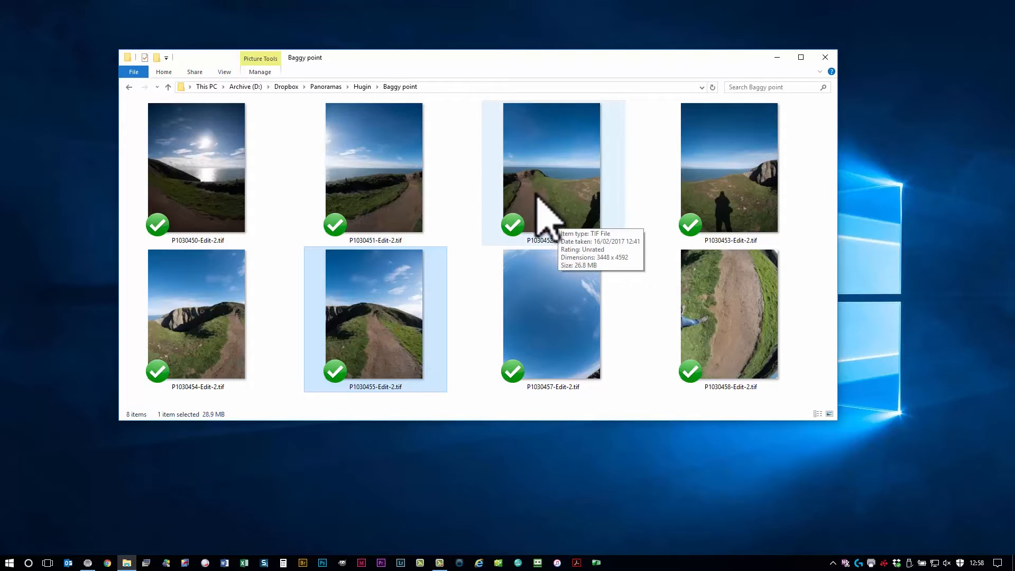
pyautogui.moveTo(465, 243)
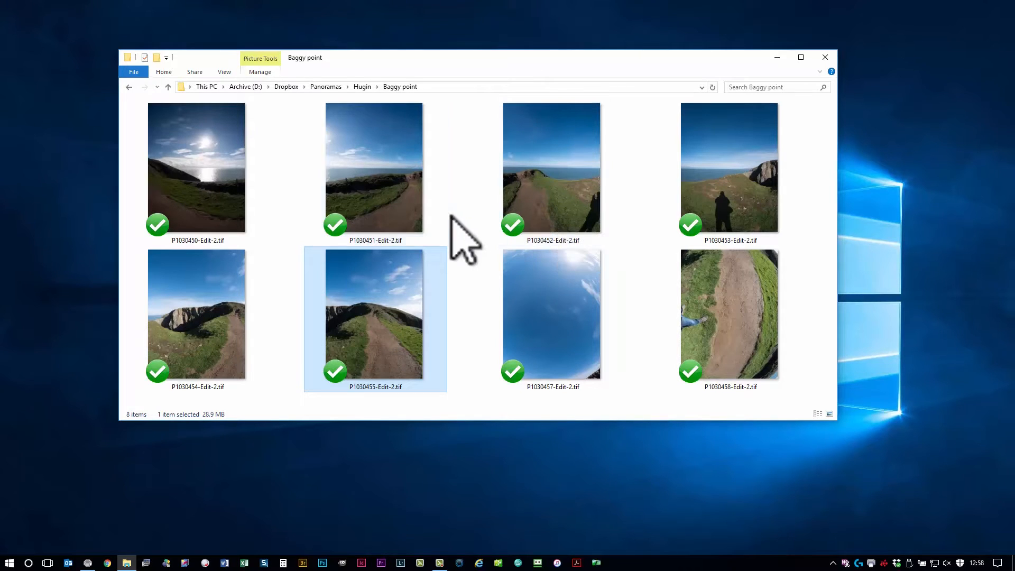
pyautogui.moveTo(281, 217)
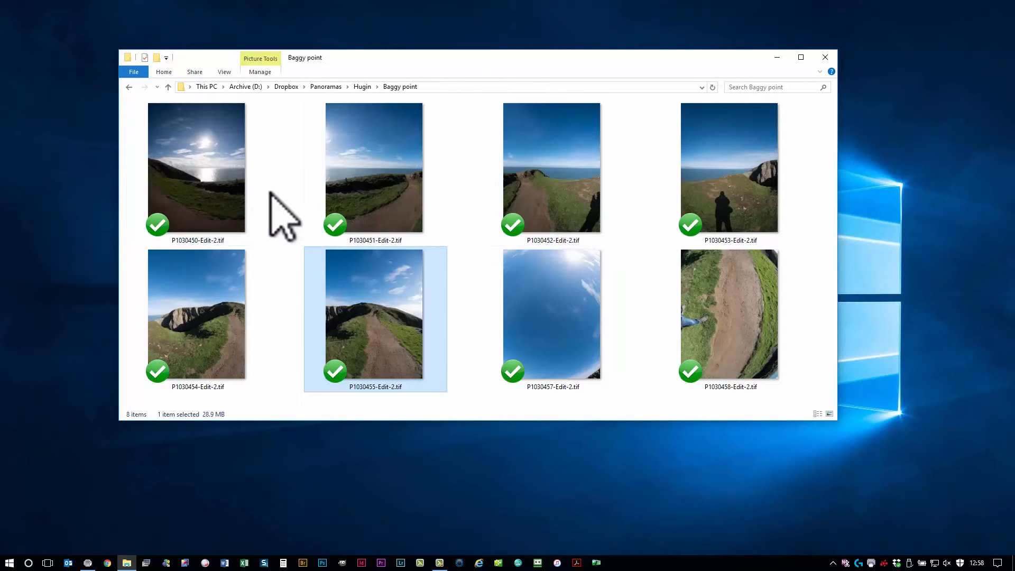
pyautogui.moveTo(363, 180)
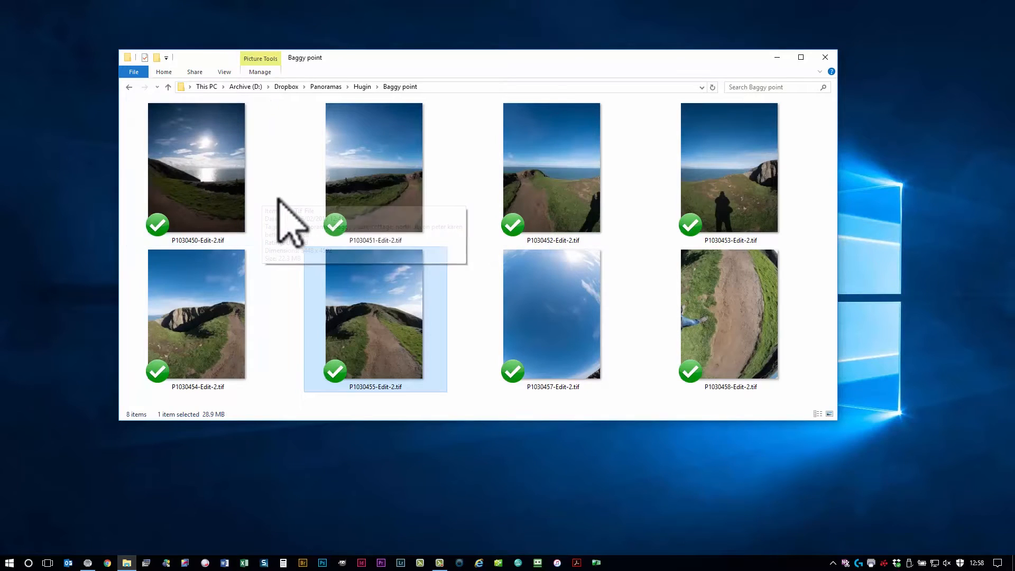
pyautogui.moveTo(460, 214)
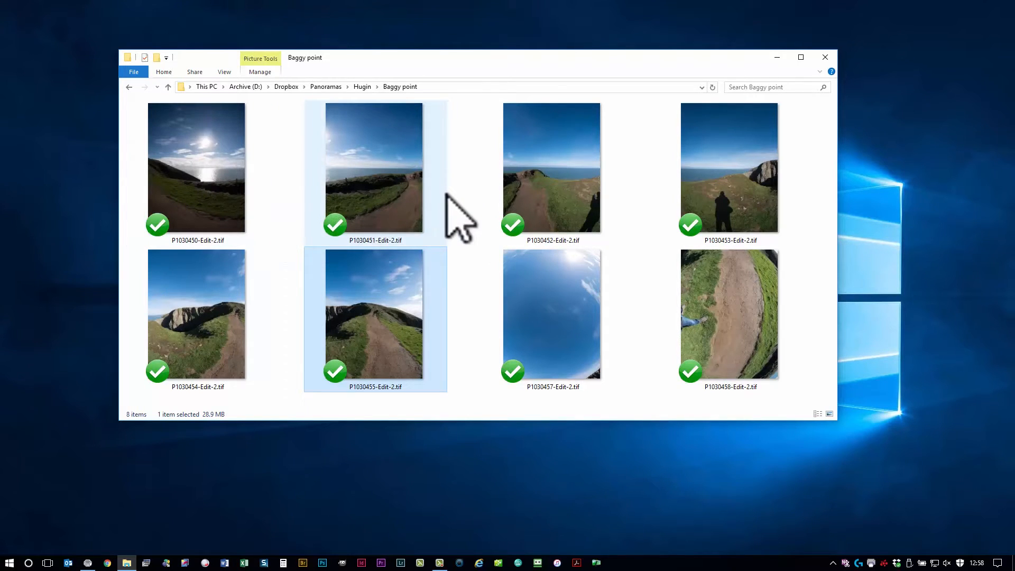
pyautogui.moveTo(446, 219)
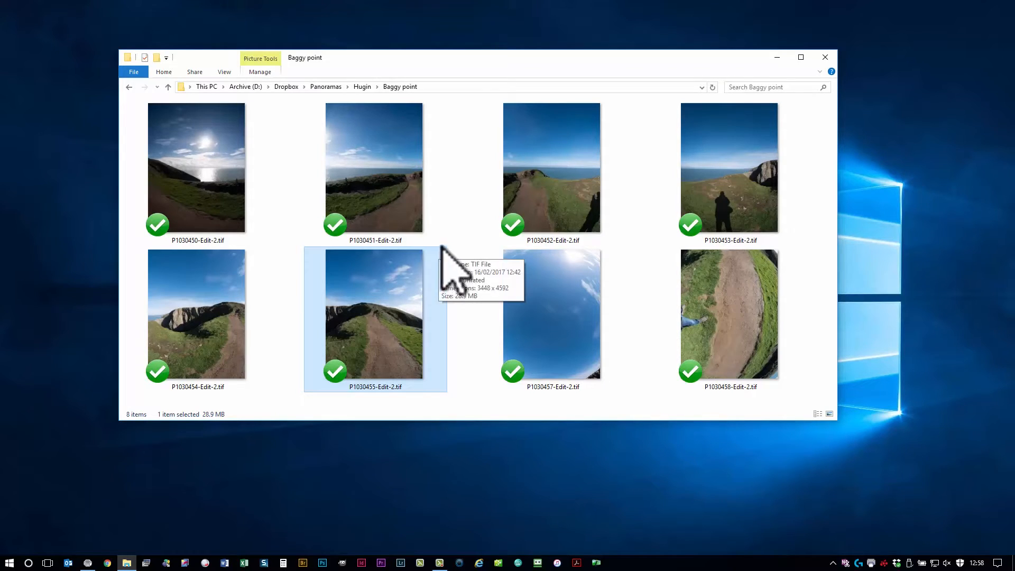
pyautogui.moveTo(473, 285)
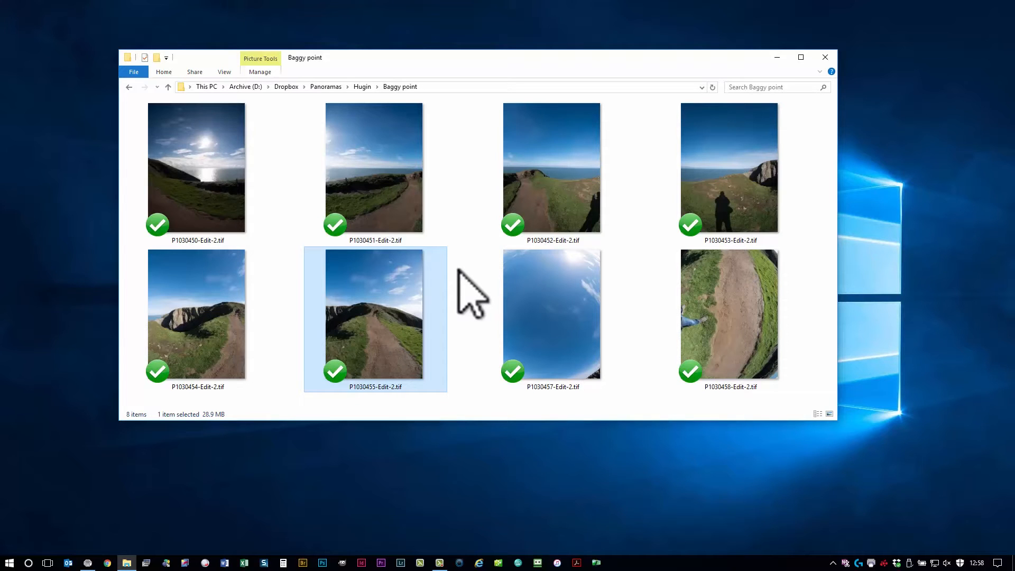
pyautogui.moveTo(550, 329)
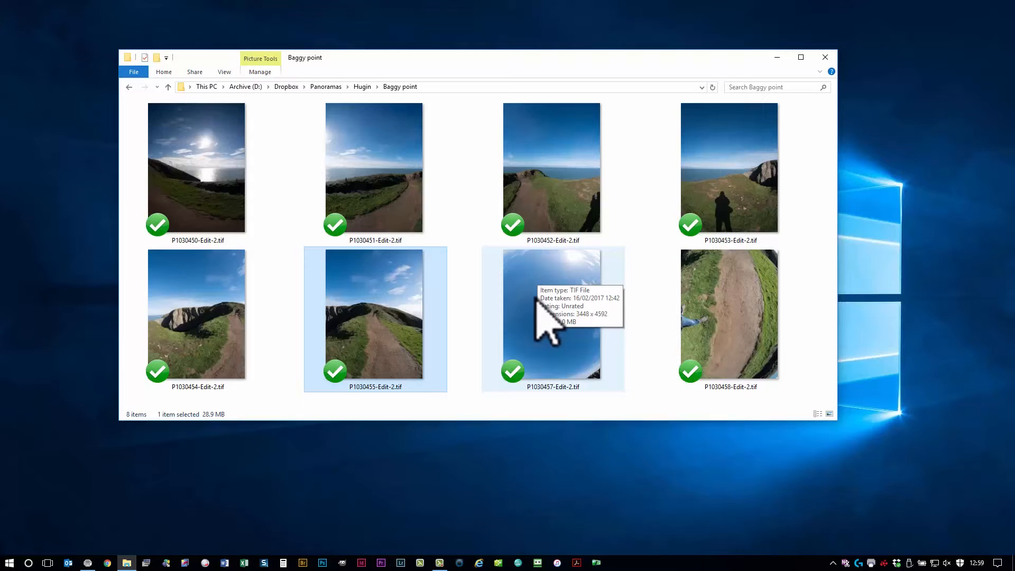
pyautogui.moveTo(542, 317)
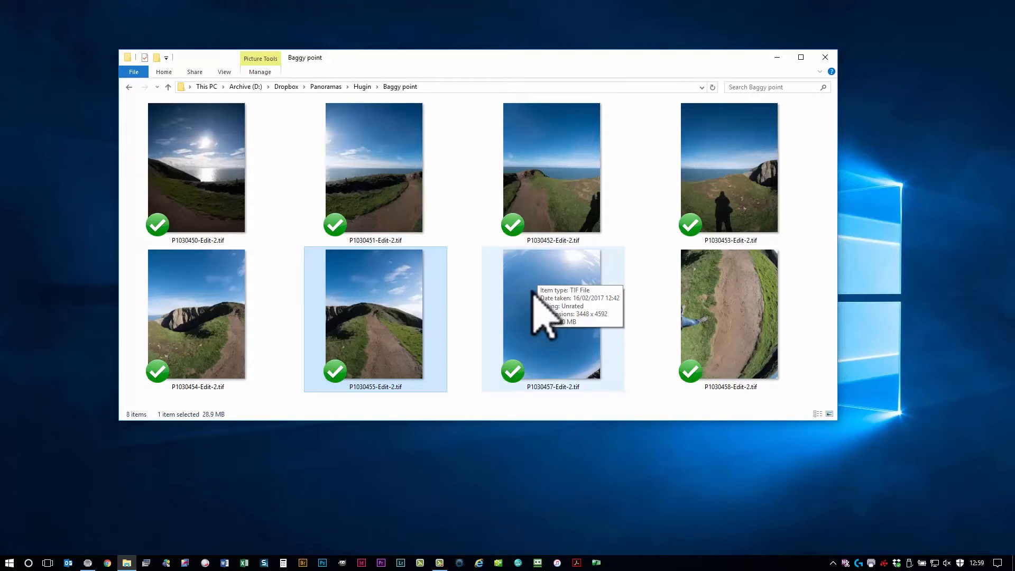
pyautogui.moveTo(546, 326)
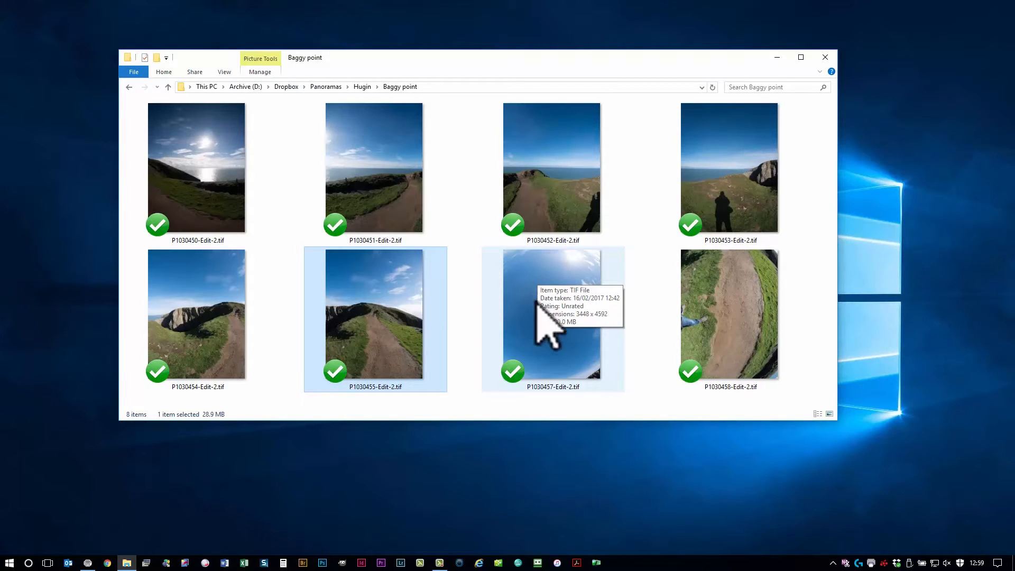
pyautogui.moveTo(563, 330)
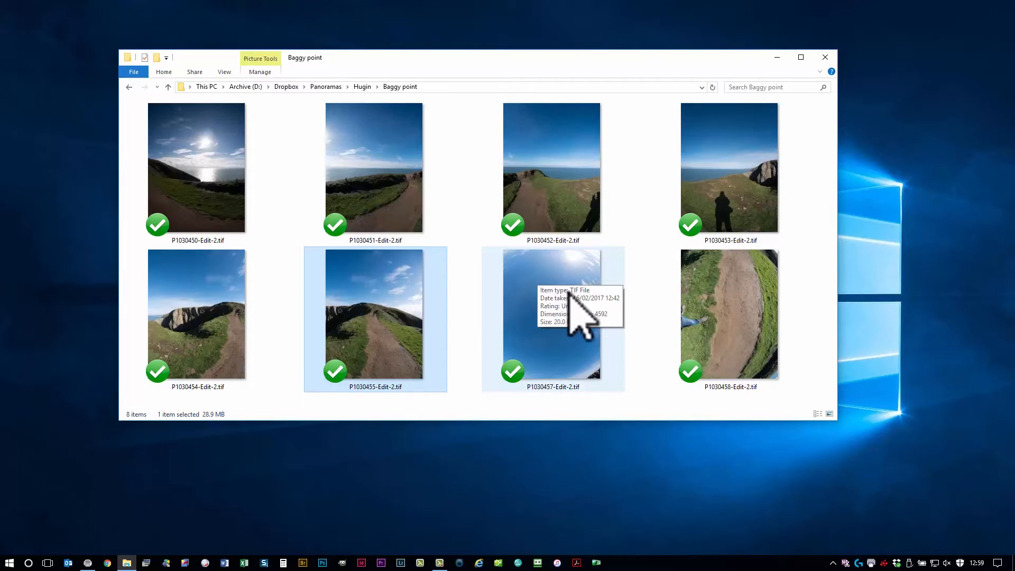
pyautogui.moveTo(512, 305)
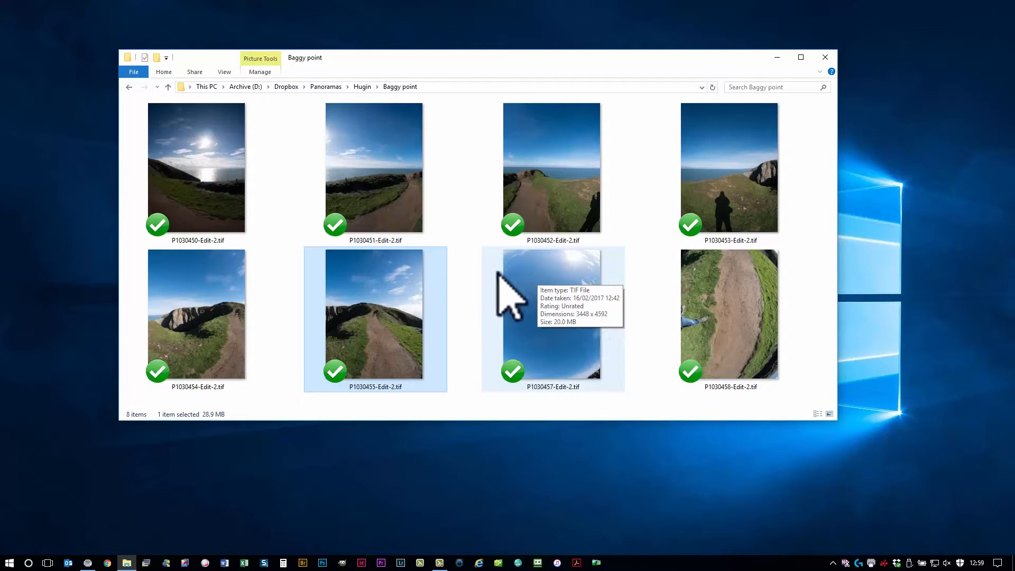
pyautogui.moveTo(494, 271)
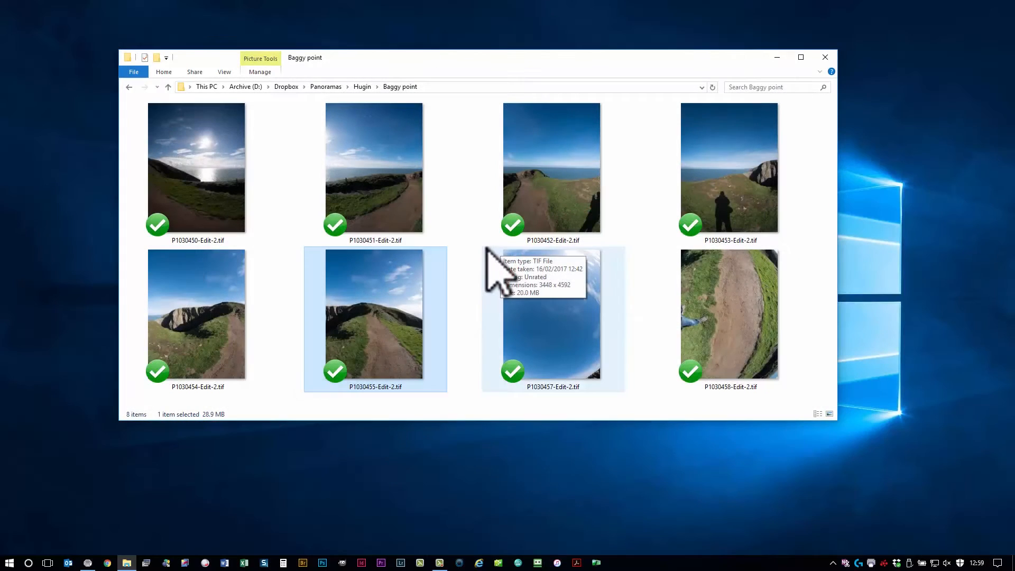
pyautogui.moveTo(268, 207)
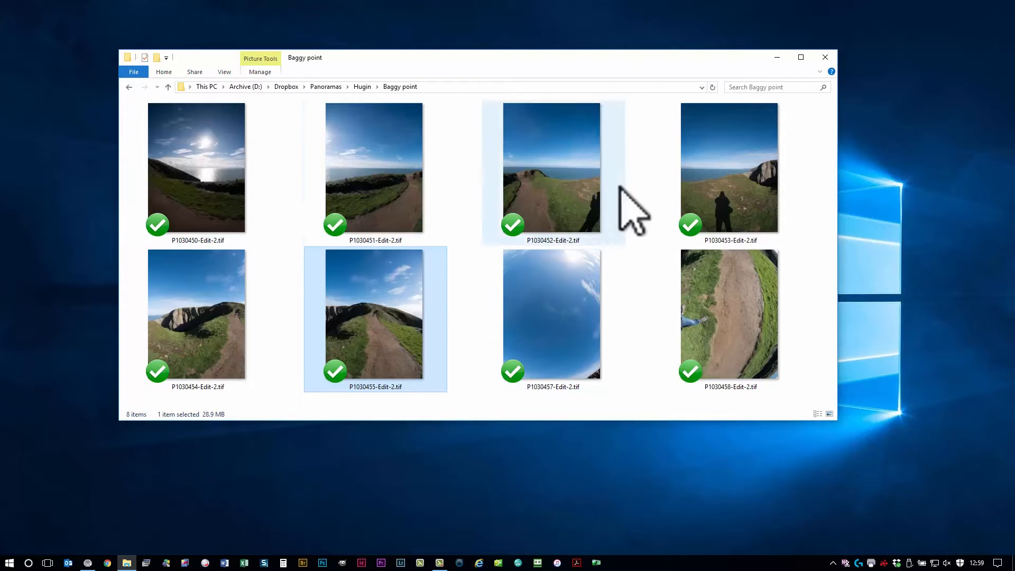
pyautogui.moveTo(560, 343)
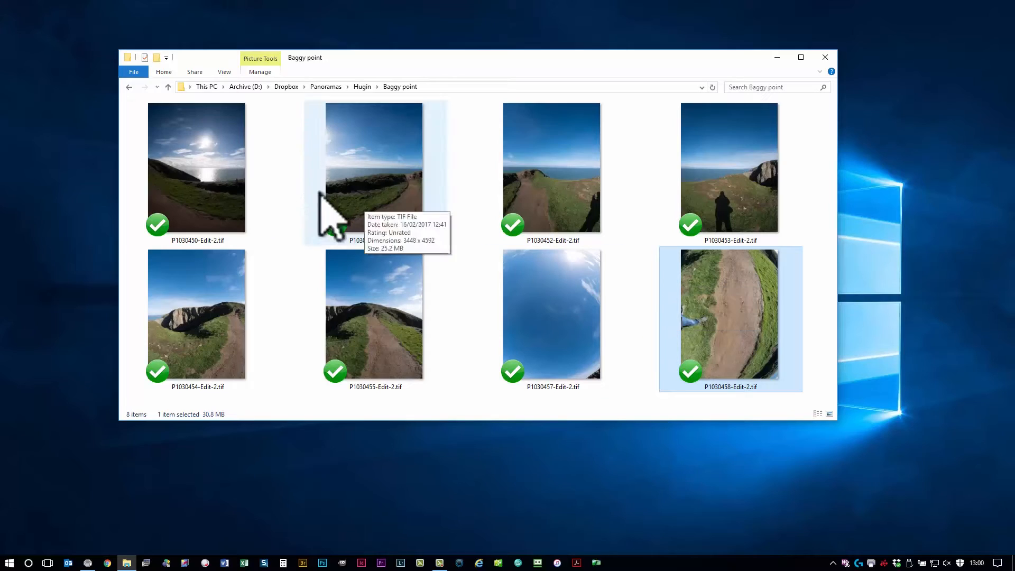
pyautogui.moveTo(446, 217)
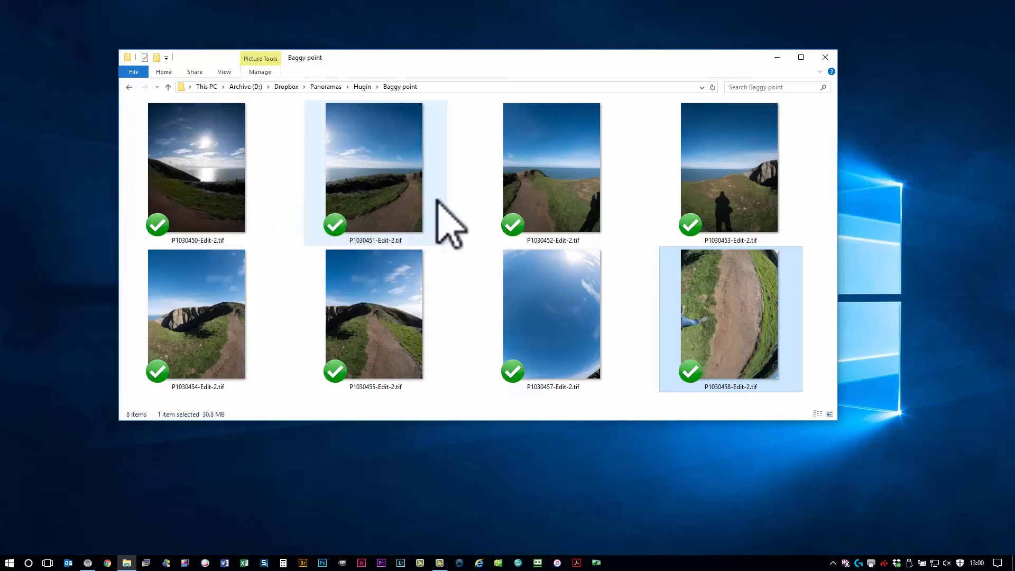
pyautogui.moveTo(446, 223)
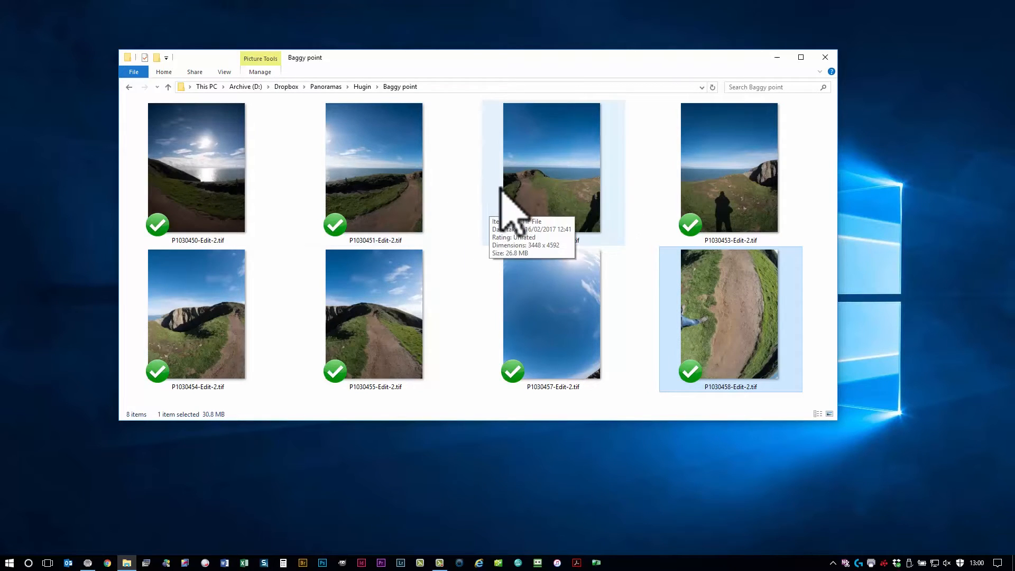
pyautogui.moveTo(374, 243)
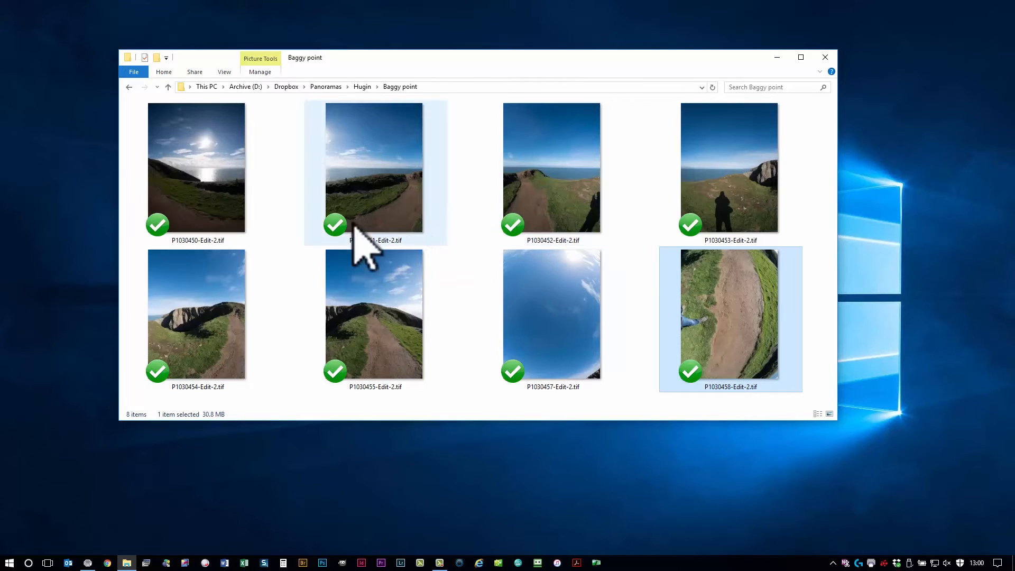
pyautogui.moveTo(421, 213)
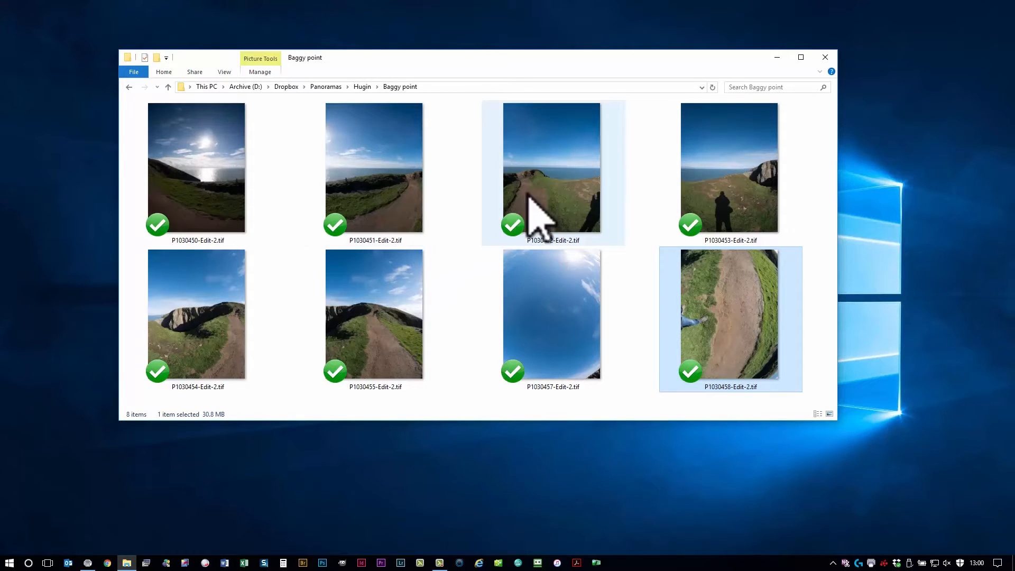
pyautogui.moveTo(537, 243)
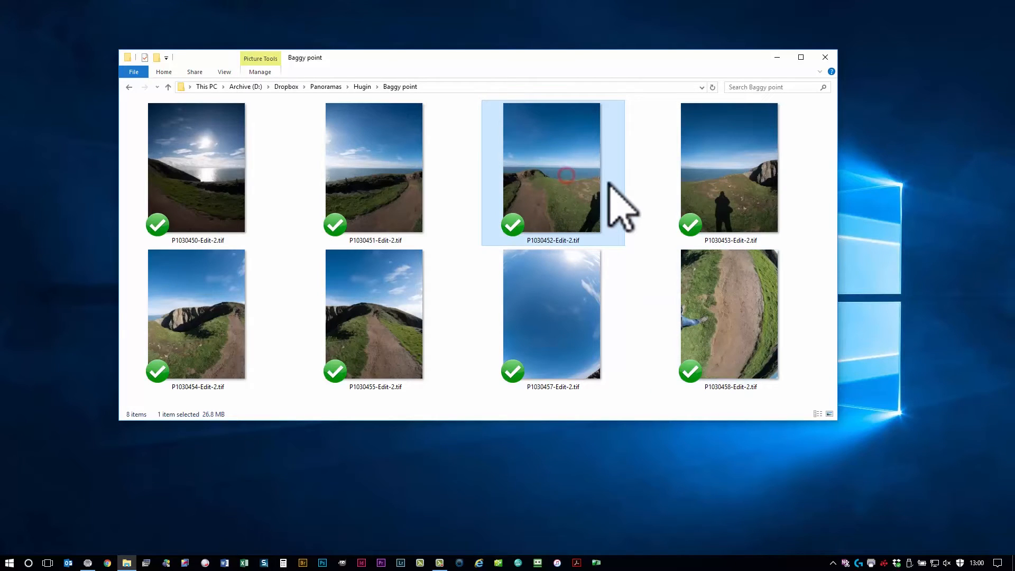
pyautogui.moveTo(583, 198)
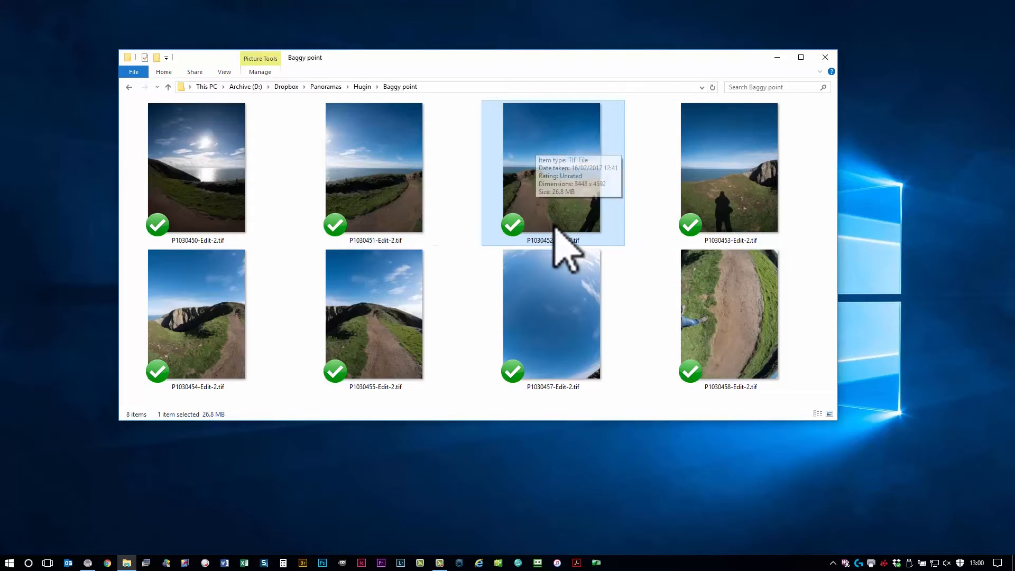
pyautogui.moveTo(592, 249)
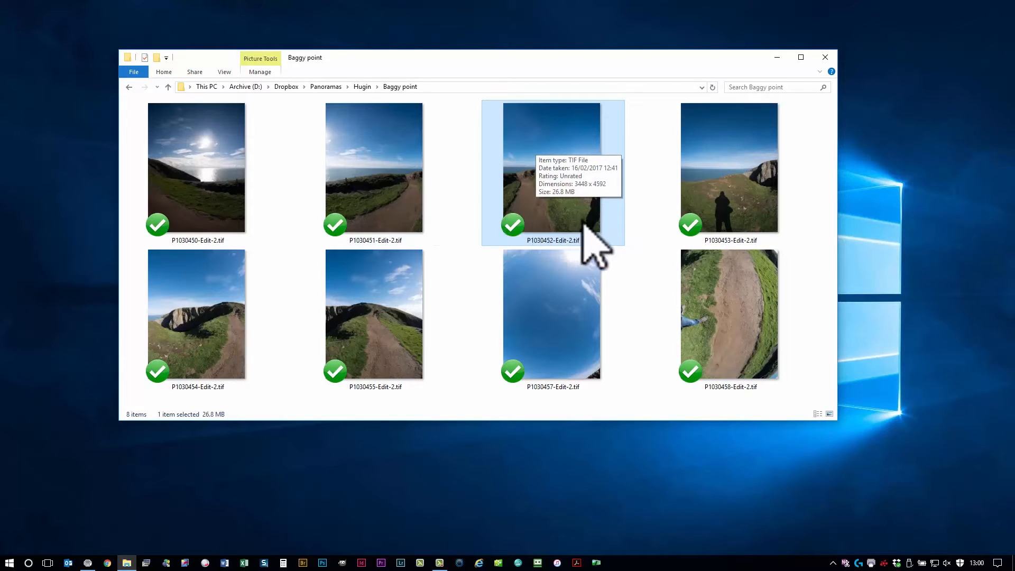
pyautogui.moveTo(653, 292)
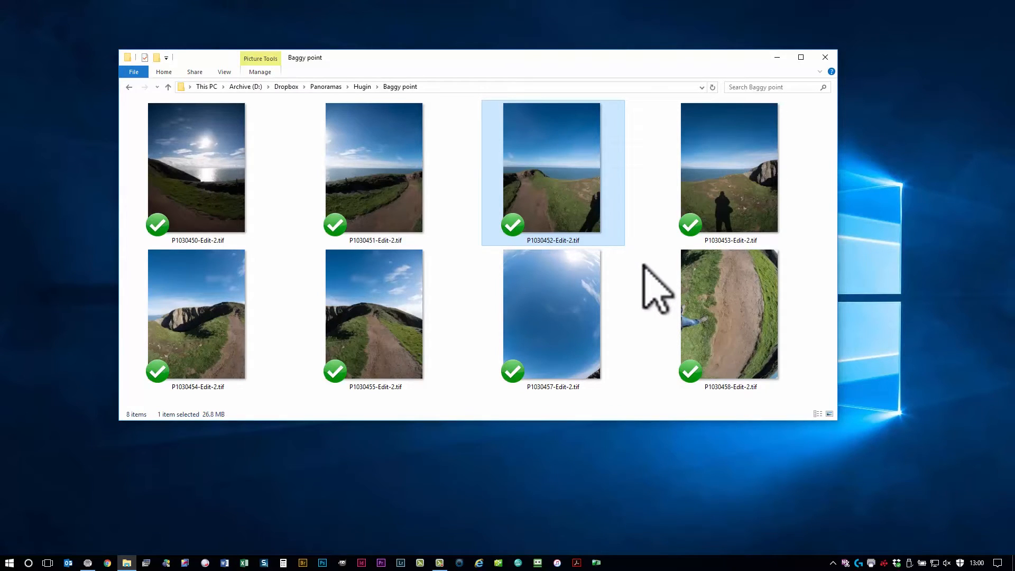
pyautogui.moveTo(656, 259)
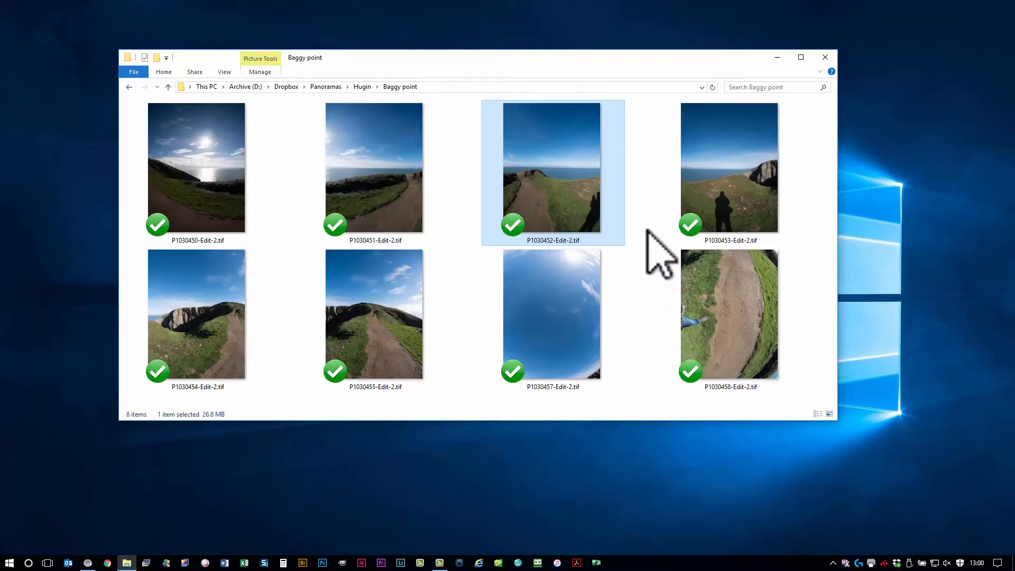
pyautogui.moveTo(645, 262)
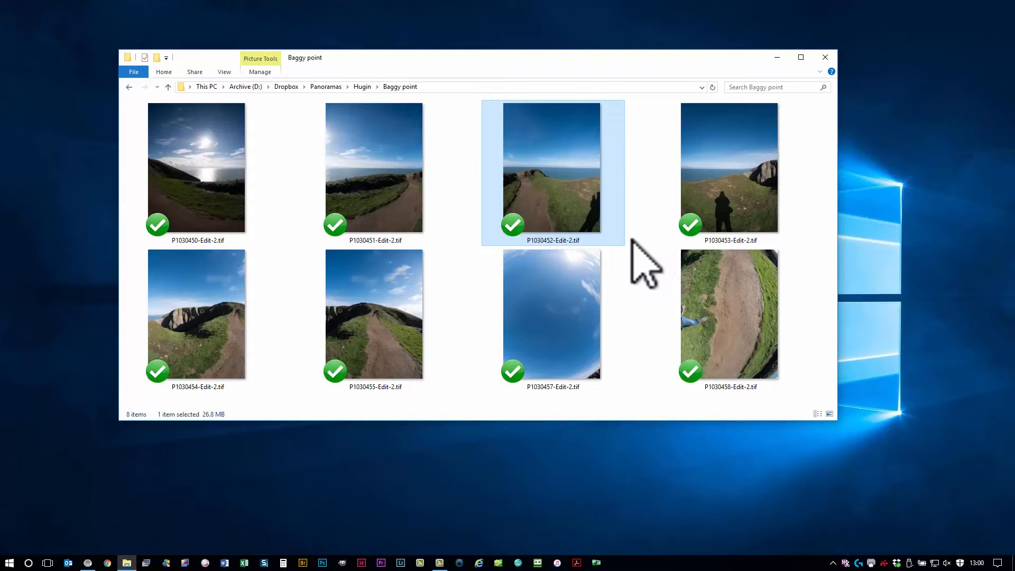
pyautogui.moveTo(611, 259)
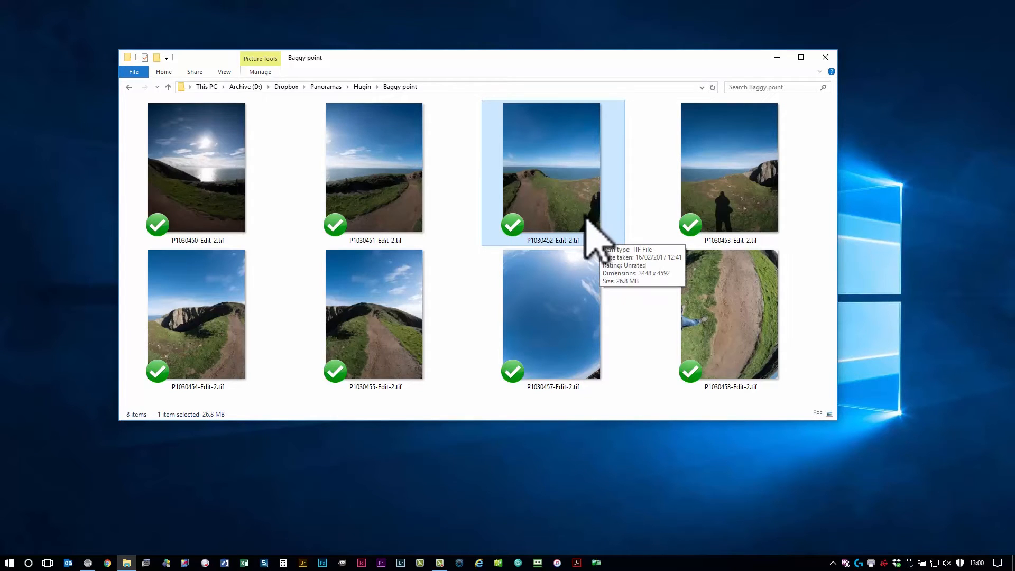
pyautogui.moveTo(579, 252)
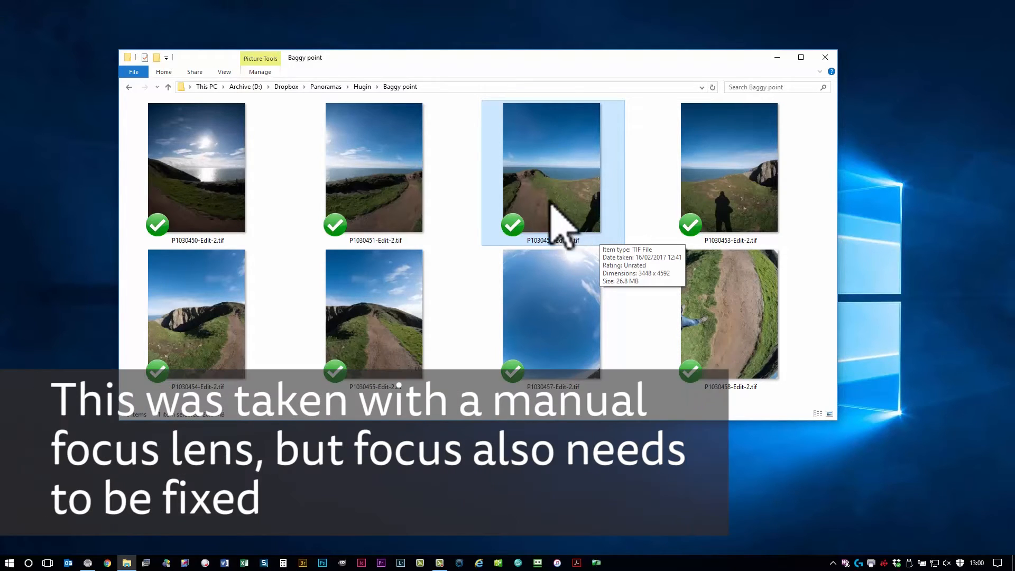
pyautogui.moveTo(450, 181)
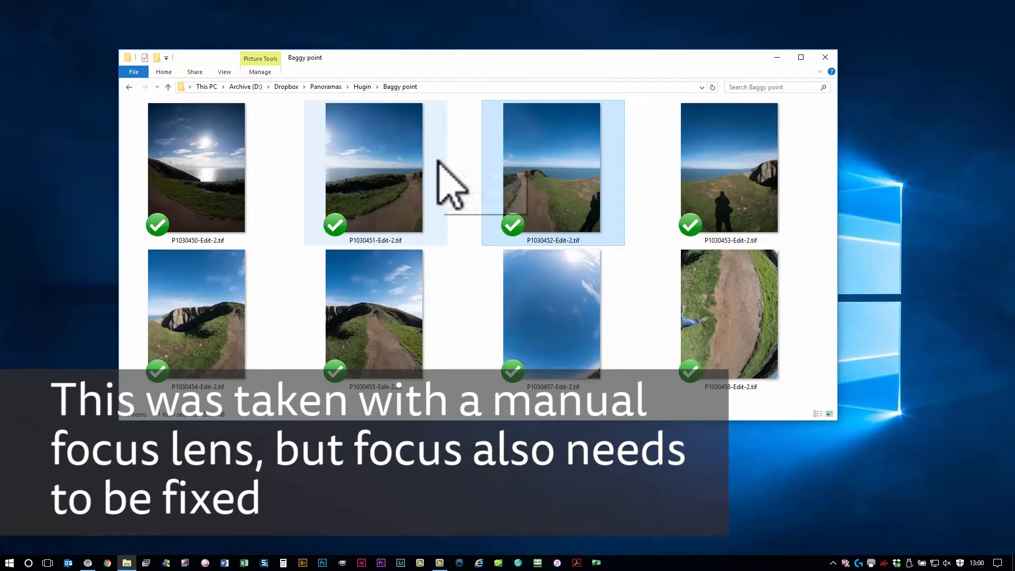
pyautogui.click(197, 313)
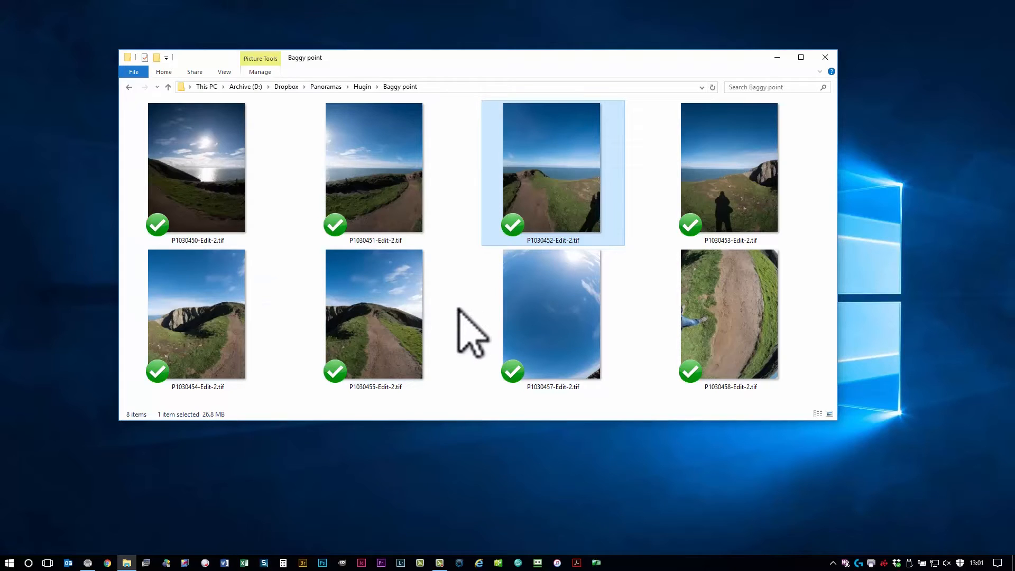
pyautogui.moveTo(547, 226)
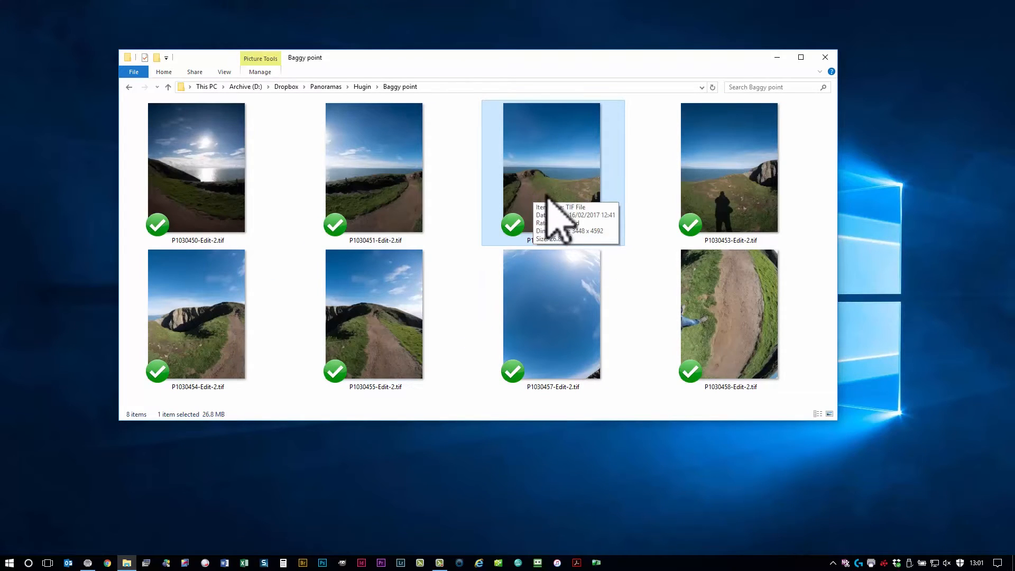
pyautogui.moveTo(482, 301)
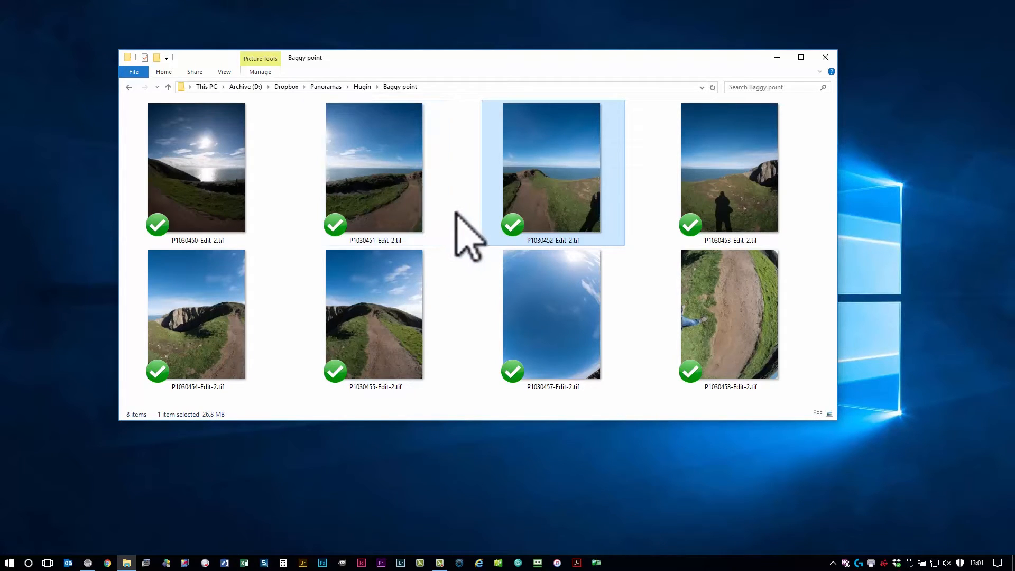
pyautogui.click(551, 313)
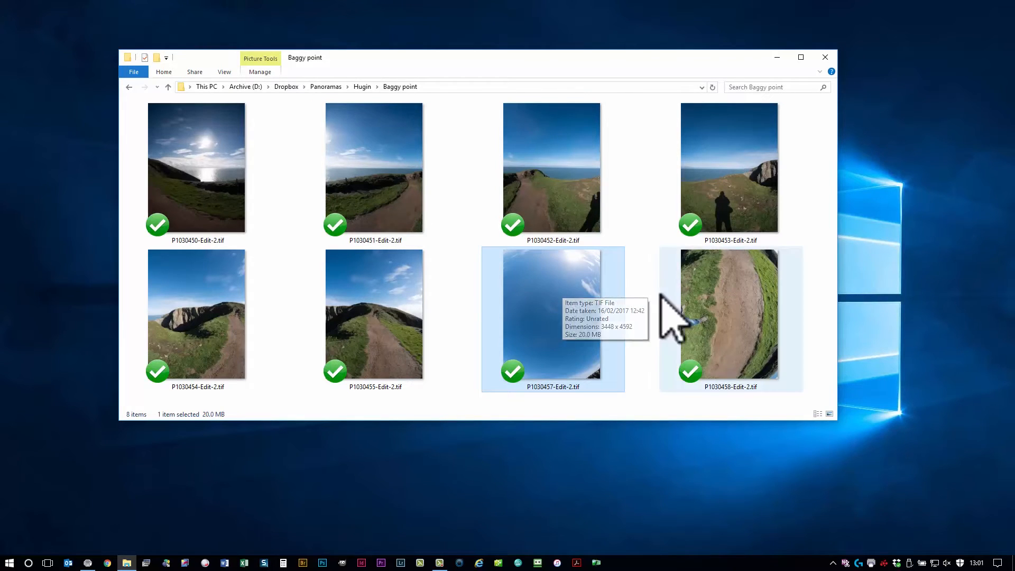
pyautogui.click(729, 317)
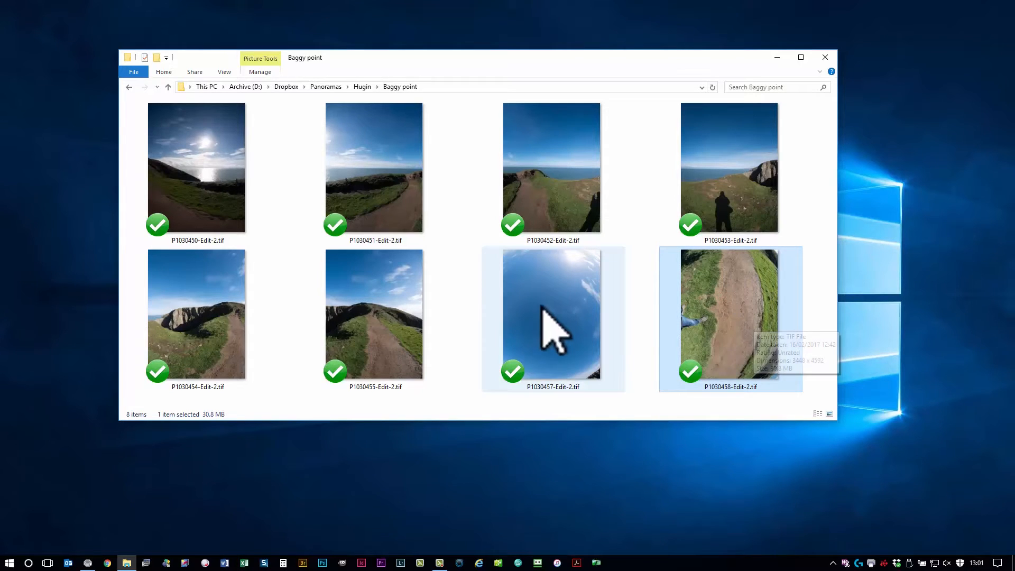
pyautogui.moveTo(618, 398)
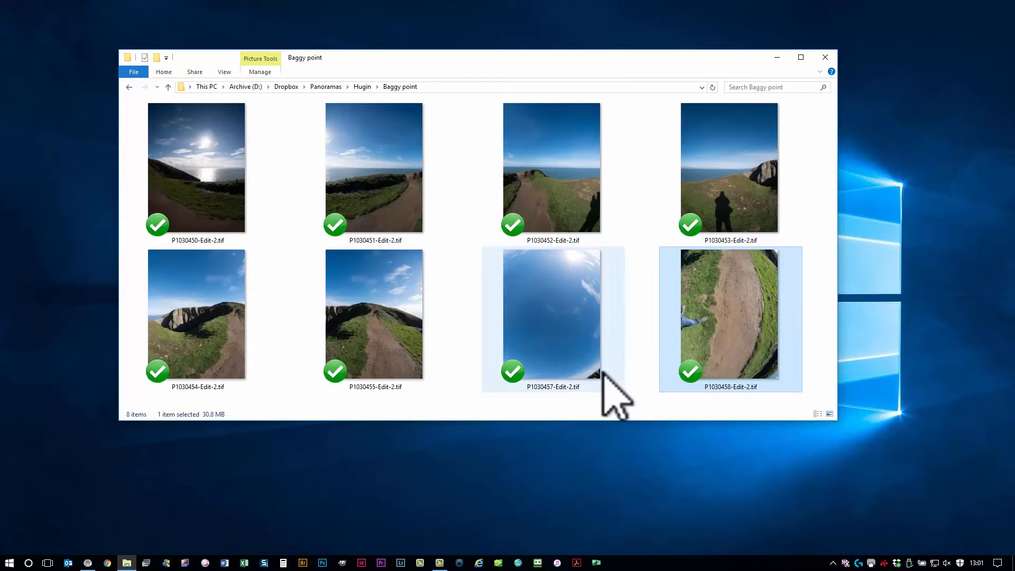
pyautogui.moveTo(580, 323)
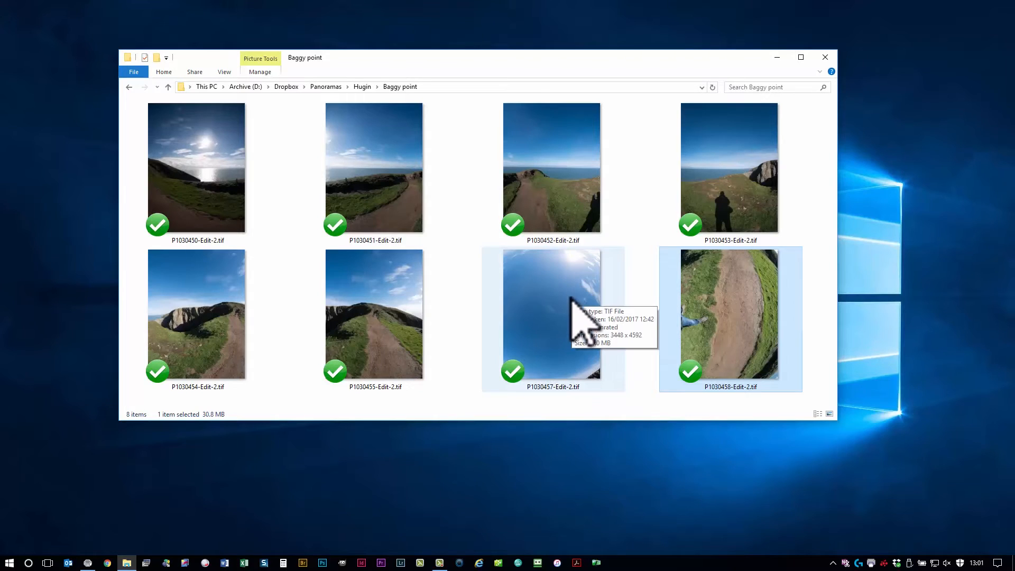
pyautogui.moveTo(544, 350)
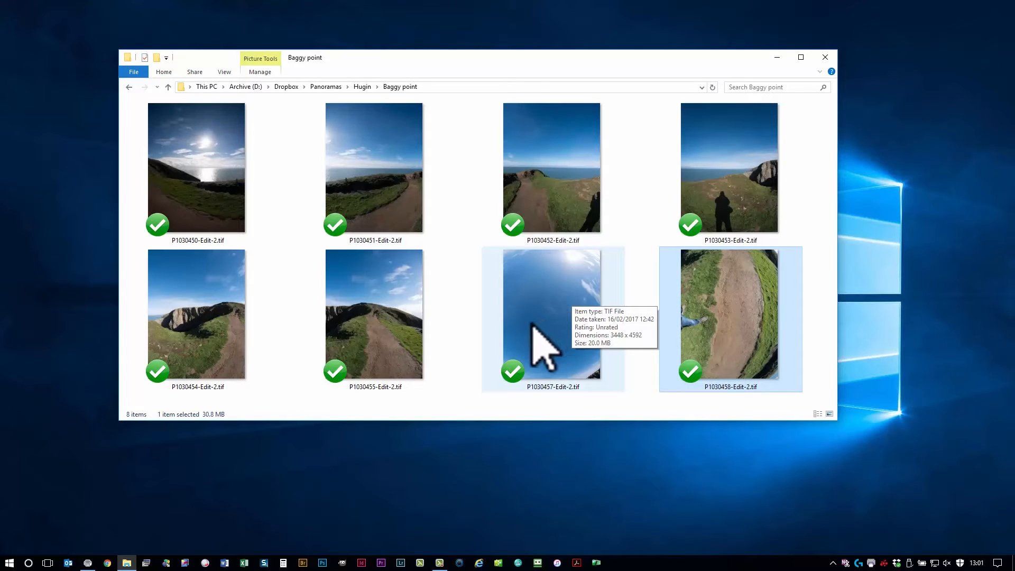
pyautogui.moveTo(624, 356)
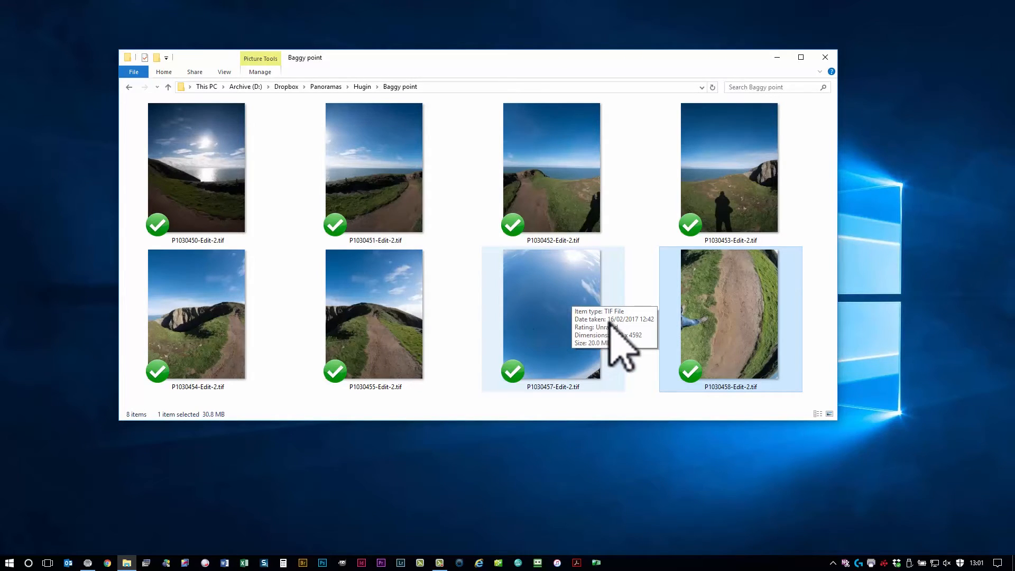
pyautogui.moveTo(550, 350)
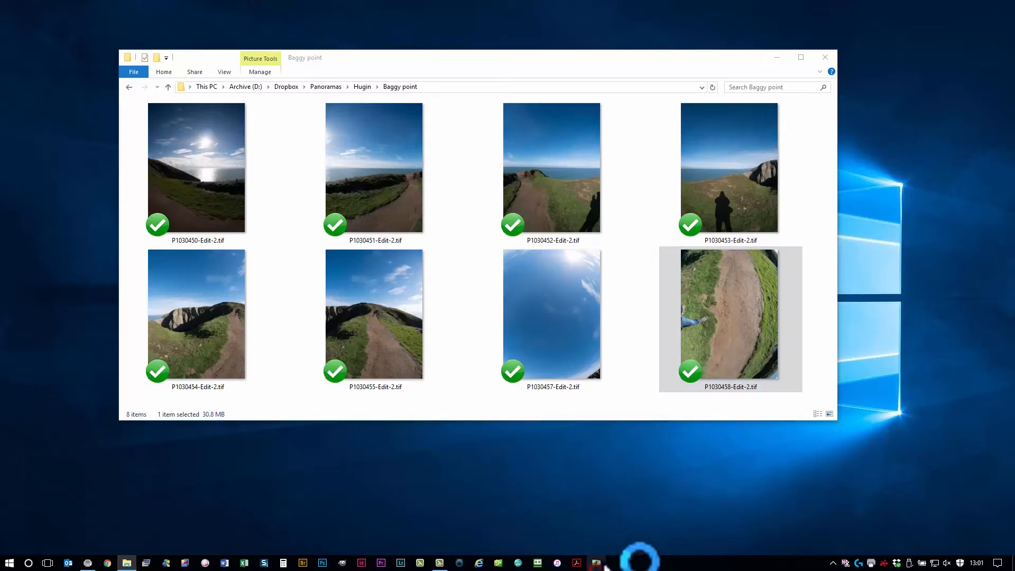
# Load them into Hugin as full frame fisheye shots at 7.5 mm focal length, crop factor 2
pyautogui.click(594, 561)
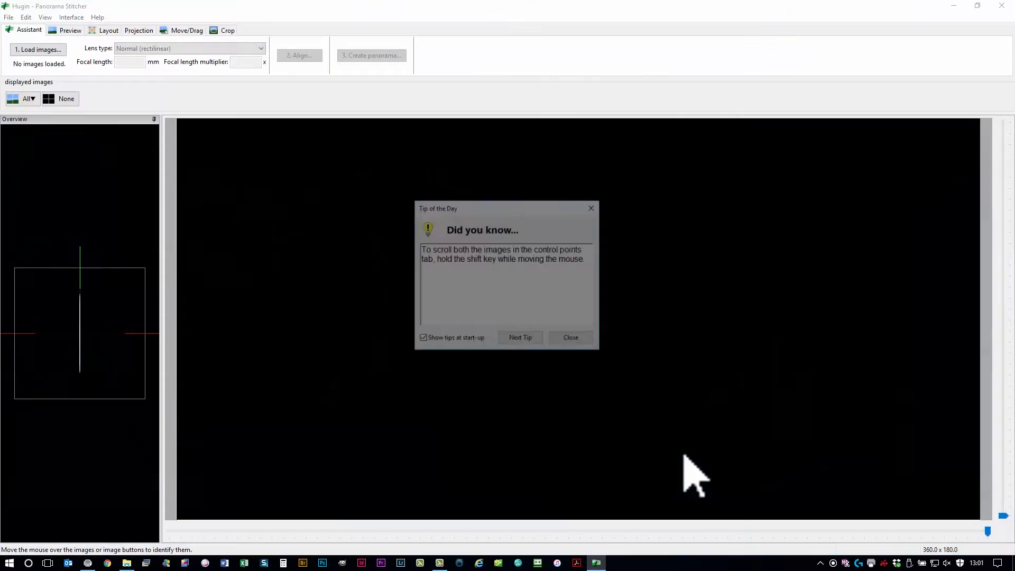
pyautogui.click(569, 338)
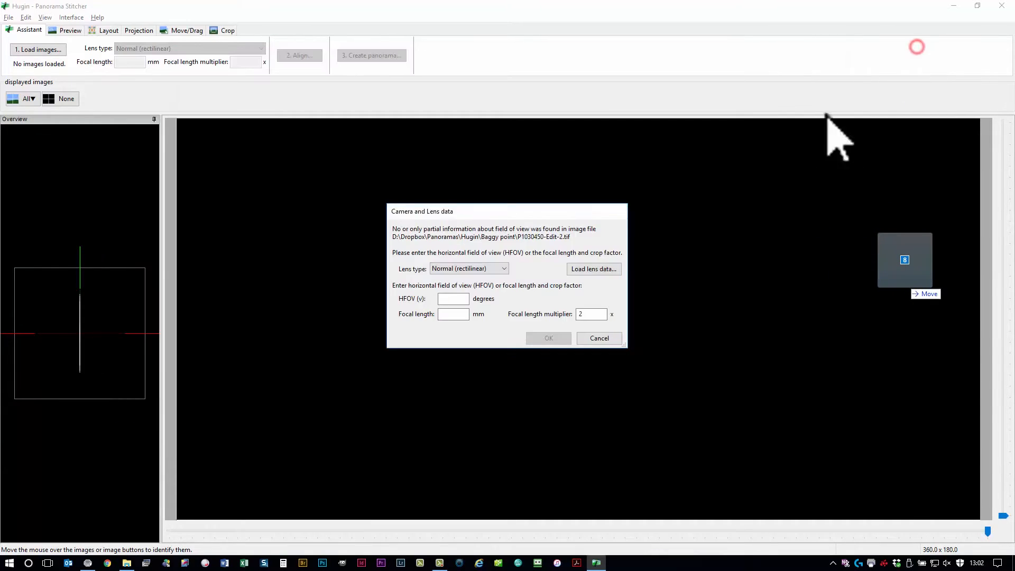
pyautogui.click(454, 314)
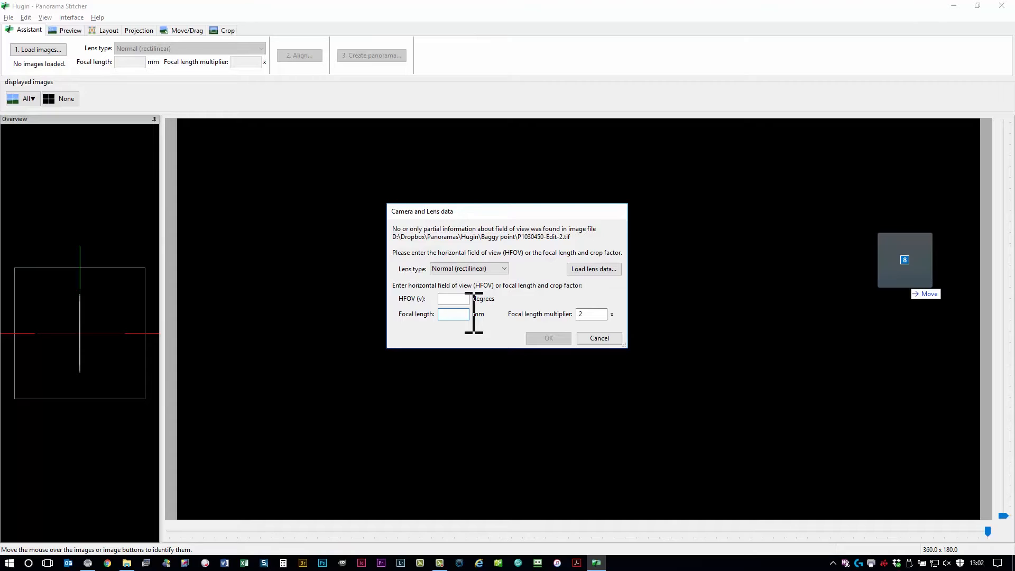
pyautogui.write('7.5')
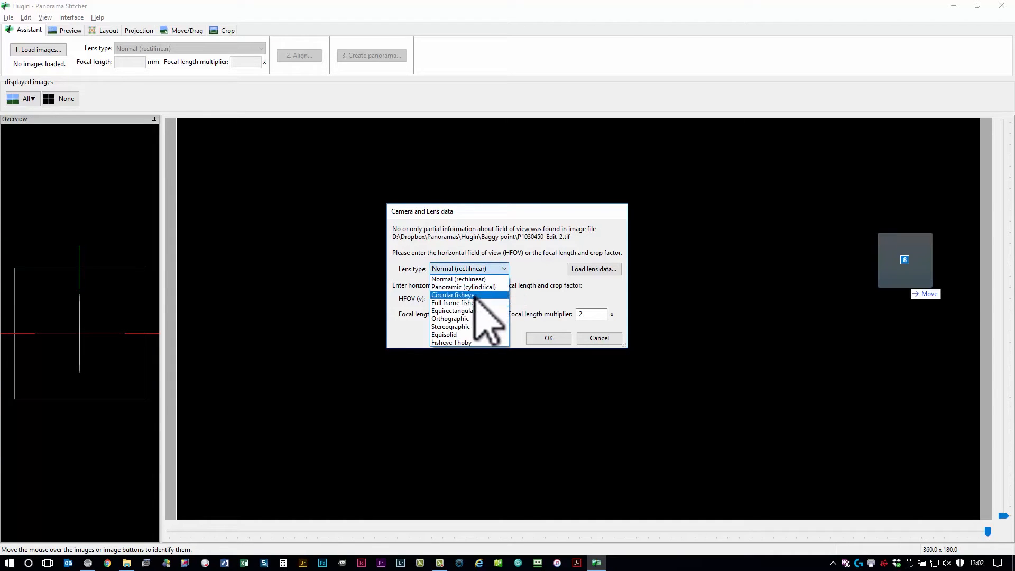
pyautogui.click(453, 303)
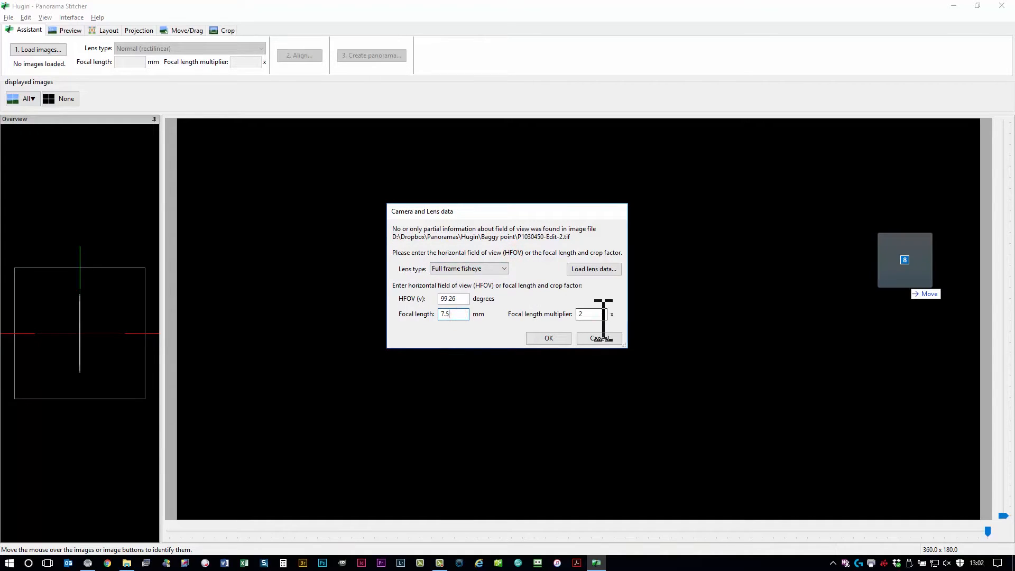
pyautogui.click(590, 314)
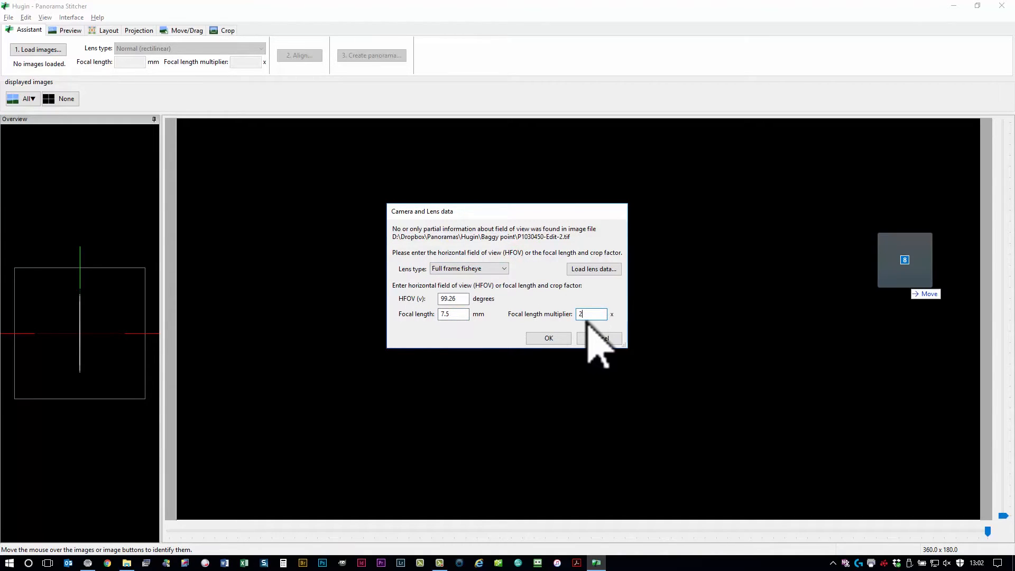
pyautogui.moveTo(505, 342)
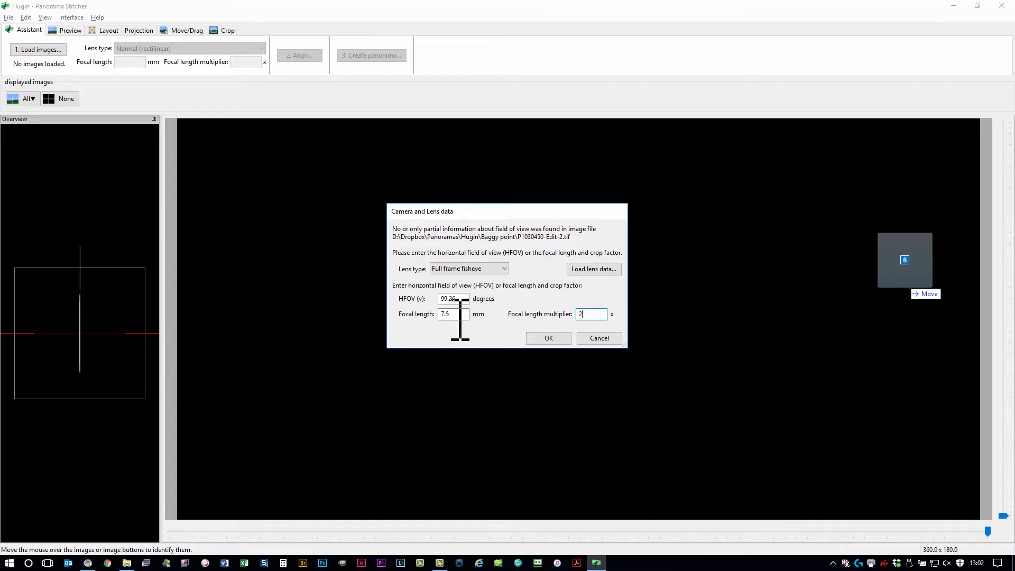
pyautogui.click(547, 338)
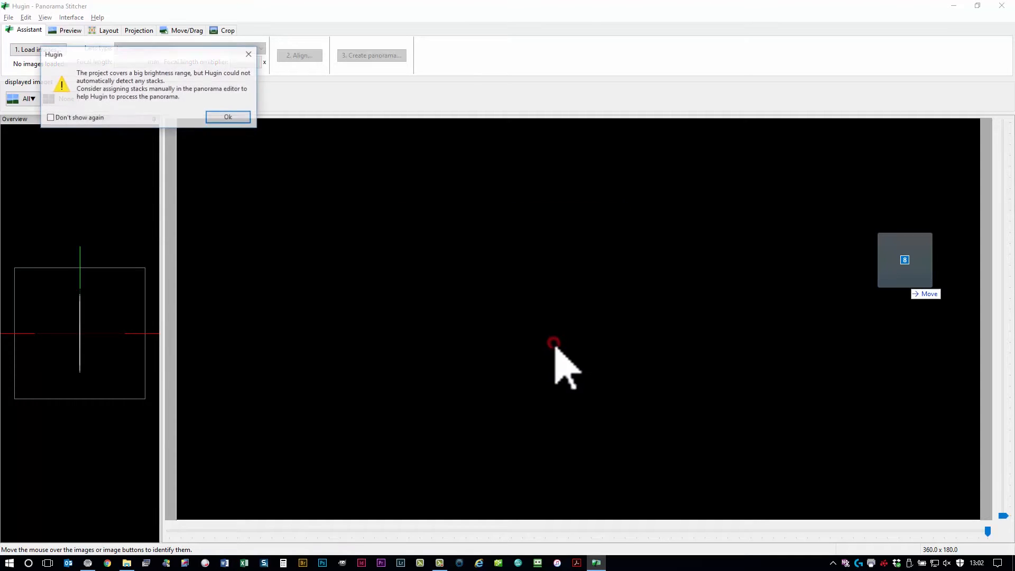
# Dismiss the stacks warning and auto-align the eight photos into a 360×180 panorama with 179 control points
pyautogui.click(228, 116)
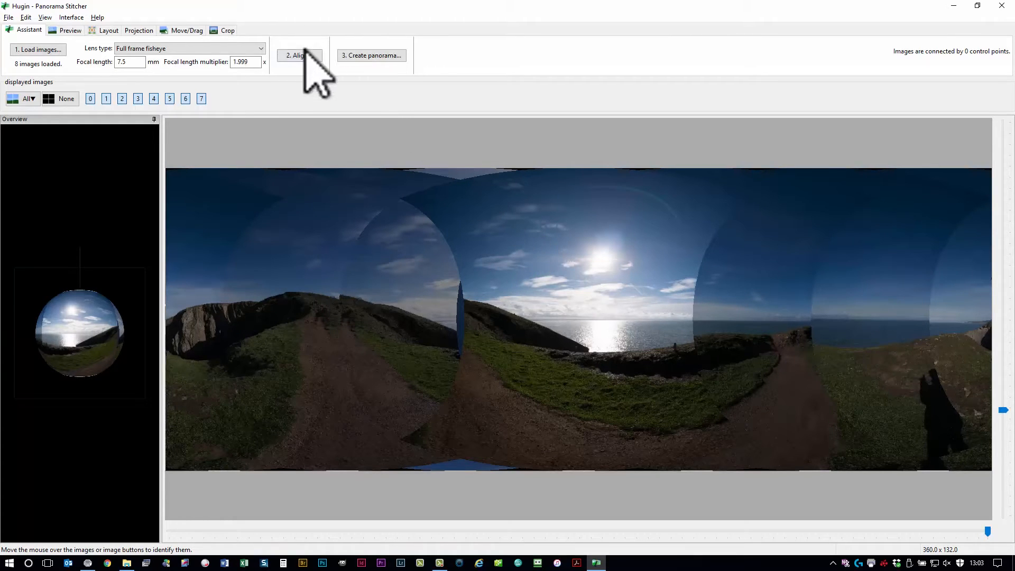
pyautogui.click(298, 55)
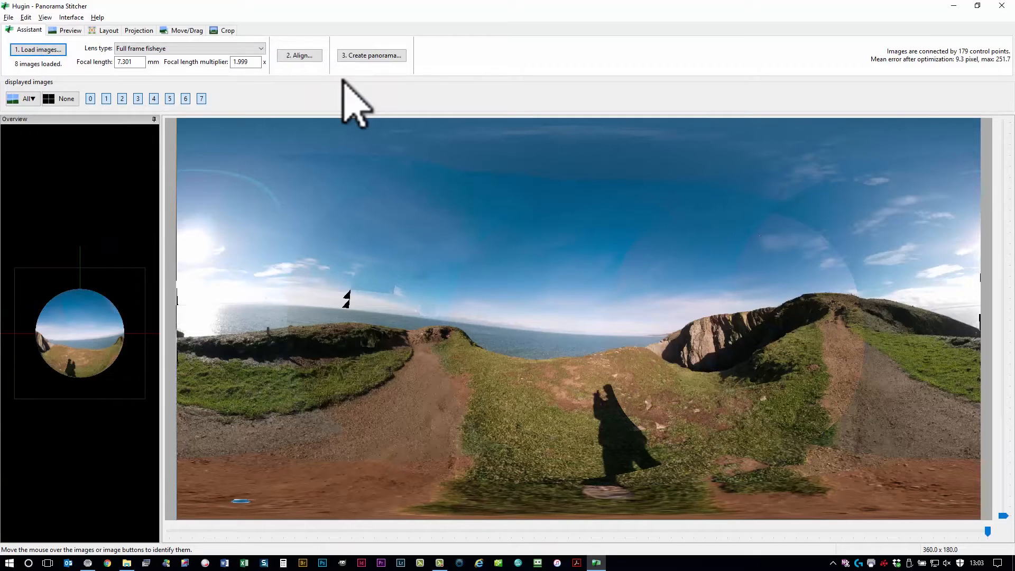
pyautogui.moveTo(826, 317)
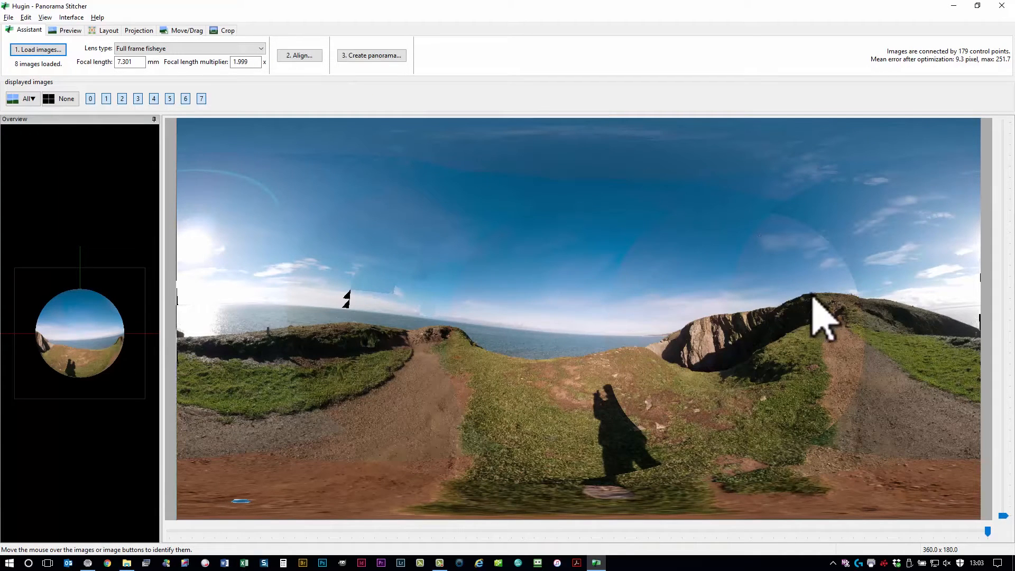
pyautogui.moveTo(622, 336)
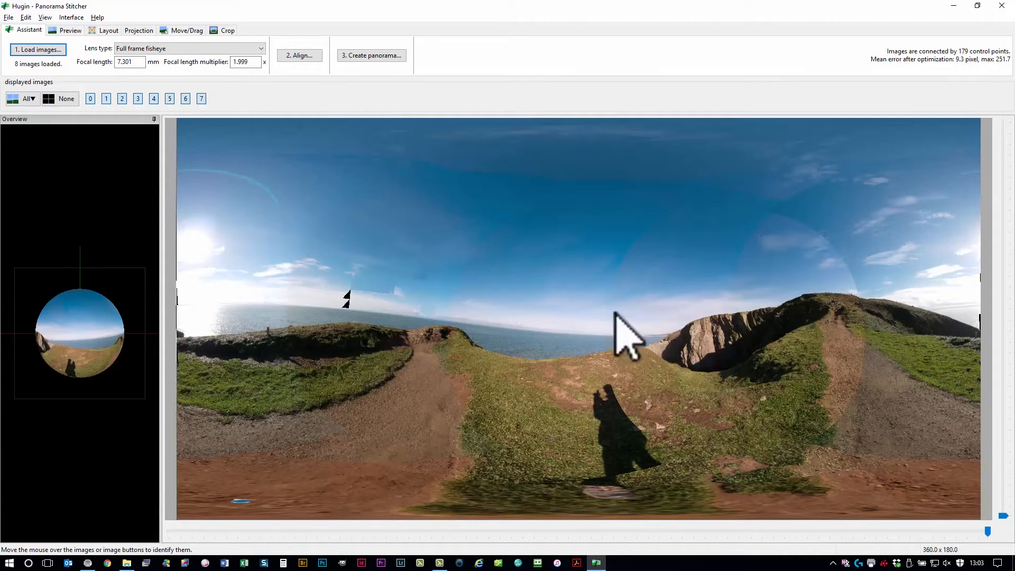
pyautogui.moveTo(399, 385)
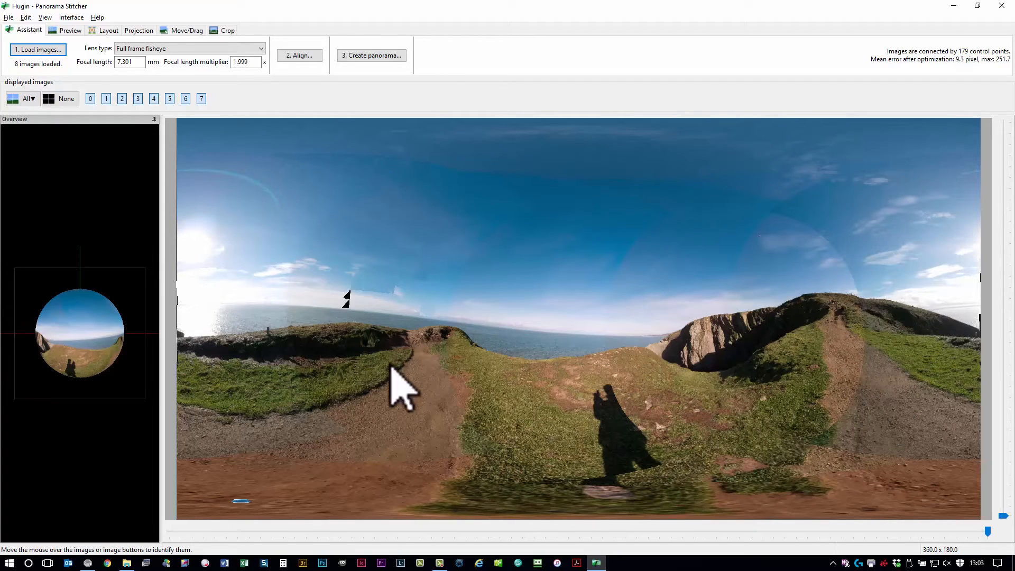
pyautogui.moveTo(1007, 55)
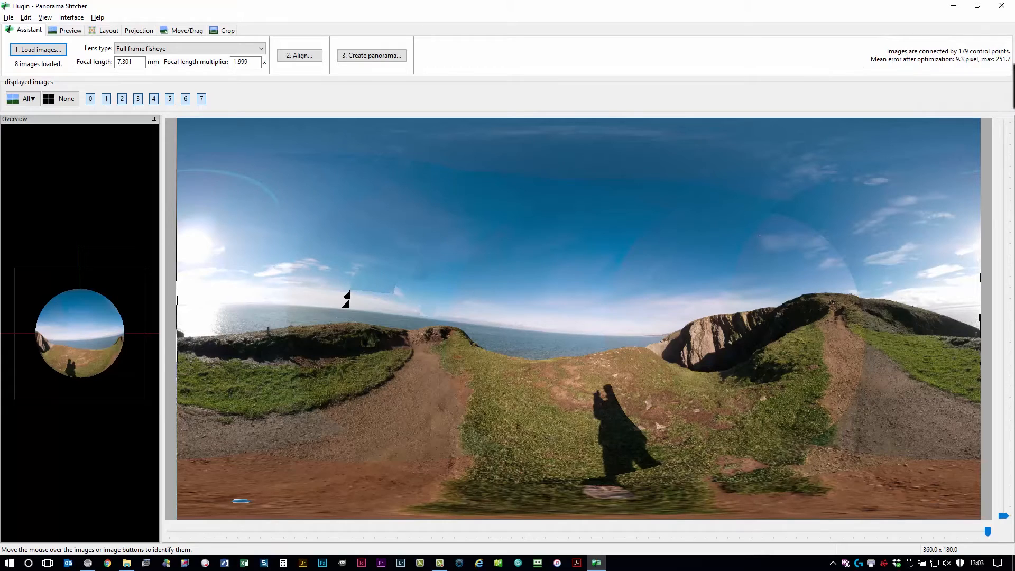
pyautogui.moveTo(890, 71)
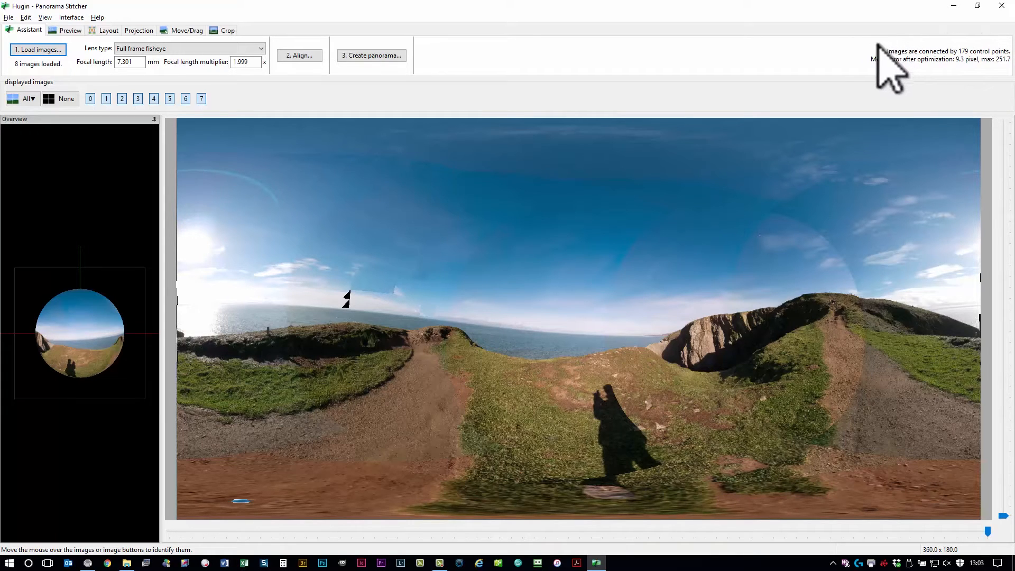
pyautogui.moveTo(963, 91)
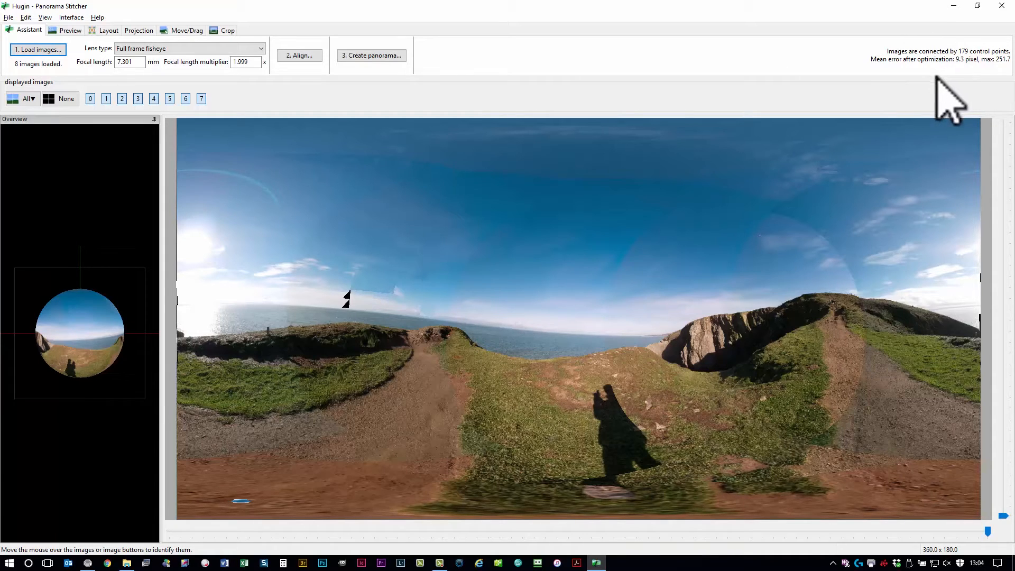
pyautogui.moveTo(967, 87)
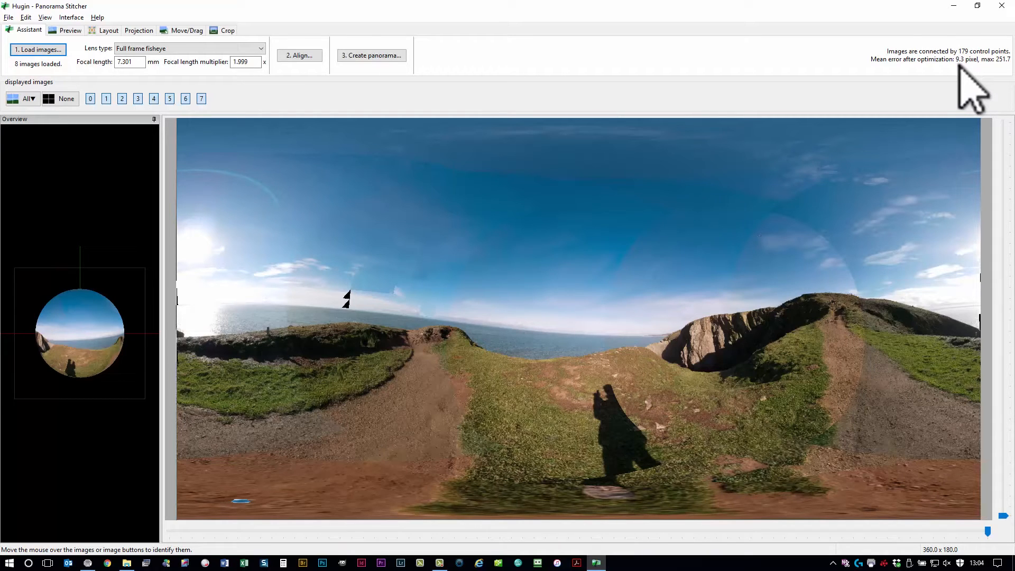
pyautogui.moveTo(616, 524)
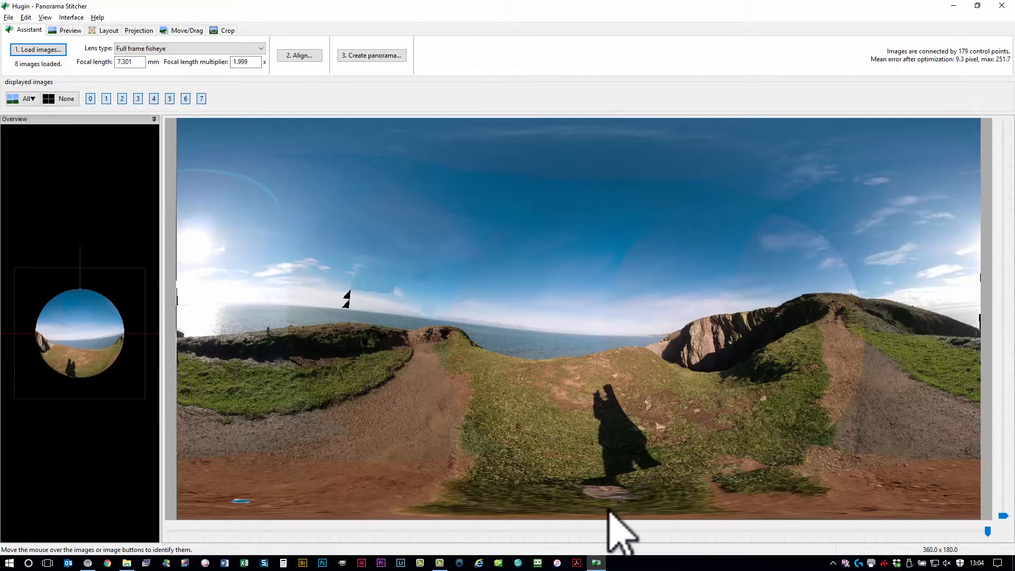
pyautogui.moveTo(627, 515)
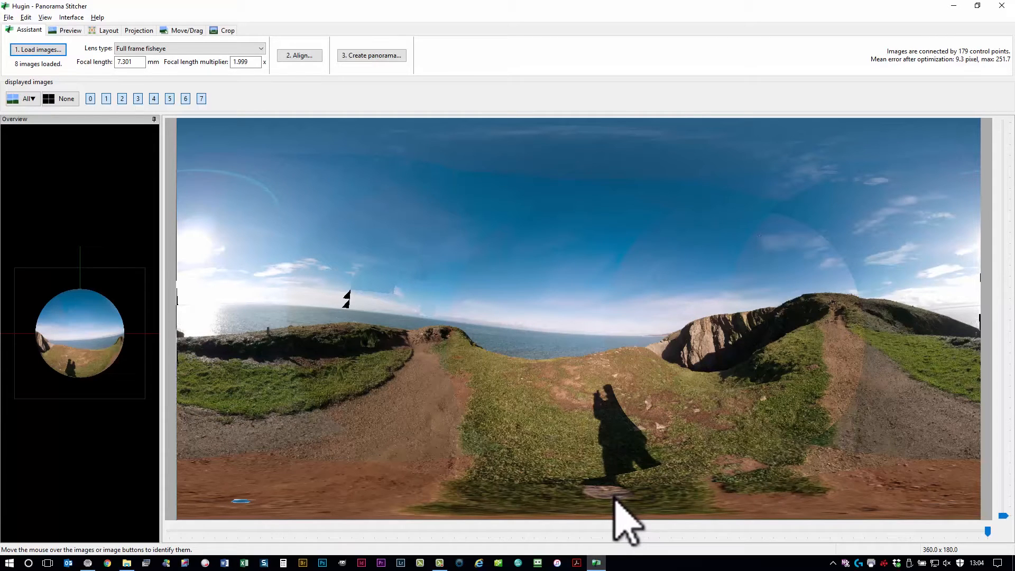
pyautogui.moveTo(899, 323)
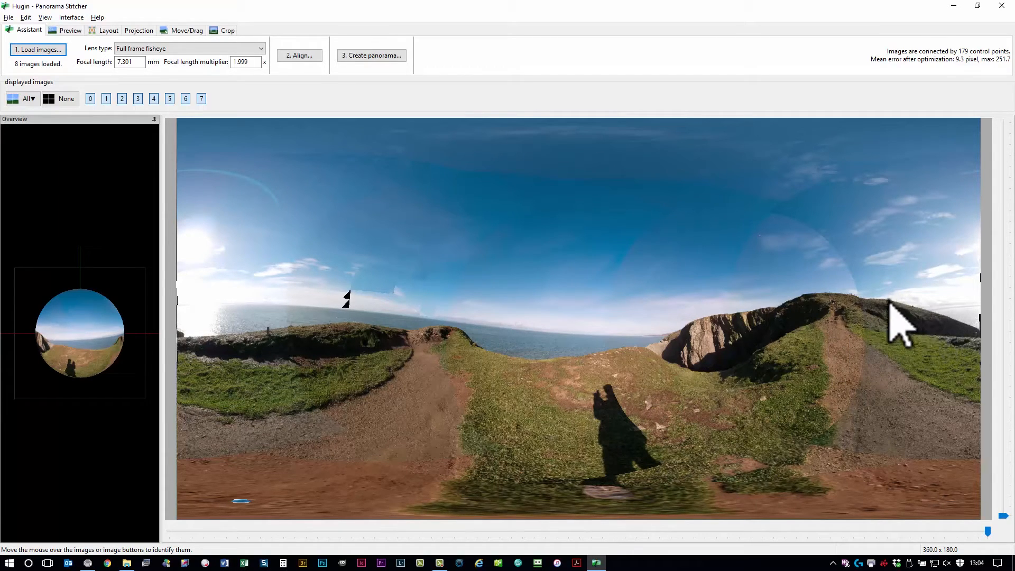
pyautogui.moveTo(557, 382)
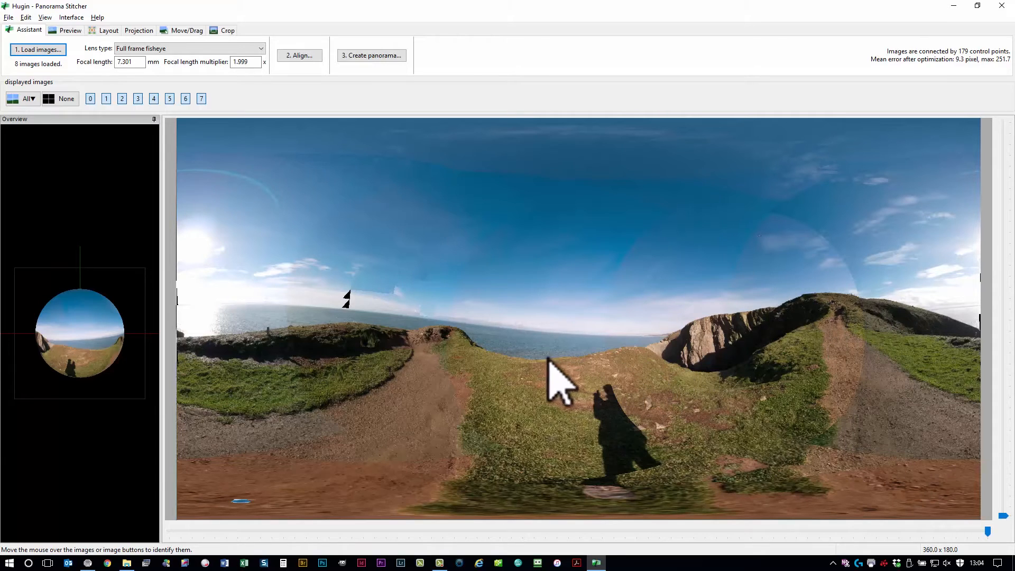
pyautogui.moveTo(281, 375)
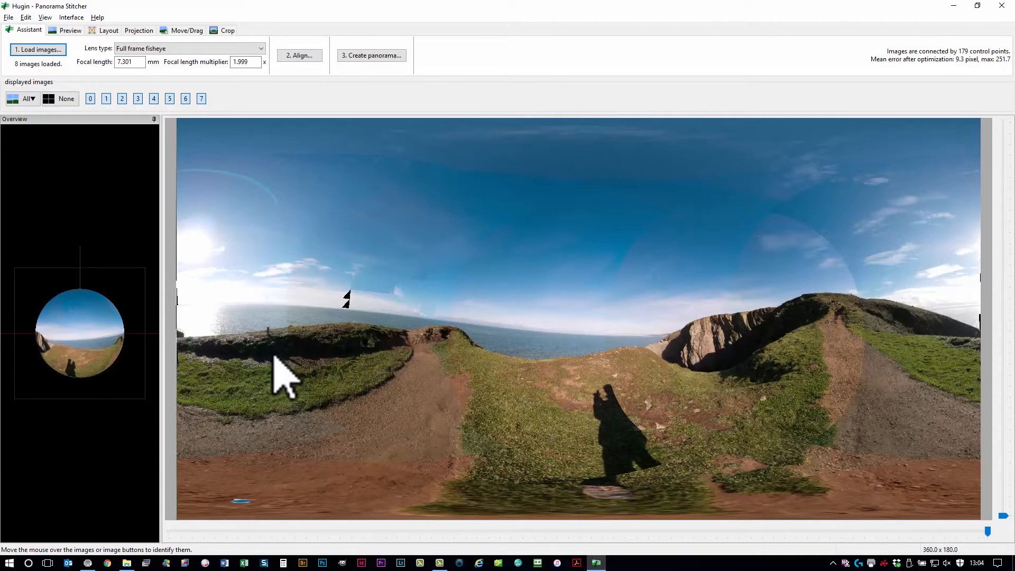
pyautogui.moveTo(453, 376)
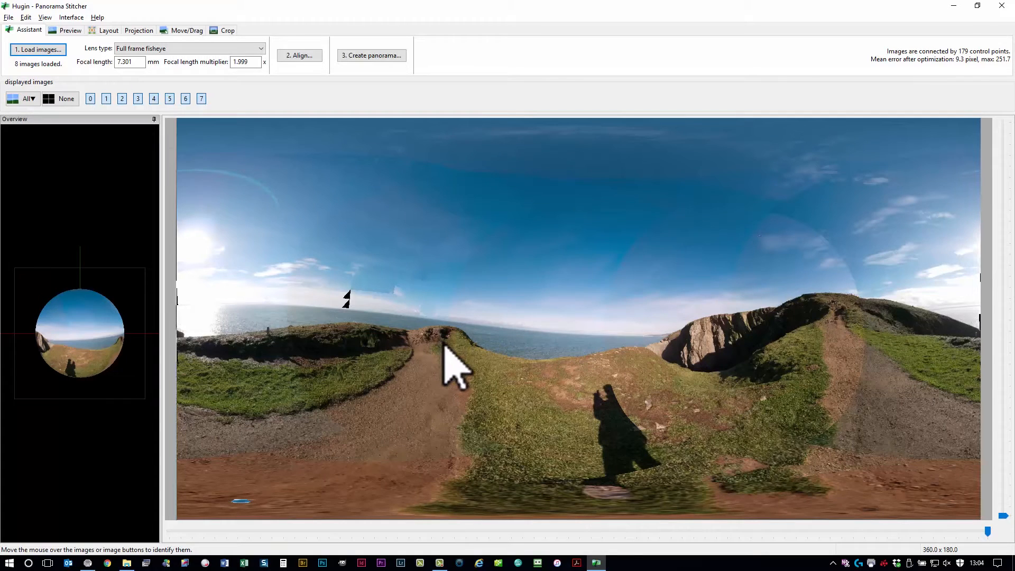
pyautogui.moveTo(436, 379)
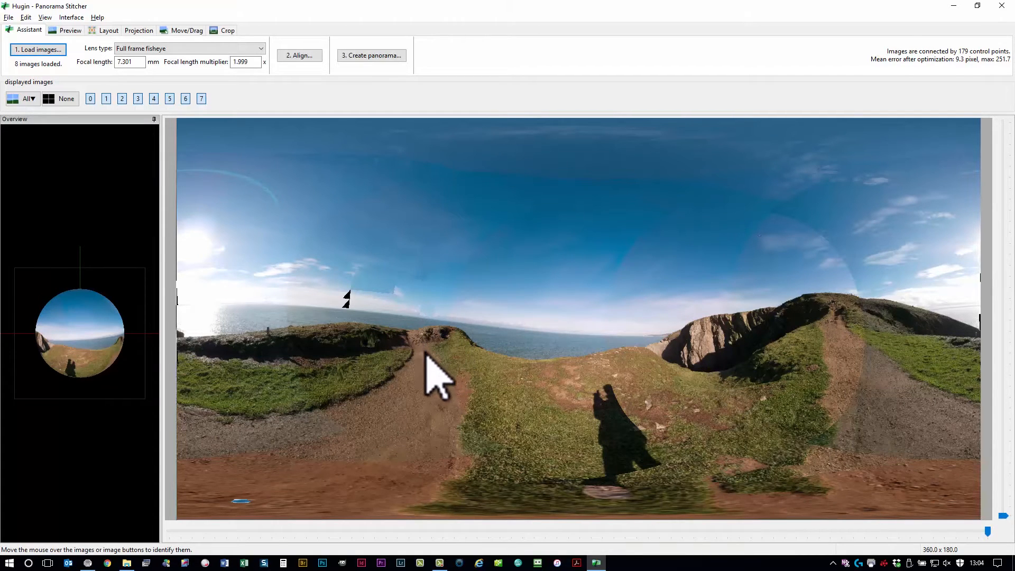
pyautogui.moveTo(631, 489)
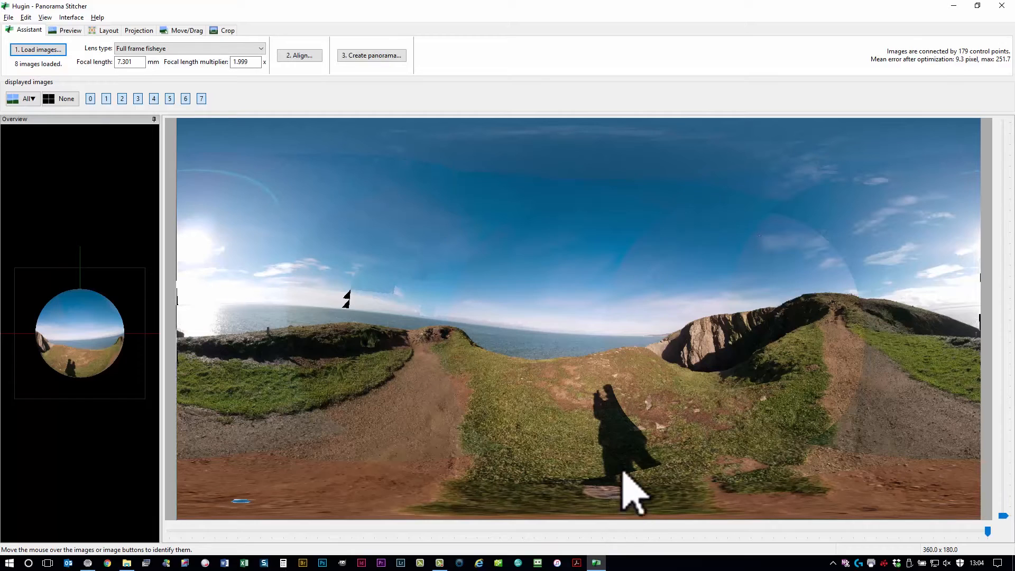
pyautogui.moveTo(534, 457)
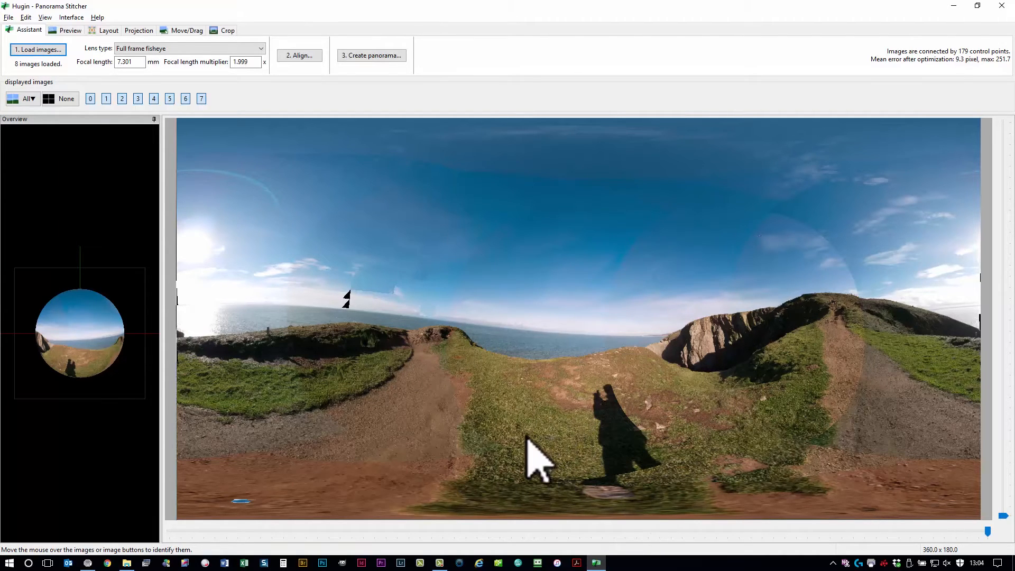
pyautogui.moveTo(486, 405)
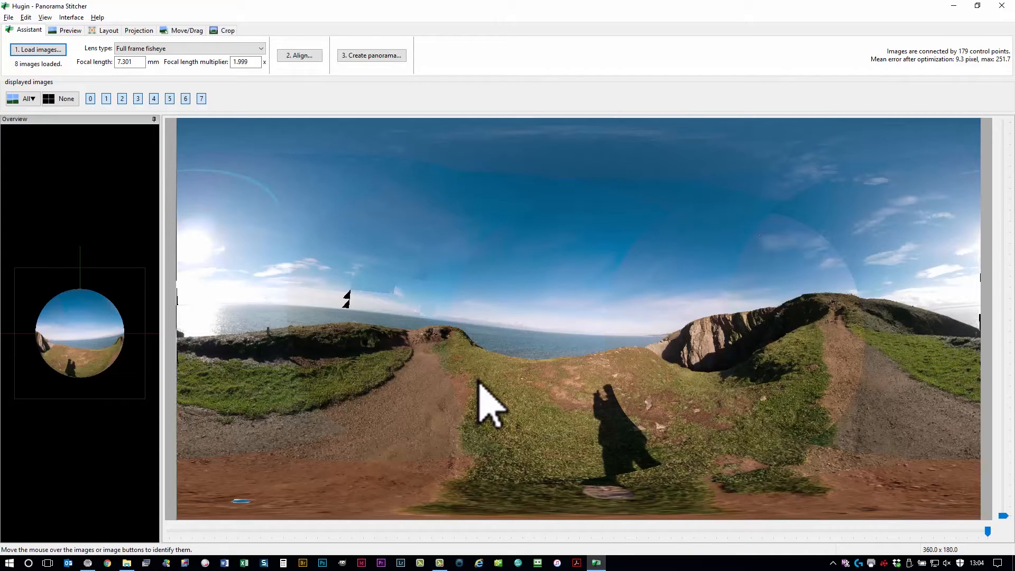
pyautogui.moveTo(486, 405)
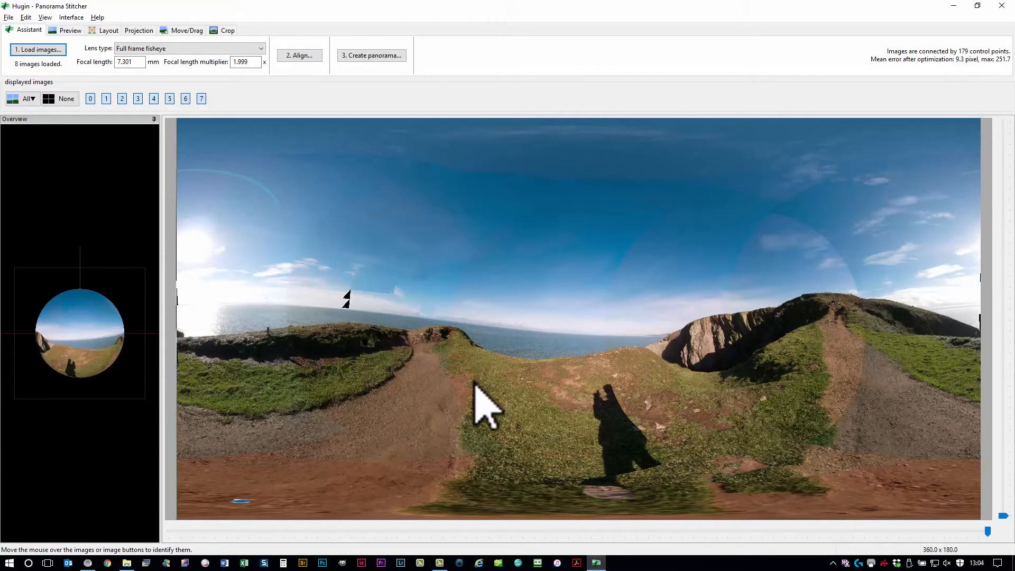
pyautogui.moveTo(485, 411)
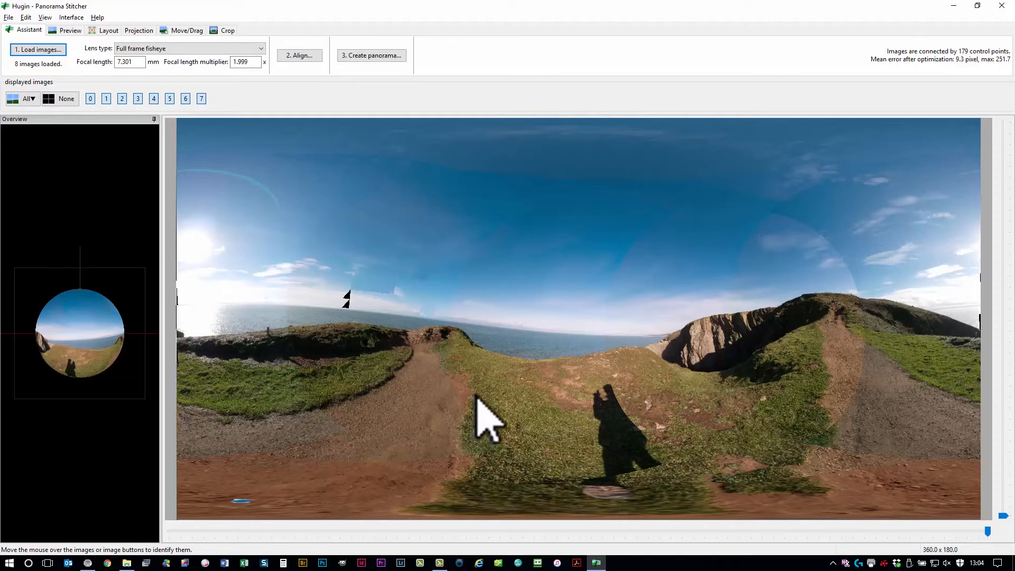
pyautogui.moveTo(463, 424)
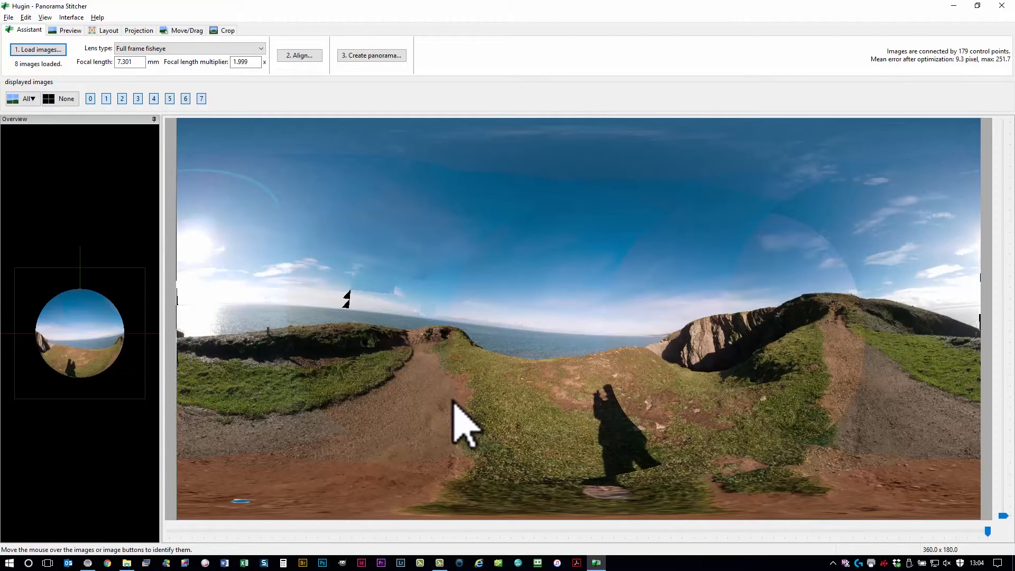
pyautogui.moveTo(453, 414)
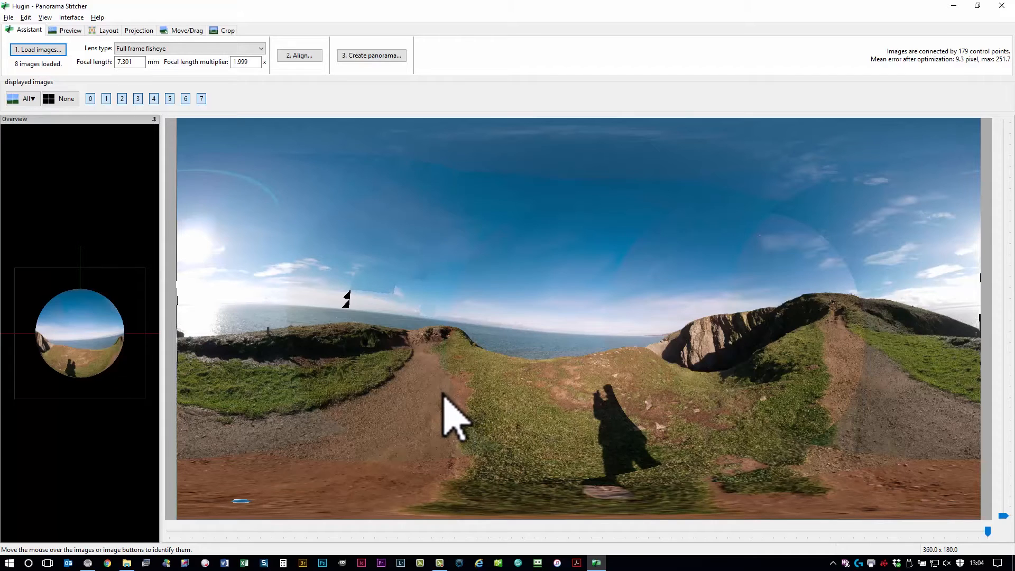
# Switch to the Expert interface and show the Masks page for the downward legs shot P1030458, maximised
pyautogui.click(70, 18)
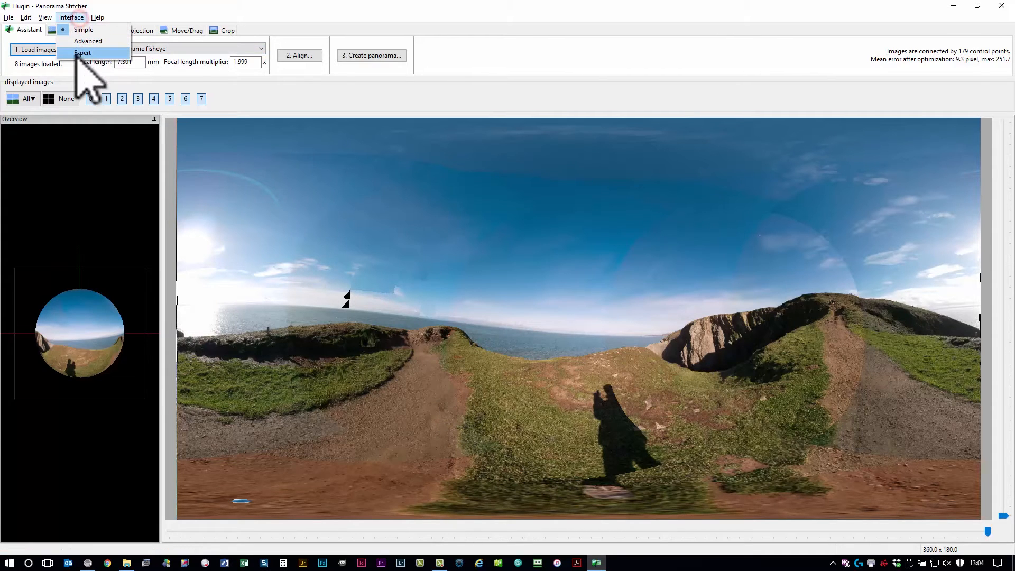
pyautogui.click(82, 53)
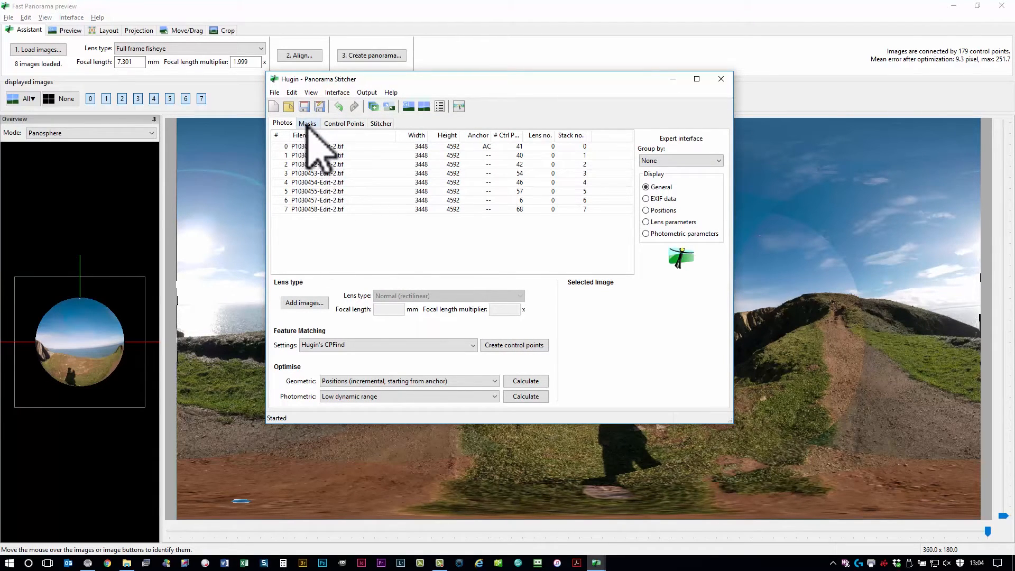
pyautogui.click(308, 123)
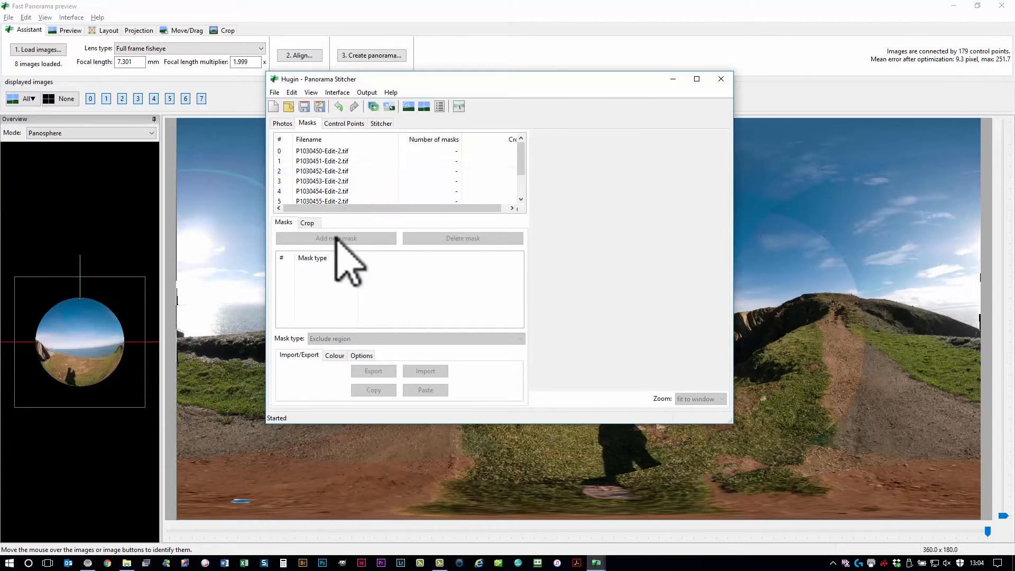
pyautogui.click(322, 161)
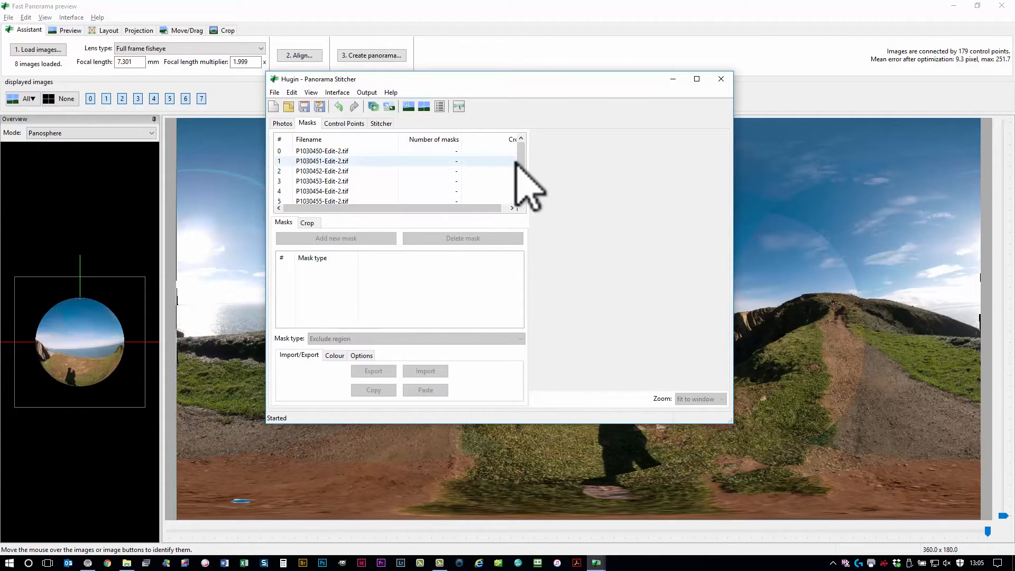
pyautogui.click(321, 191)
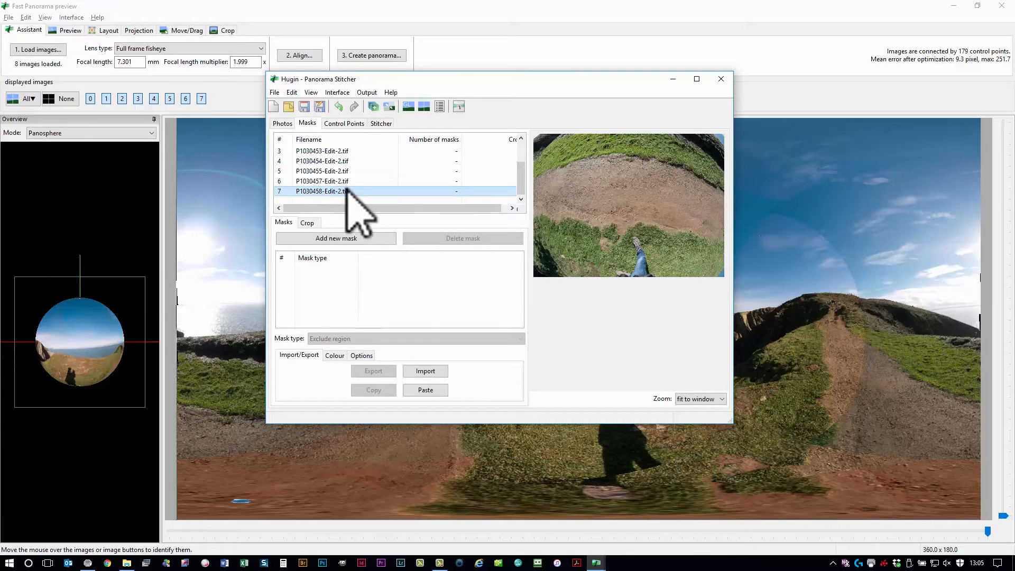
pyautogui.click(696, 80)
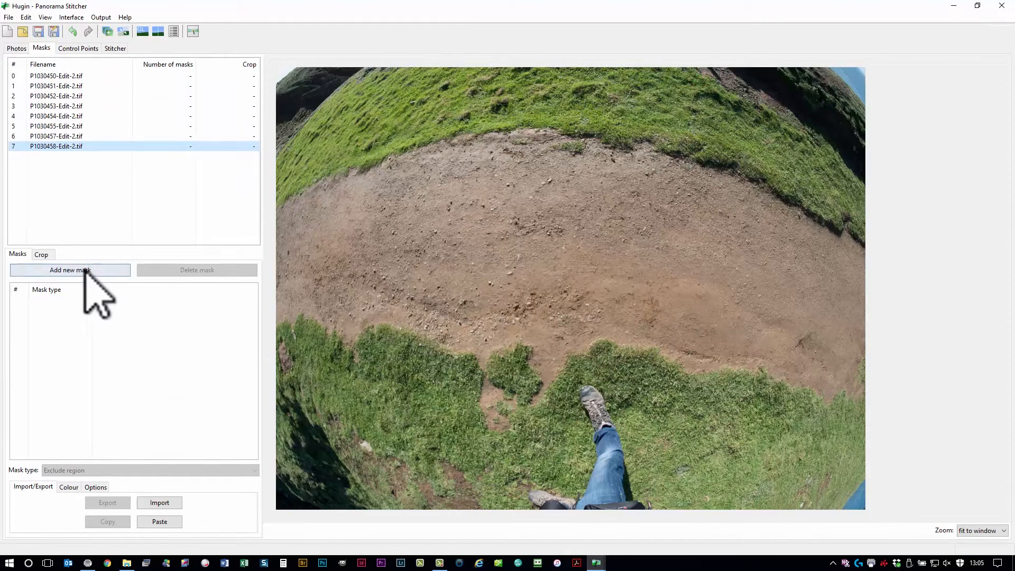
# Draw an exclude-region mask polygon around the photographer's legs in P1030458
pyautogui.click(70, 270)
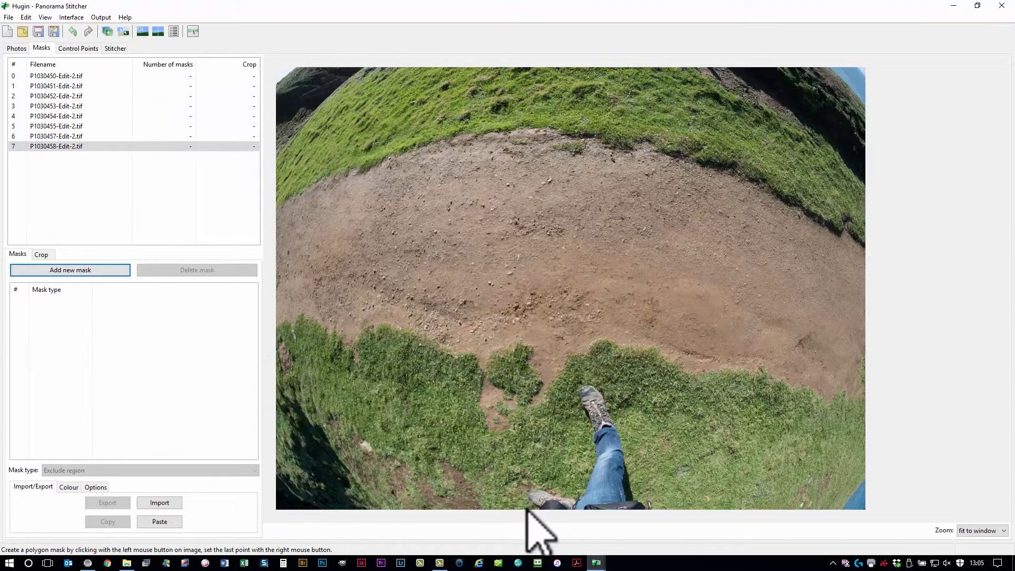
pyautogui.click(522, 495)
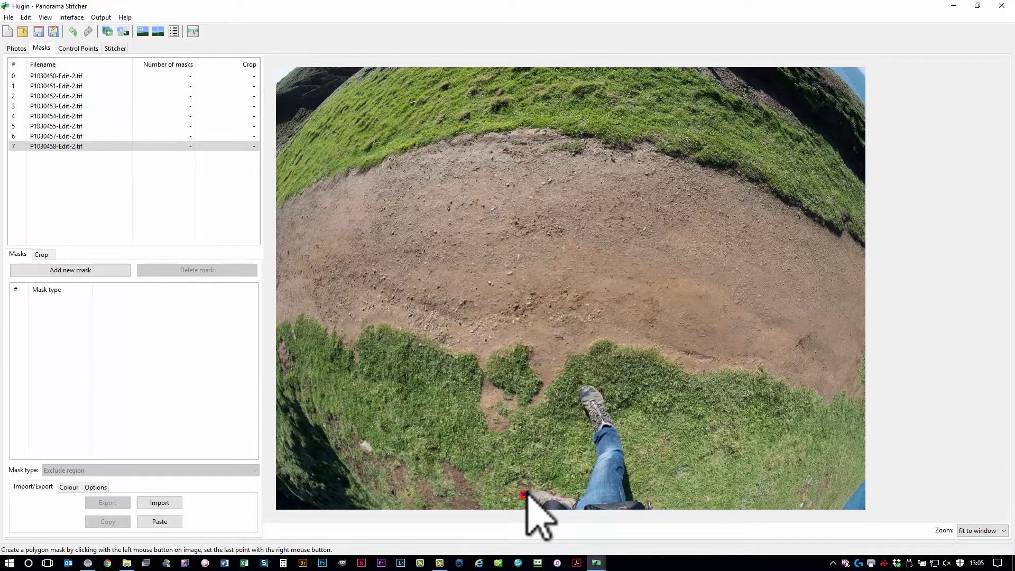
pyautogui.click(570, 497)
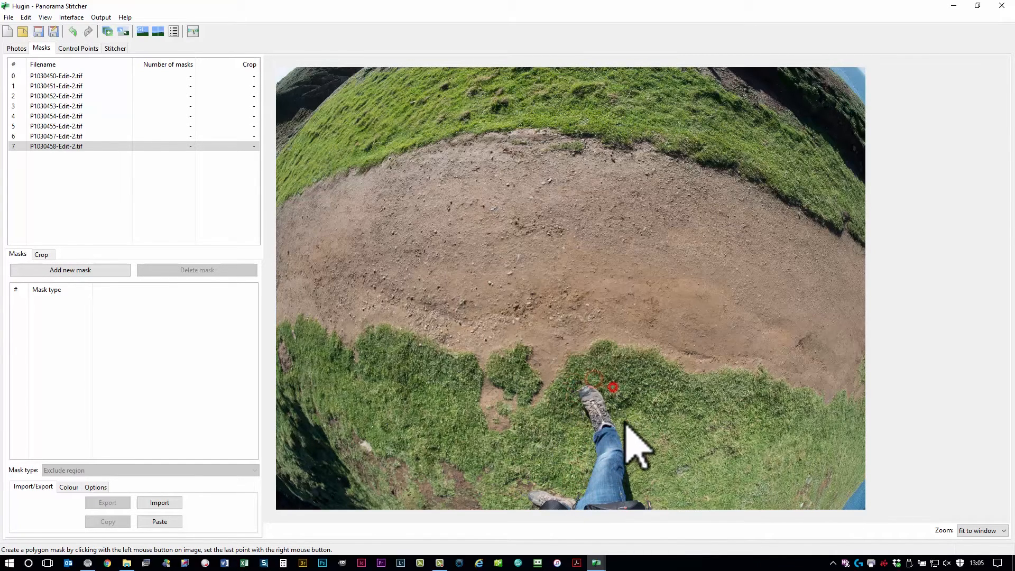
pyautogui.rightClick(657, 515)
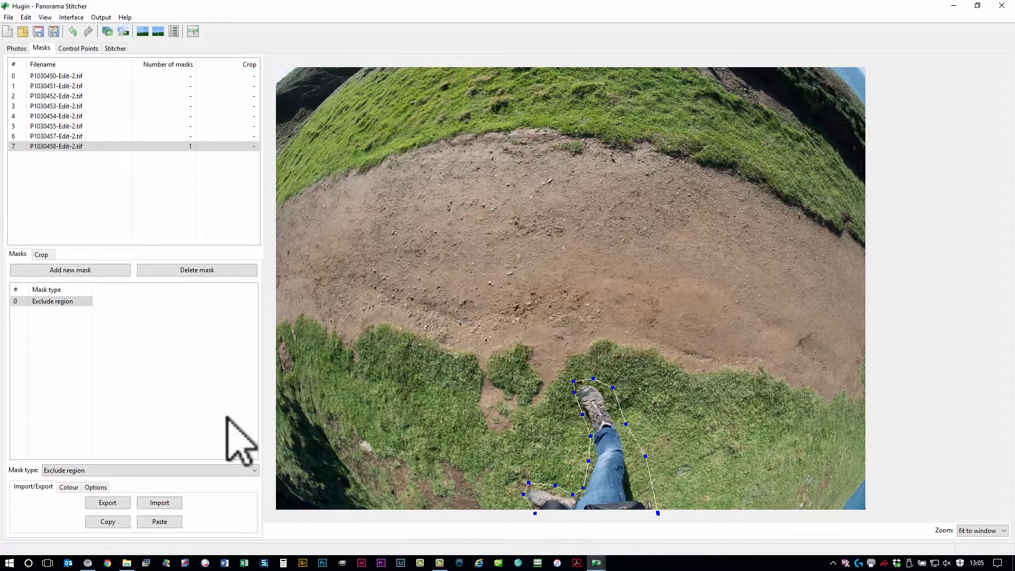
pyautogui.click(52, 302)
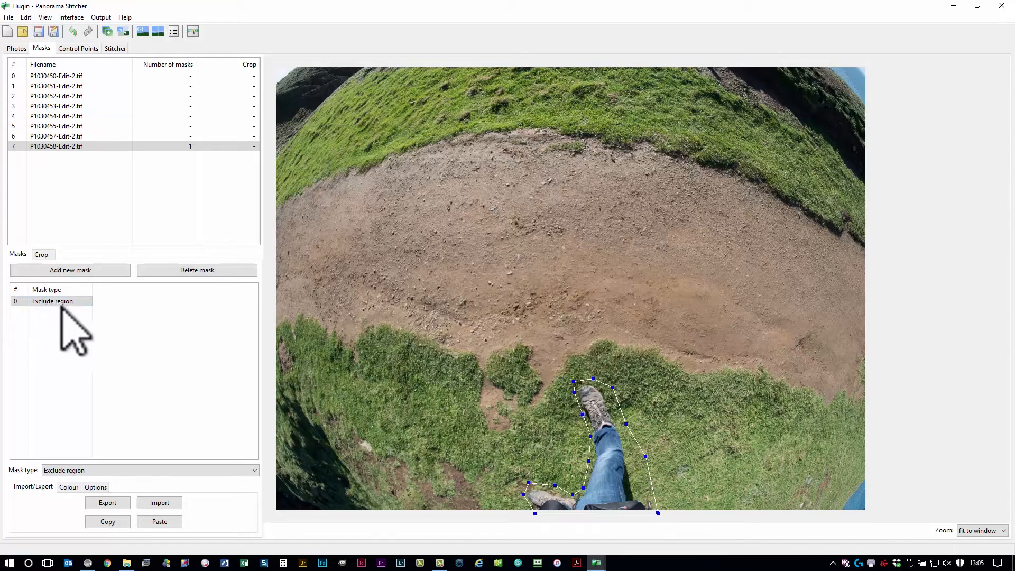
pyautogui.click(56, 137)
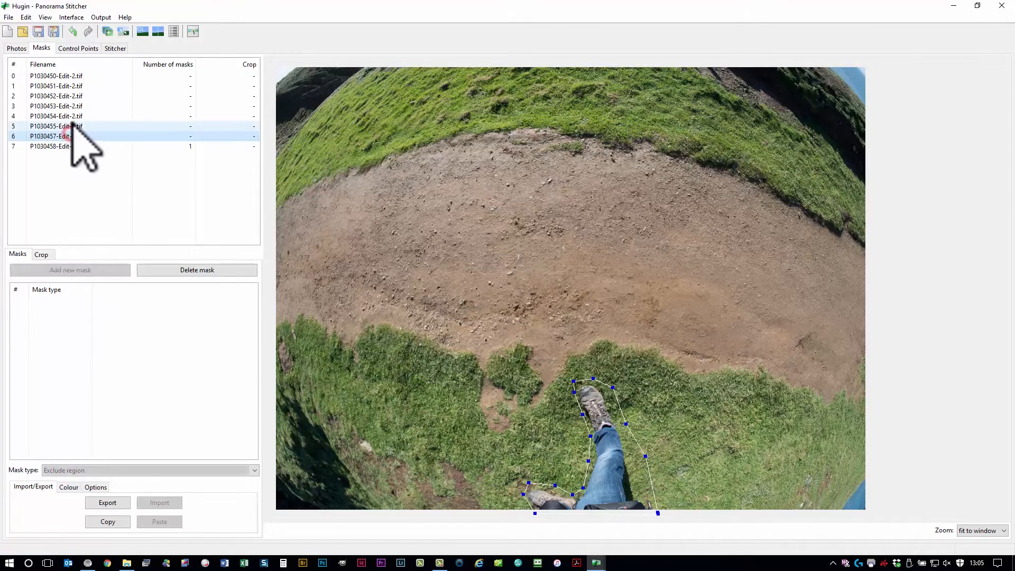
# Mask the photographer's shadow as exclude regions in P1030453 and P1030452
pyautogui.click(56, 117)
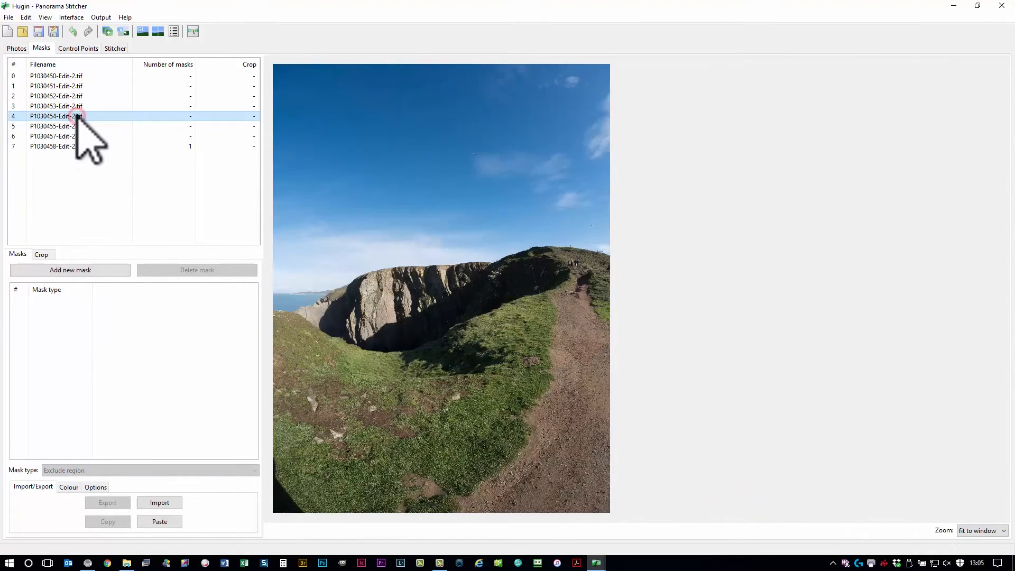
pyautogui.click(56, 106)
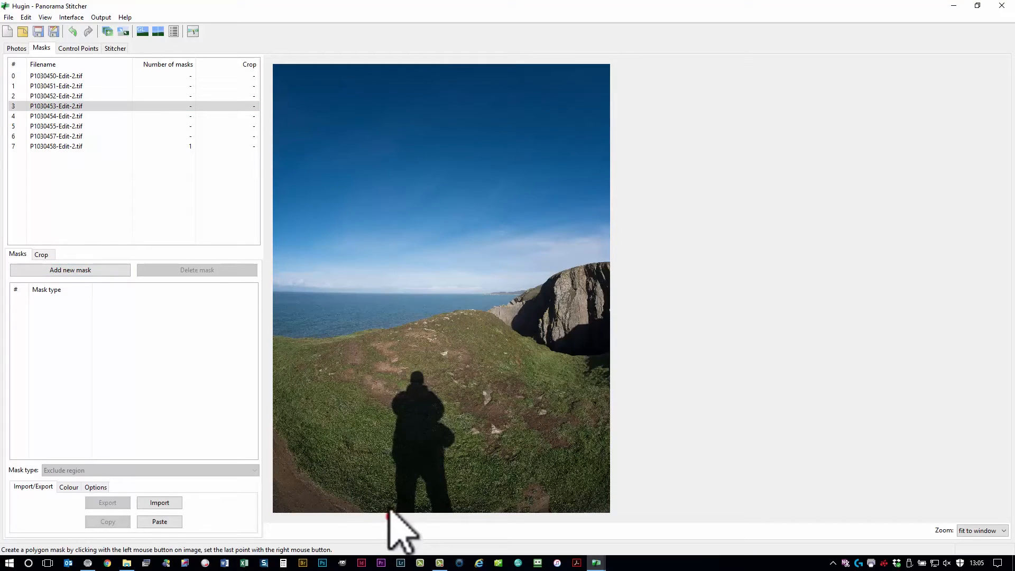
pyautogui.moveTo(394, 466)
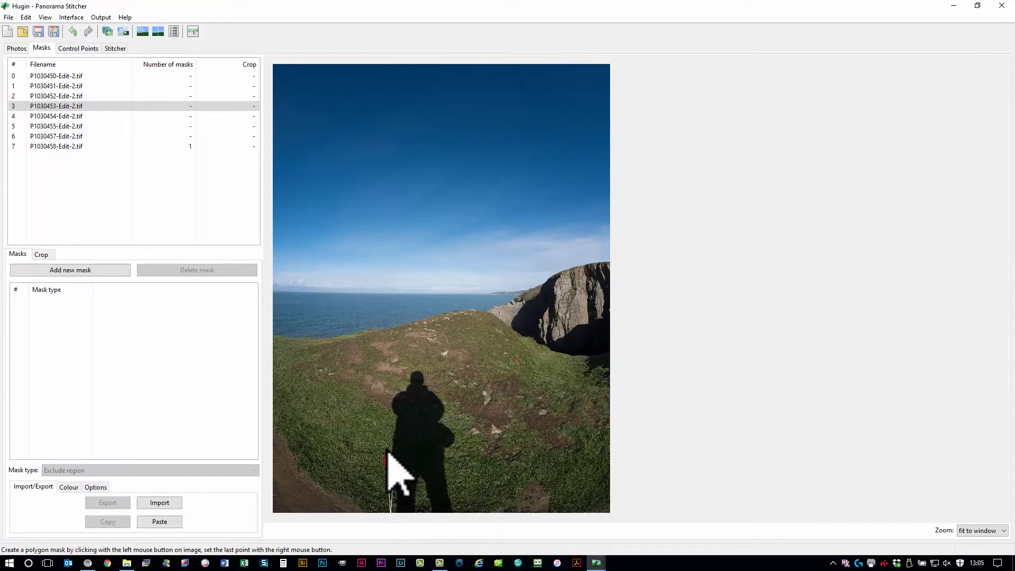
pyautogui.click(388, 391)
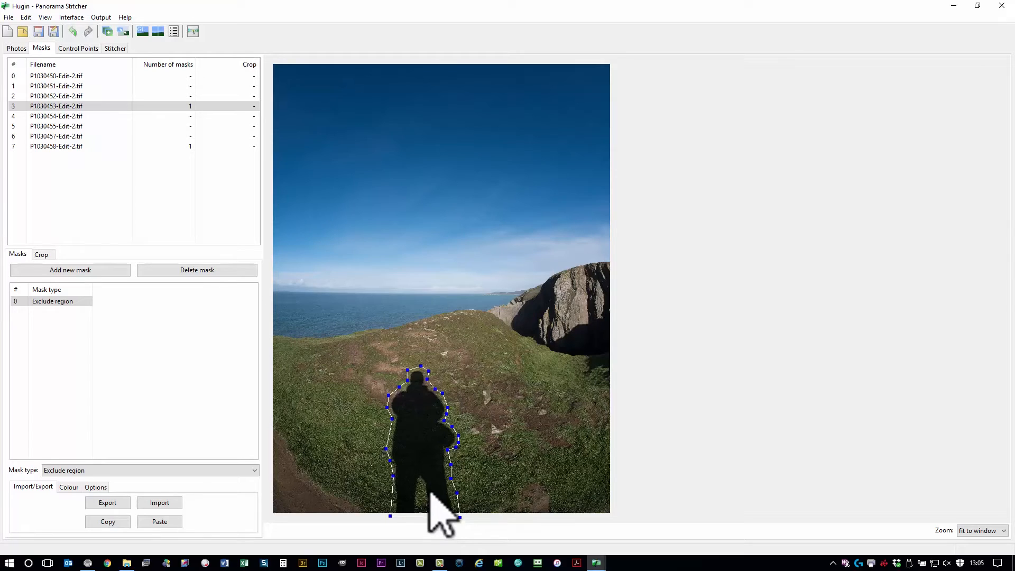
pyautogui.click(56, 96)
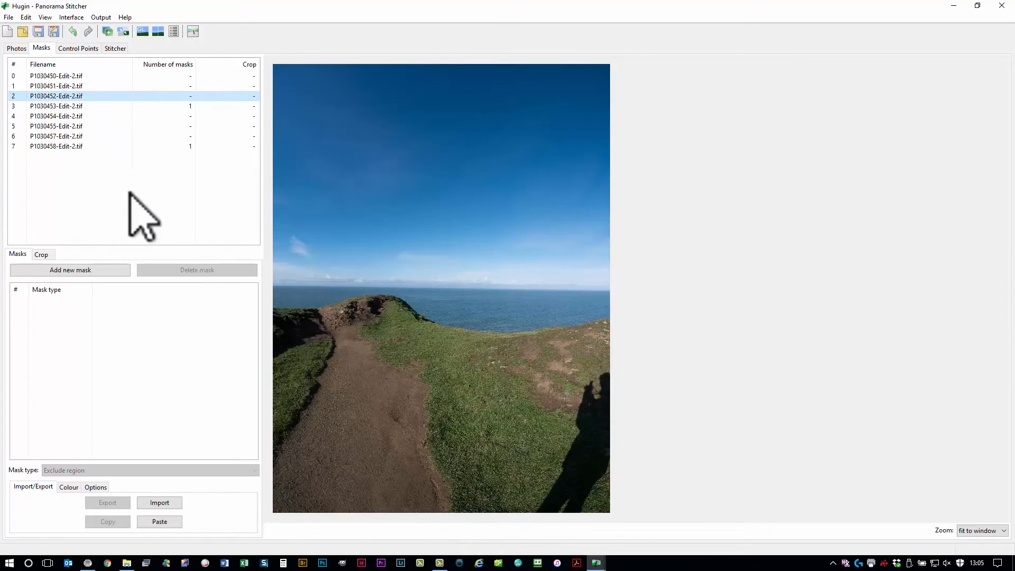
pyautogui.click(69, 270)
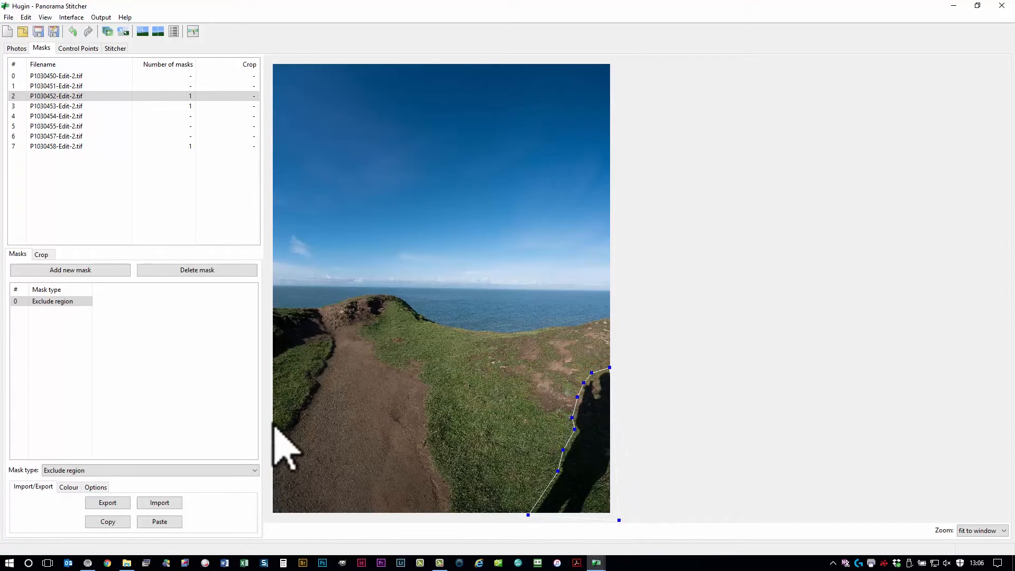
pyautogui.moveTo(558, 153)
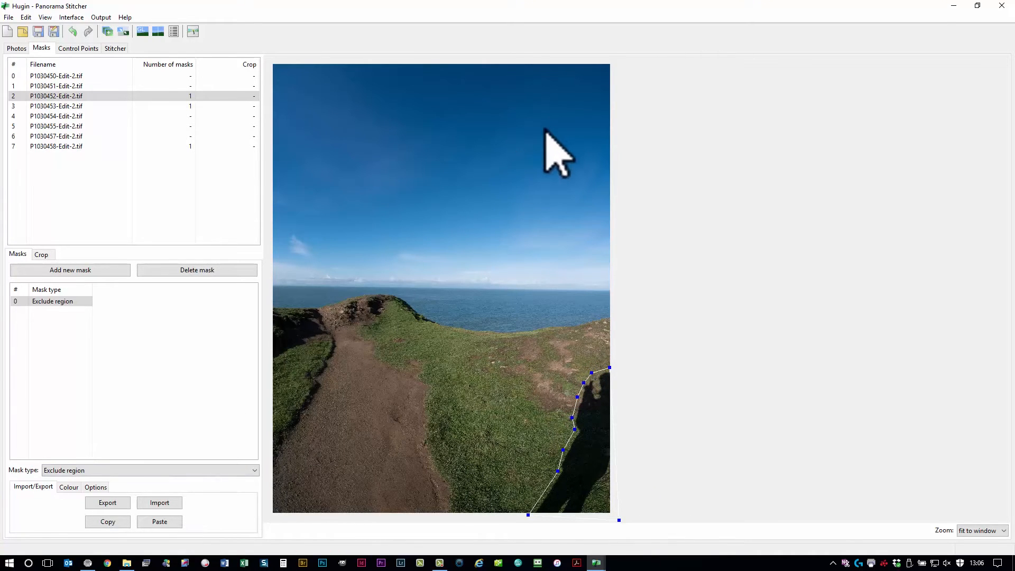
# Check the masked 360×180 result in the Fast Panorama preview and re-run the optimiser
pyautogui.press('alt+tab')
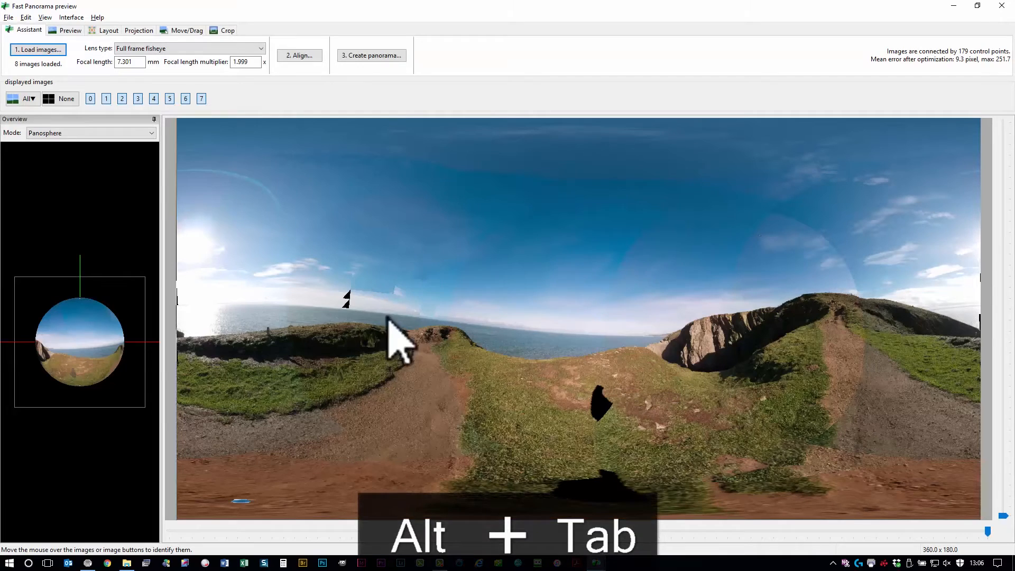
pyautogui.moveTo(372, 324)
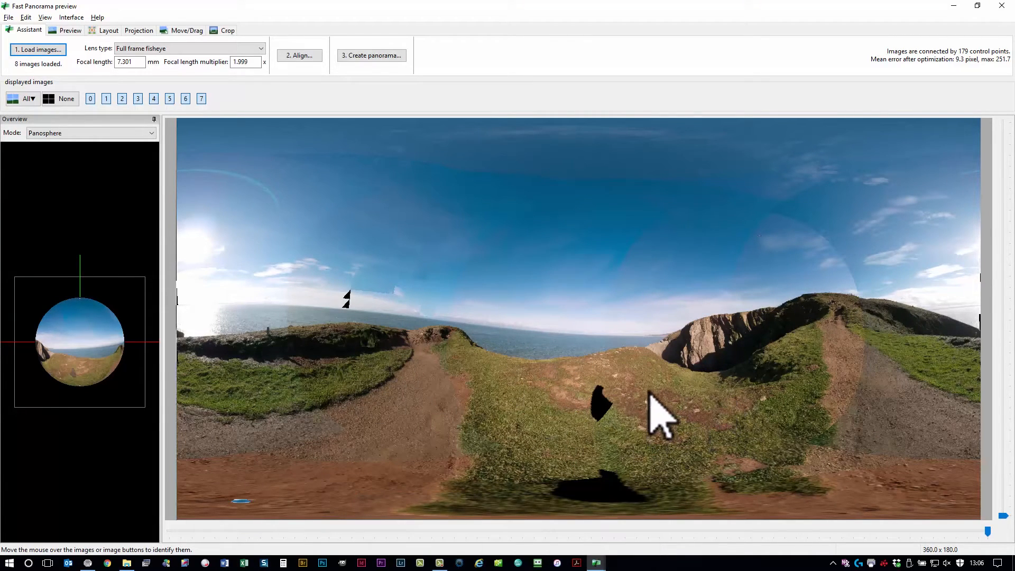
pyautogui.moveTo(630, 430)
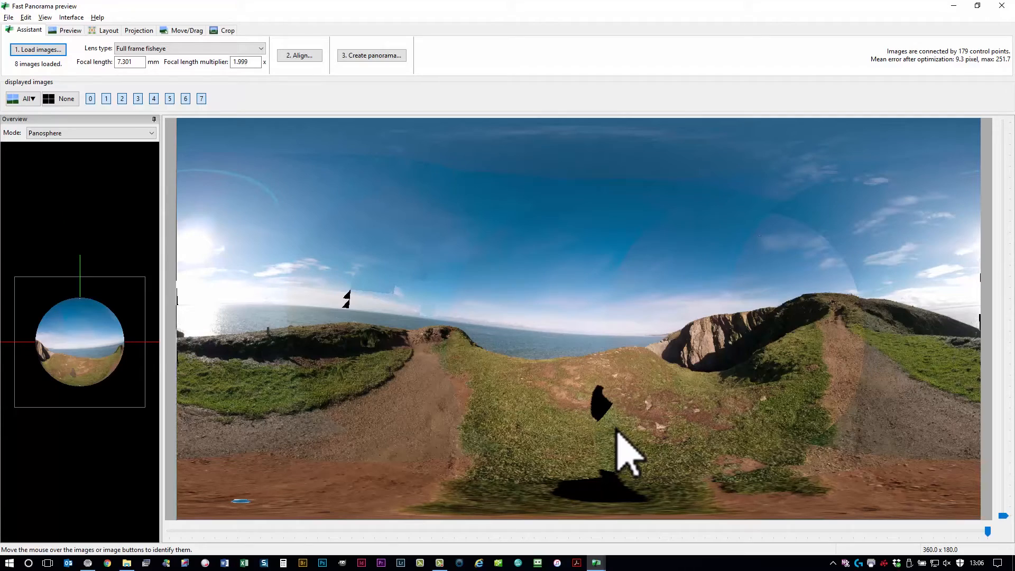
pyautogui.moveTo(670, 391)
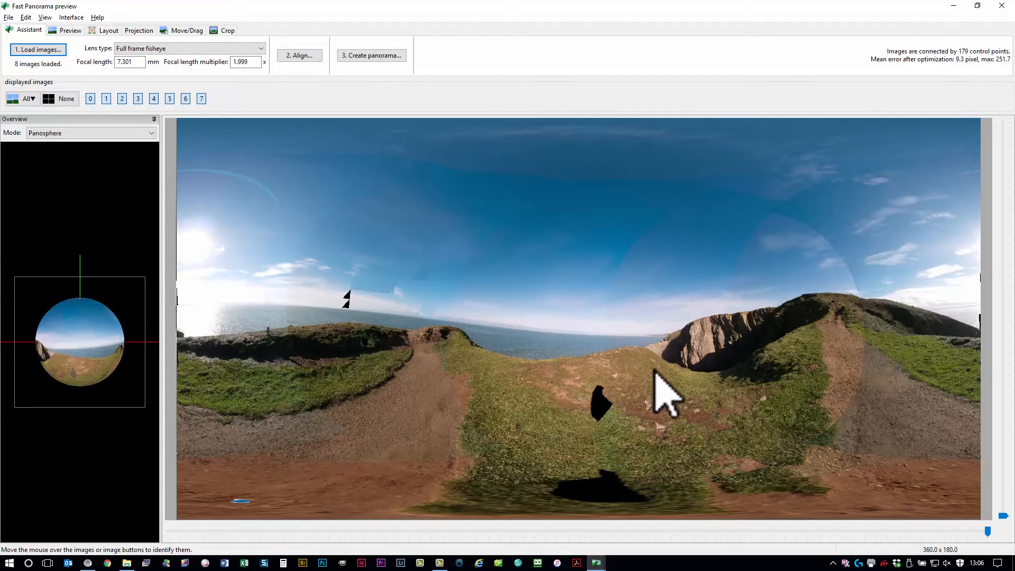
pyautogui.moveTo(508, 292)
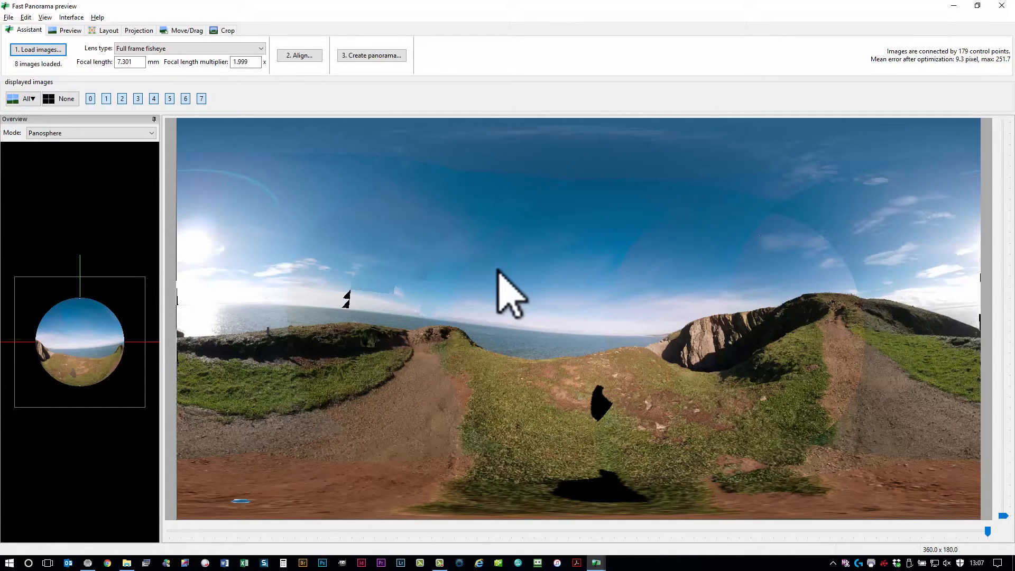
pyautogui.moveTo(857, 85)
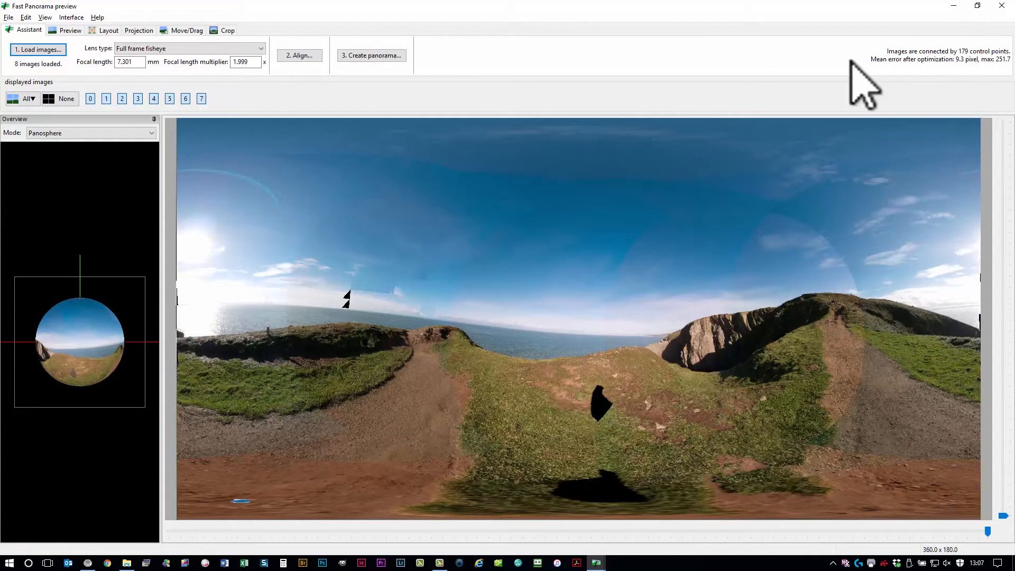
pyautogui.moveTo(963, 88)
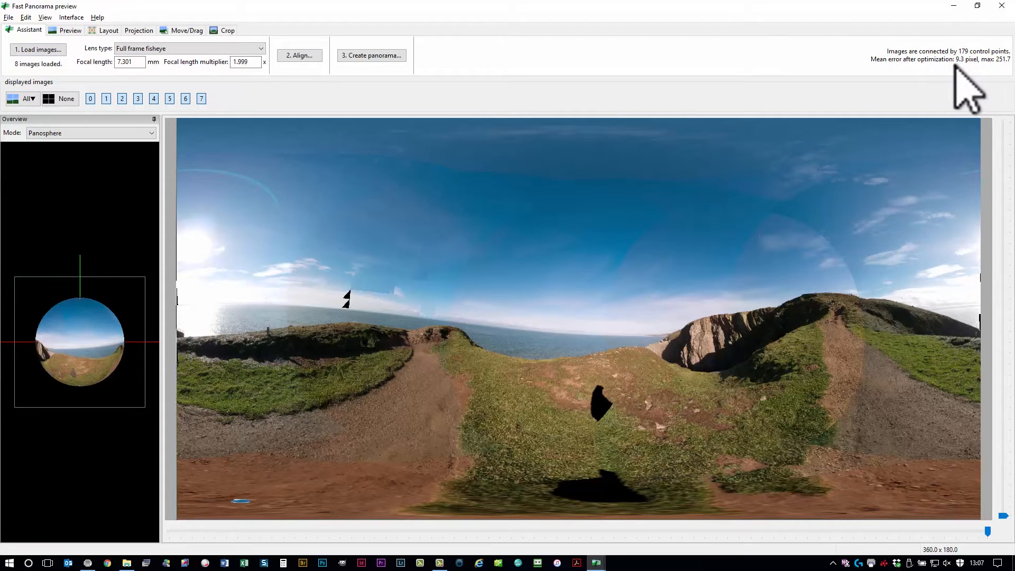
pyautogui.moveTo(875, 171)
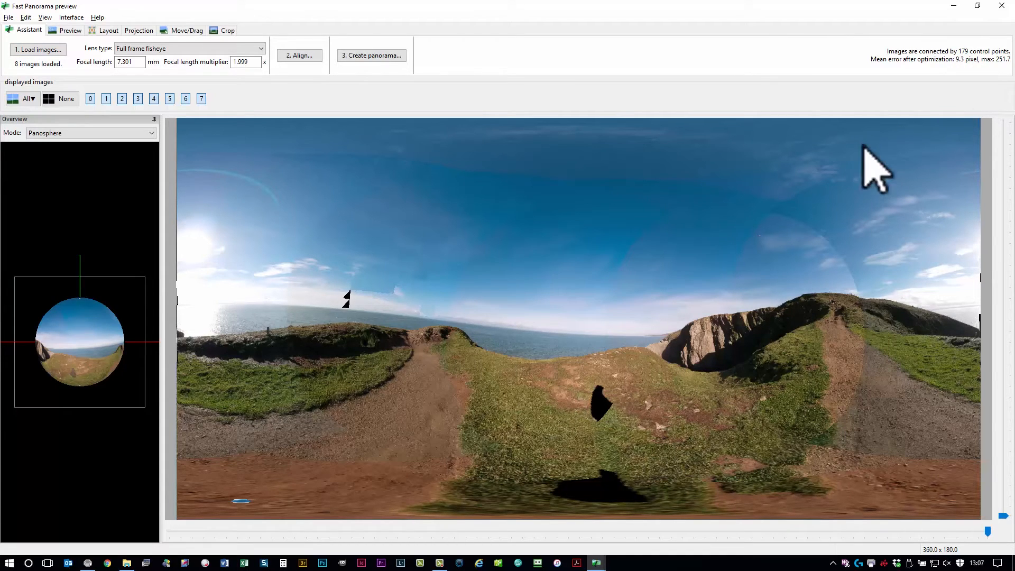
pyautogui.click(299, 55)
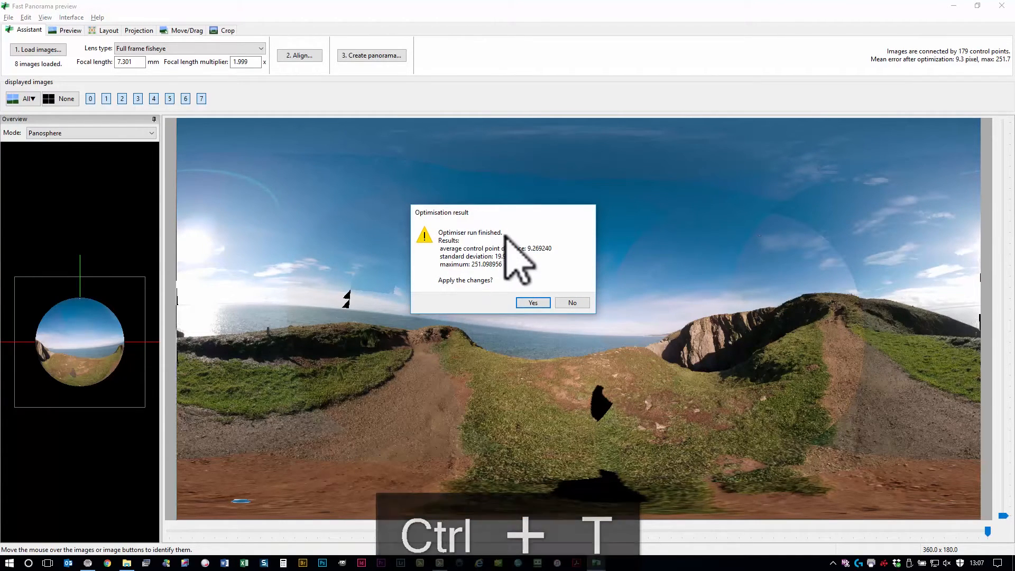
# Accept the 9.3-pixel optimiser result and straighten the panorama so the sea horizon is level
pyautogui.click(532, 303)
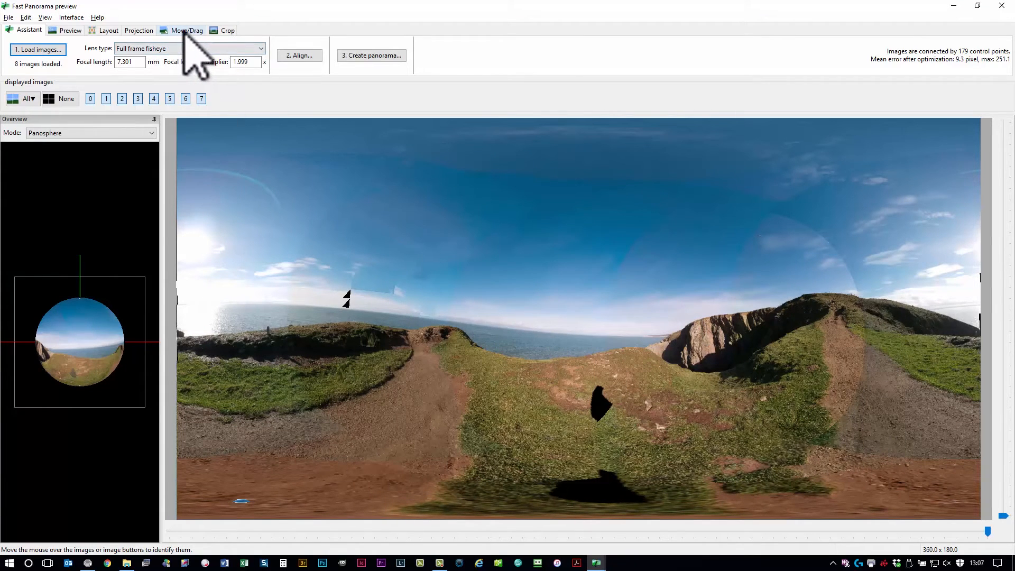
pyautogui.click(188, 30)
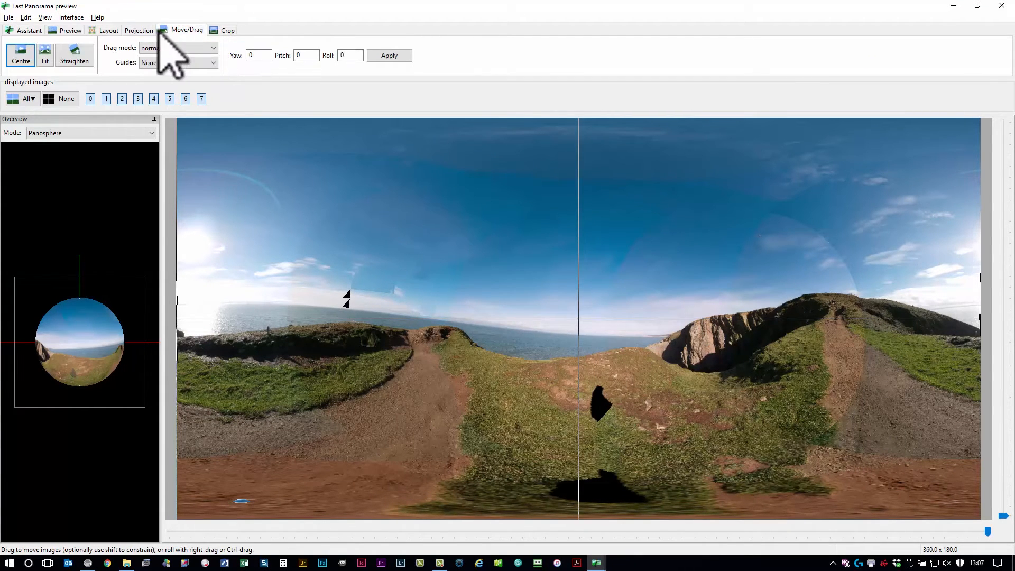
pyautogui.click(70, 17)
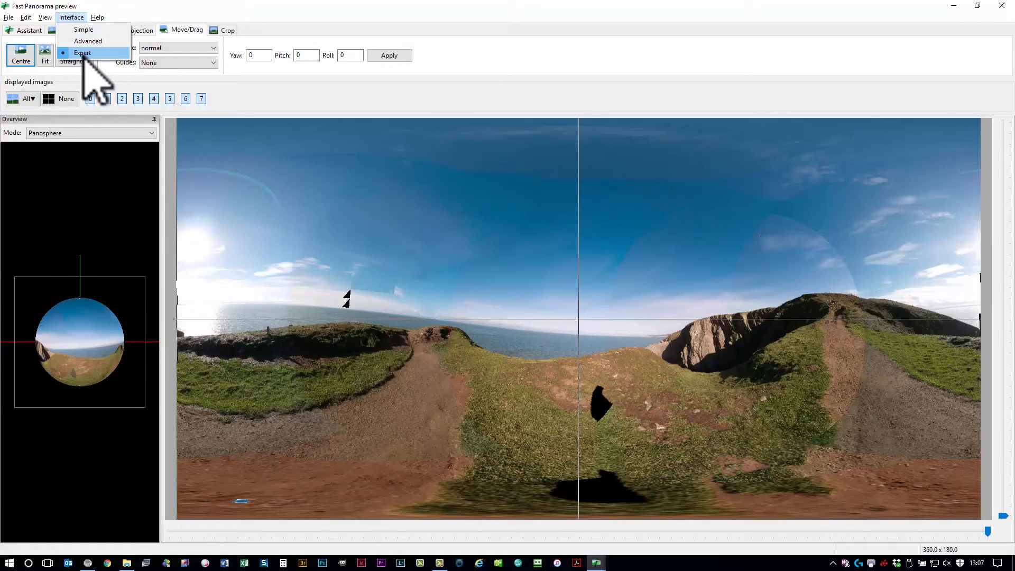
pyautogui.click(82, 53)
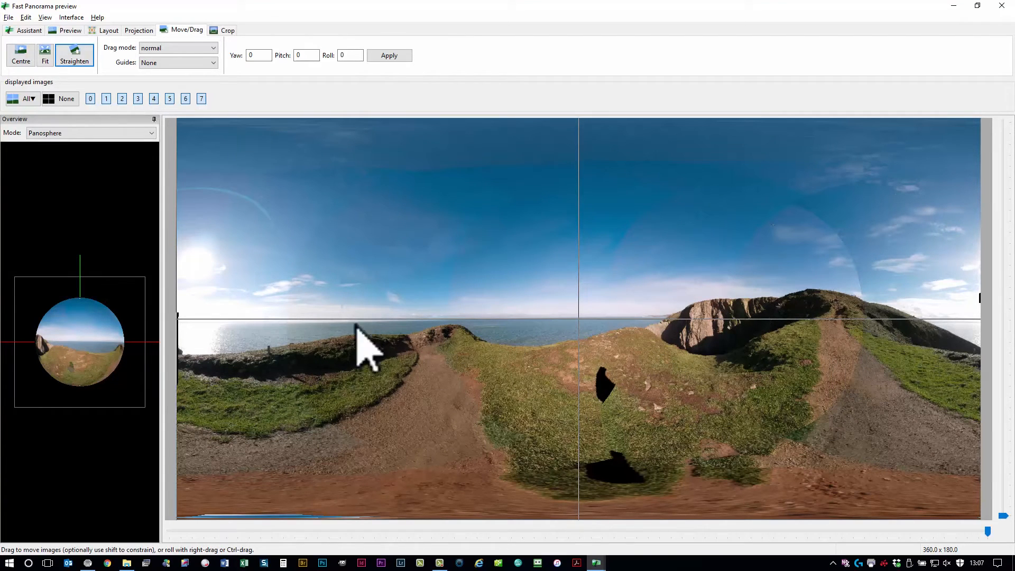
pyautogui.moveTo(835, 356)
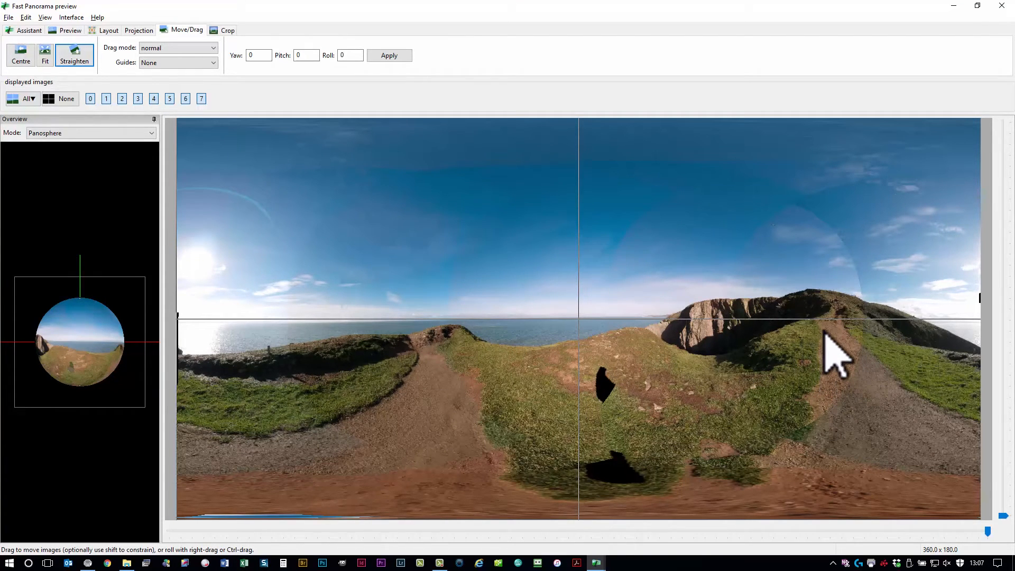
pyautogui.moveTo(747, 353)
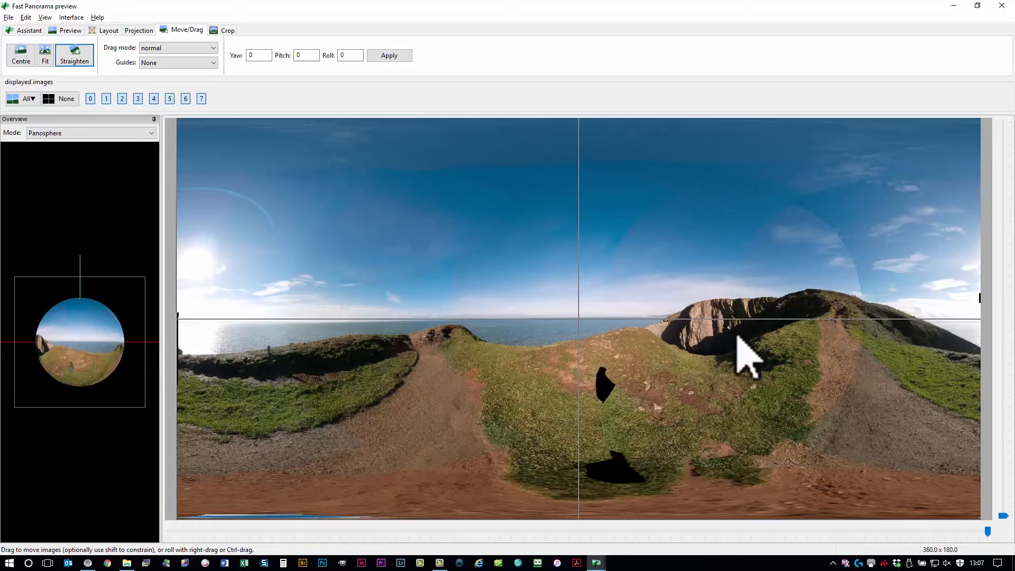
pyautogui.moveTo(695, 375)
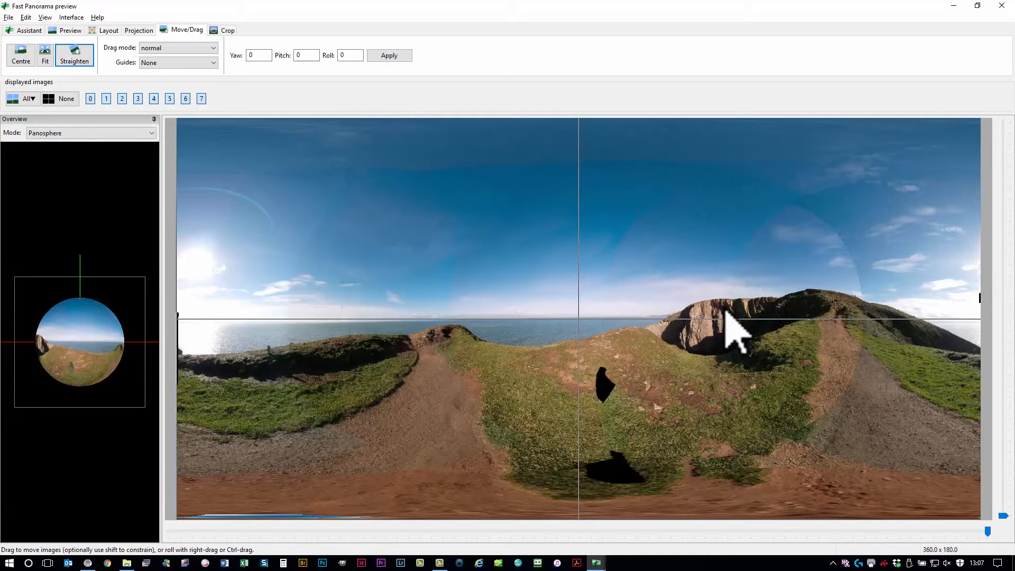
pyautogui.moveTo(655, 113)
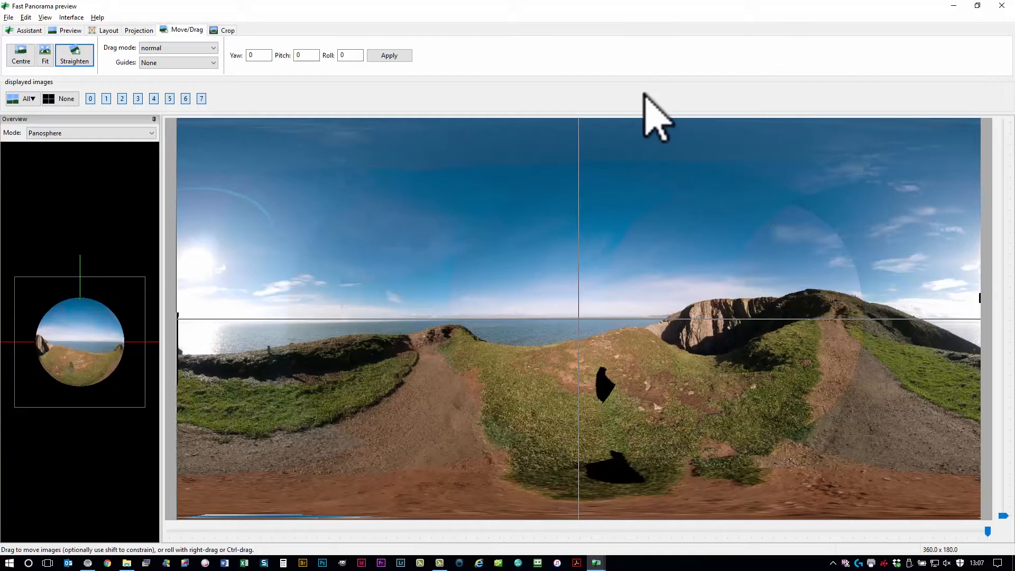
pyautogui.click(29, 30)
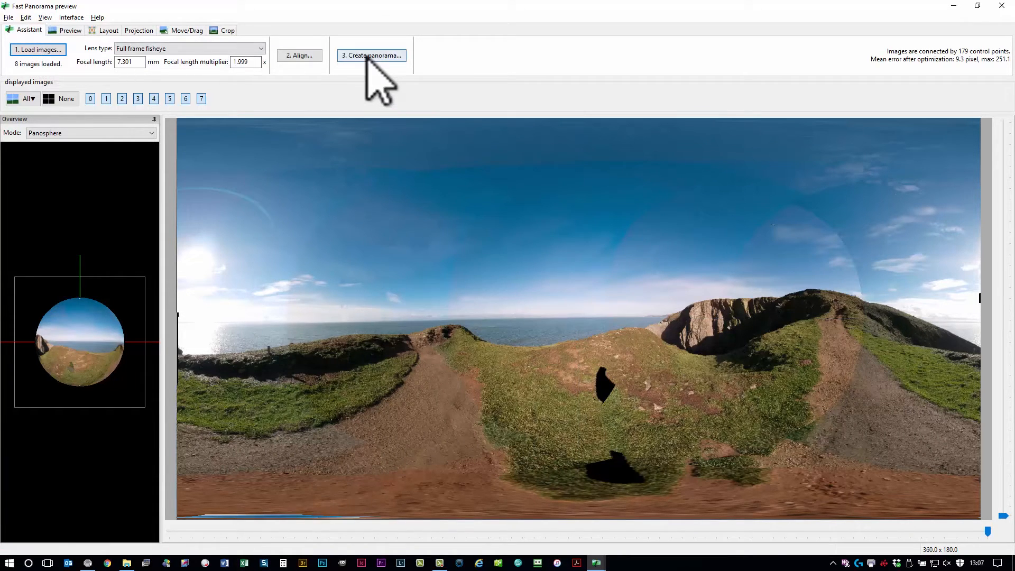
# Create the panorama with the 8648×4324 TIFF output settings and acknowledge the batch notice
pyautogui.click(371, 55)
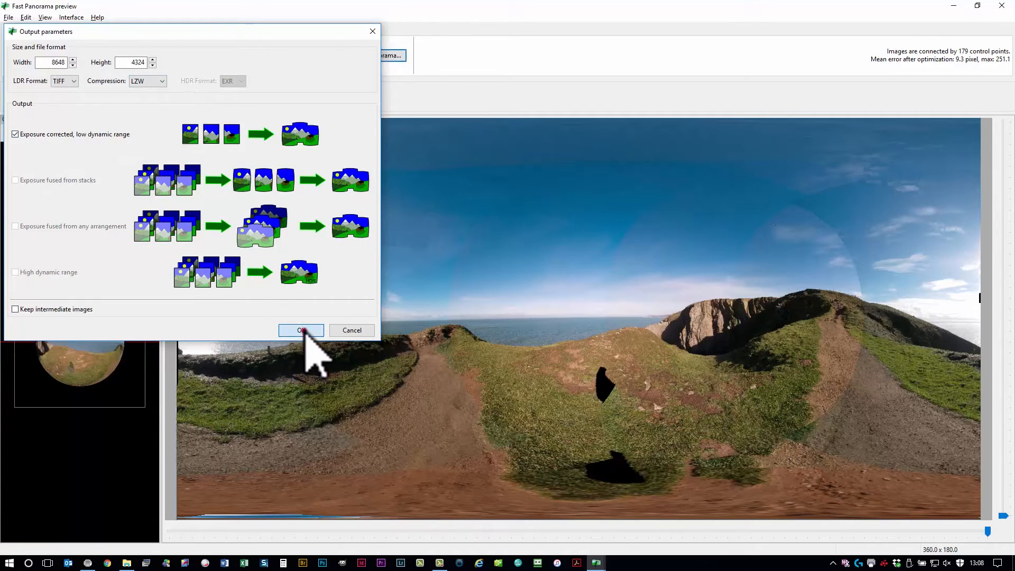
pyautogui.click(300, 330)
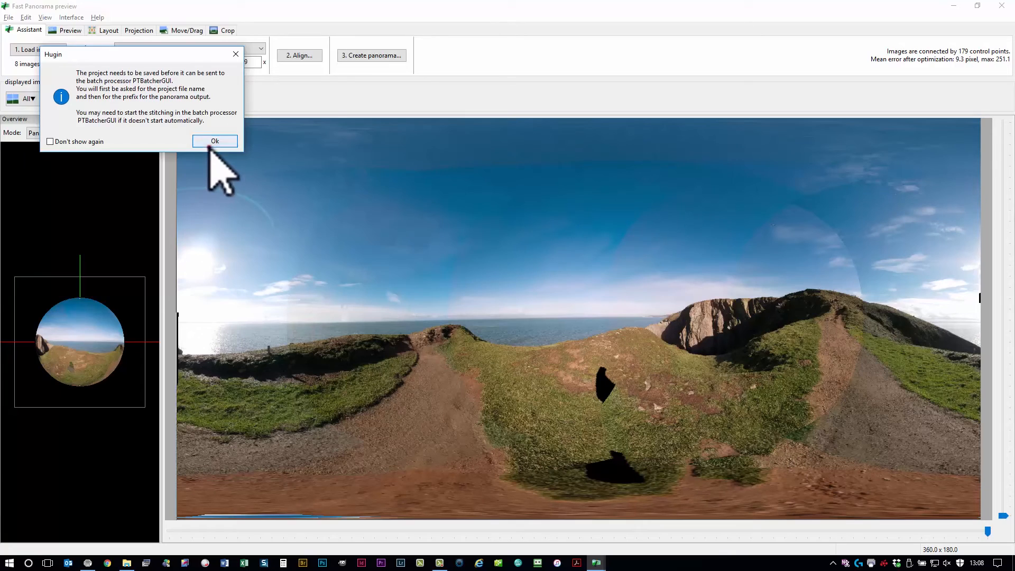
pyautogui.click(215, 141)
pyautogui.write('baggy point')
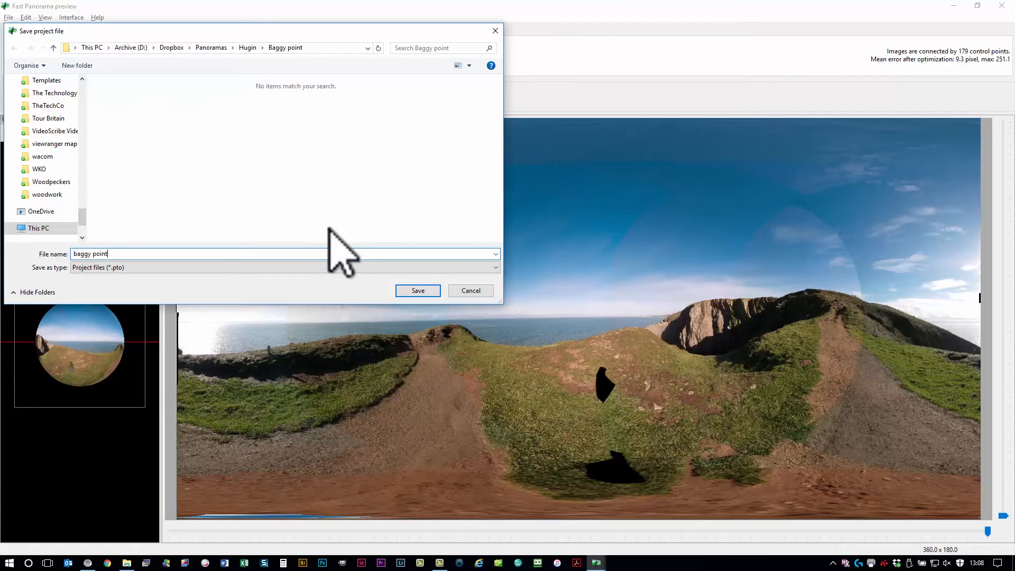
# Save the project as baggy point.pto with output prefix 'baggy point' and start batch stitching
pyautogui.click(417, 290)
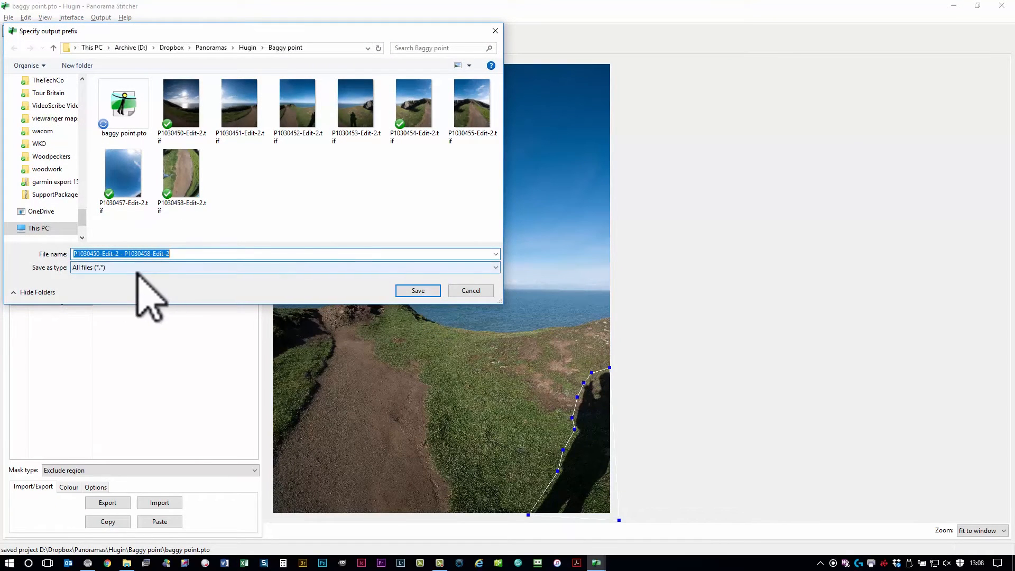
pyautogui.write('baggy p')
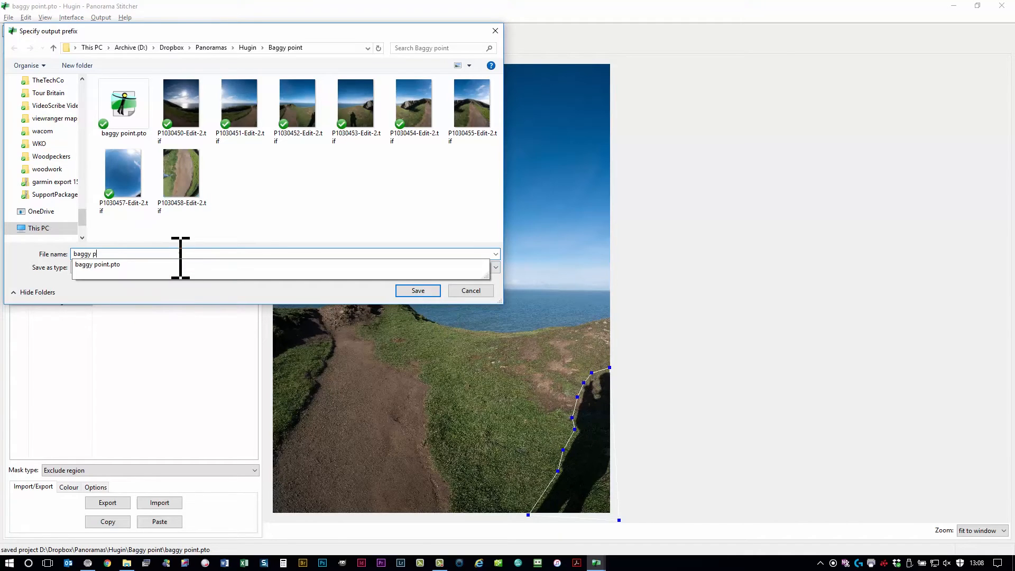
pyautogui.write('oint')
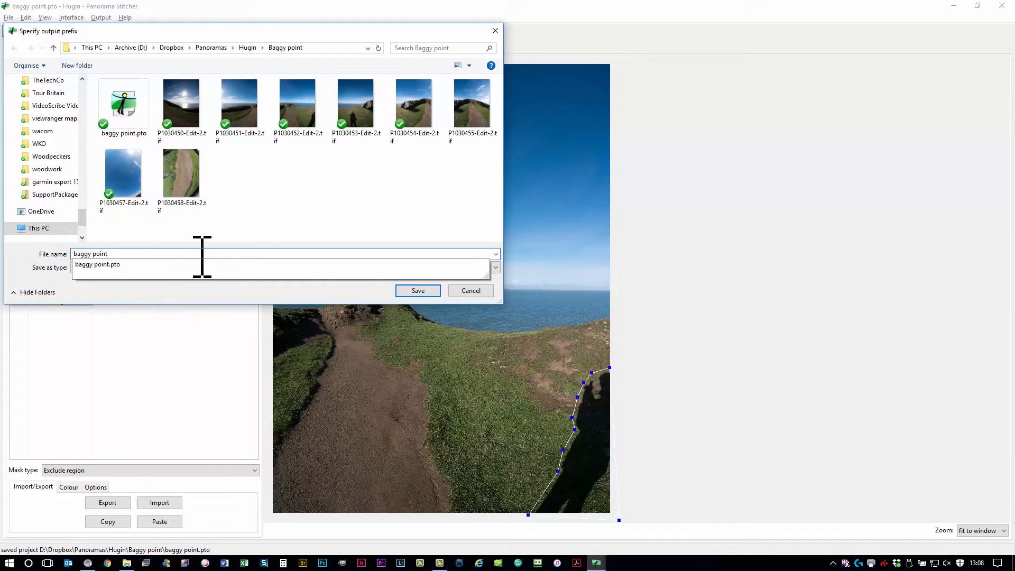
pyautogui.click(418, 289)
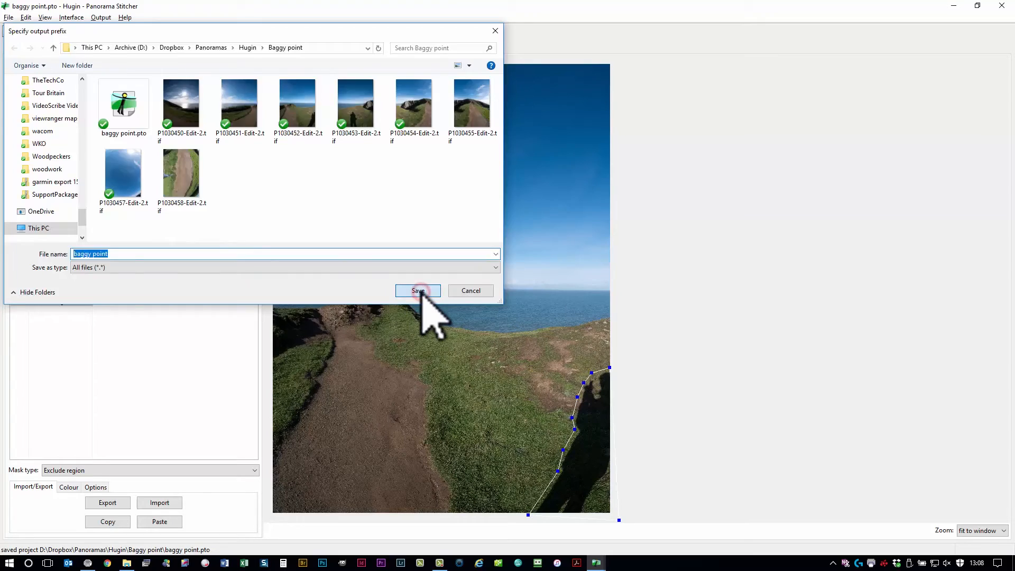
pyautogui.click(418, 290)
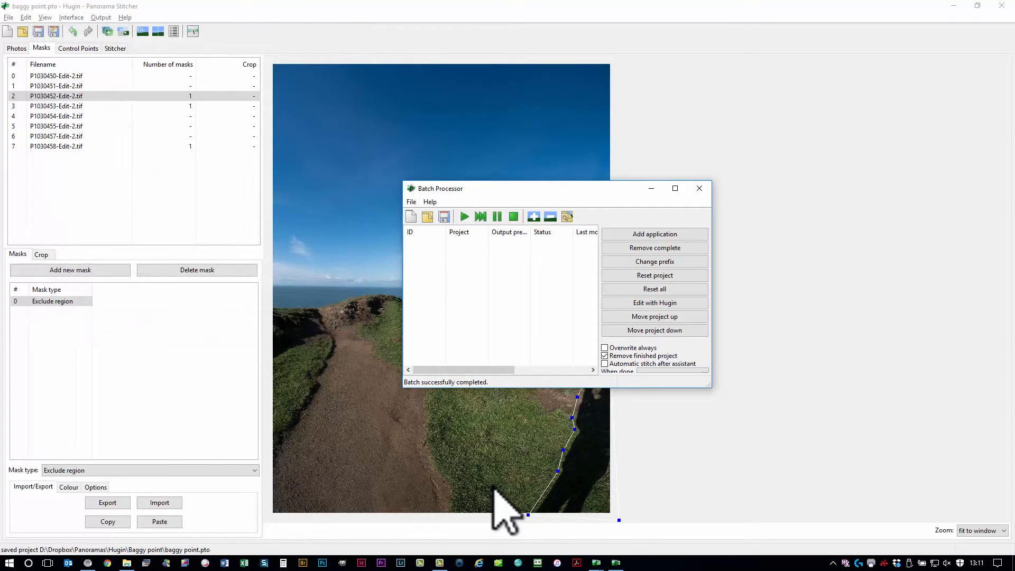
pyautogui.moveTo(700, 189)
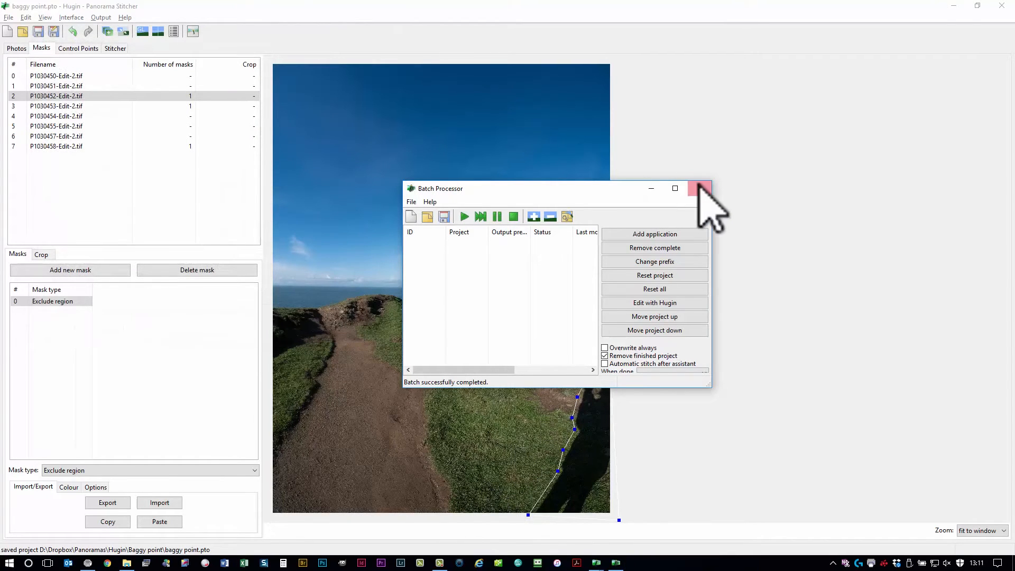
# Close PTBatcherGUI once the batch reports successfully completed
pyautogui.click(700, 188)
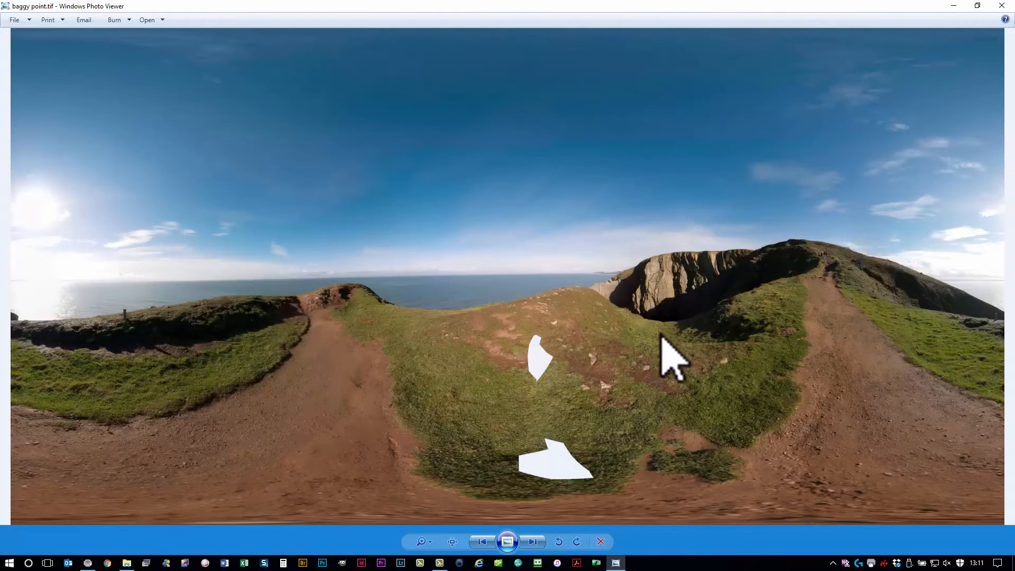
pyautogui.moveTo(641, 359)
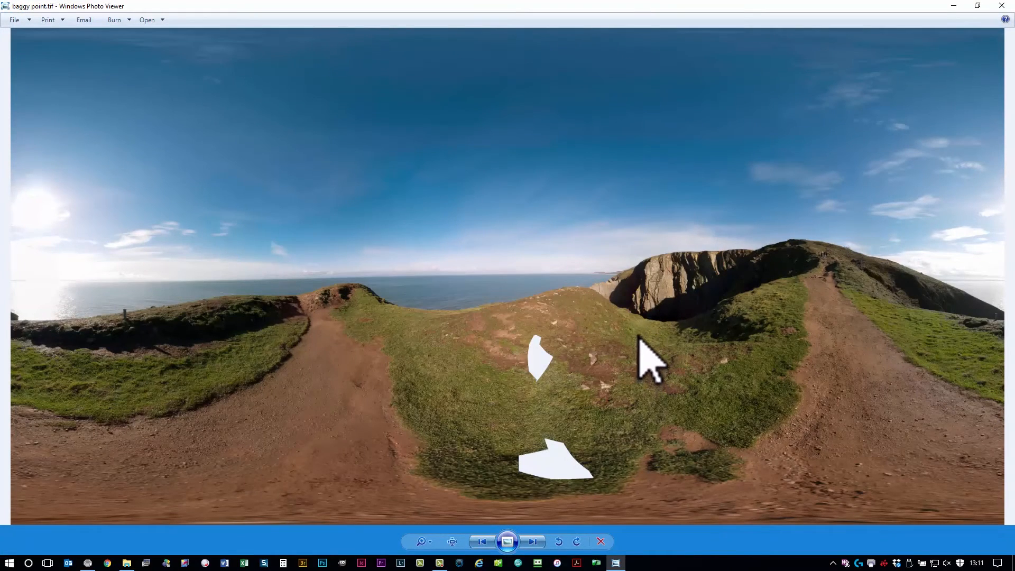
pyautogui.moveTo(582, 360)
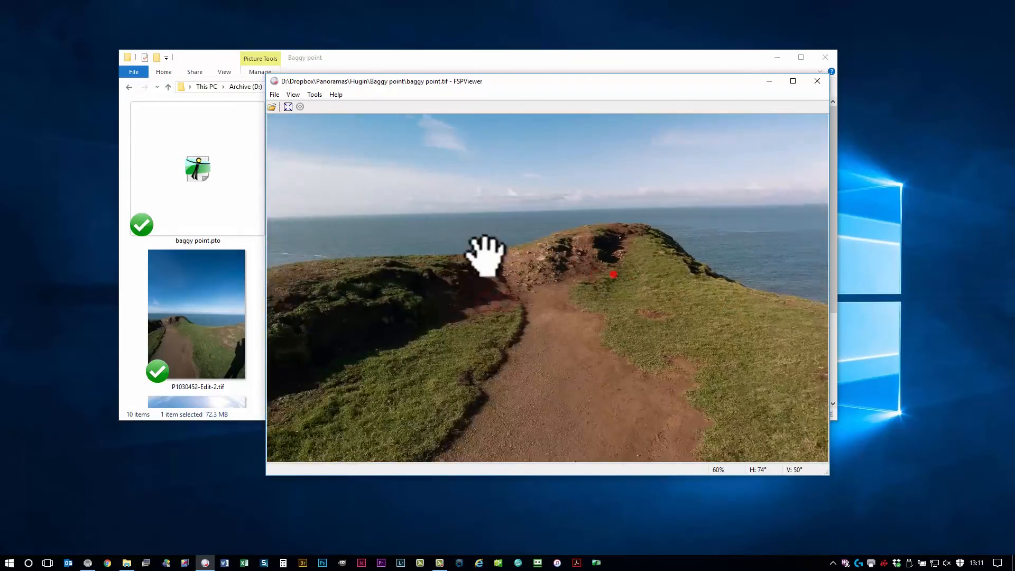
# Tilt the FSPViewer view down to the black holes in the grass, then close the viewer
pyautogui.moveTo(482, 256); pyautogui.dragTo(803, 250)
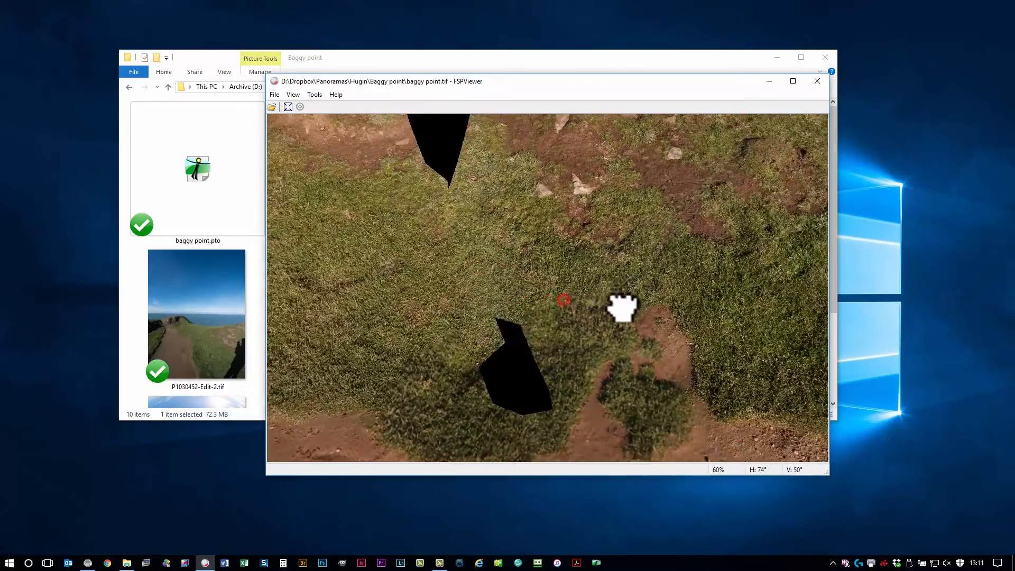
pyautogui.click(817, 82)
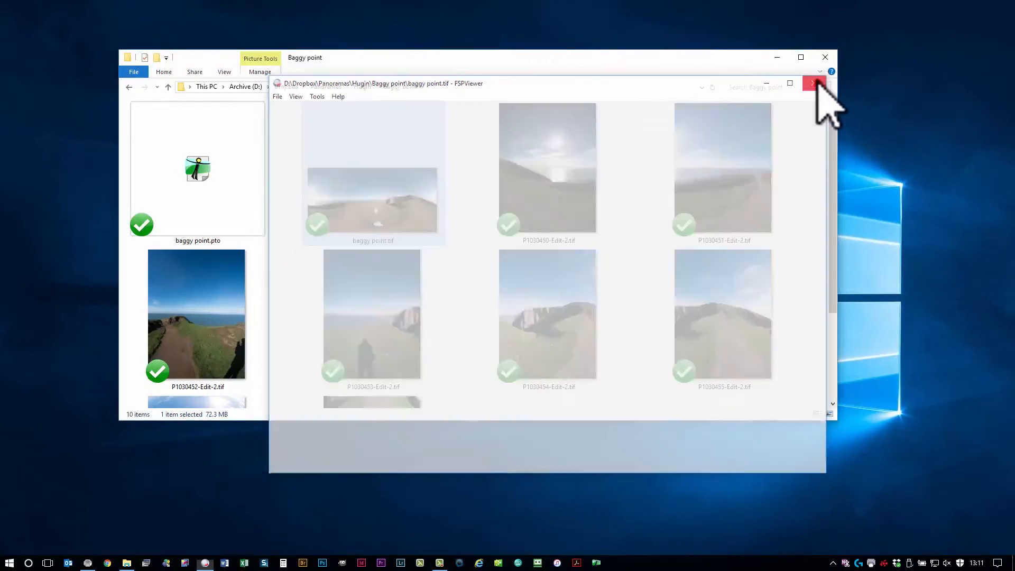
pyautogui.click(817, 85)
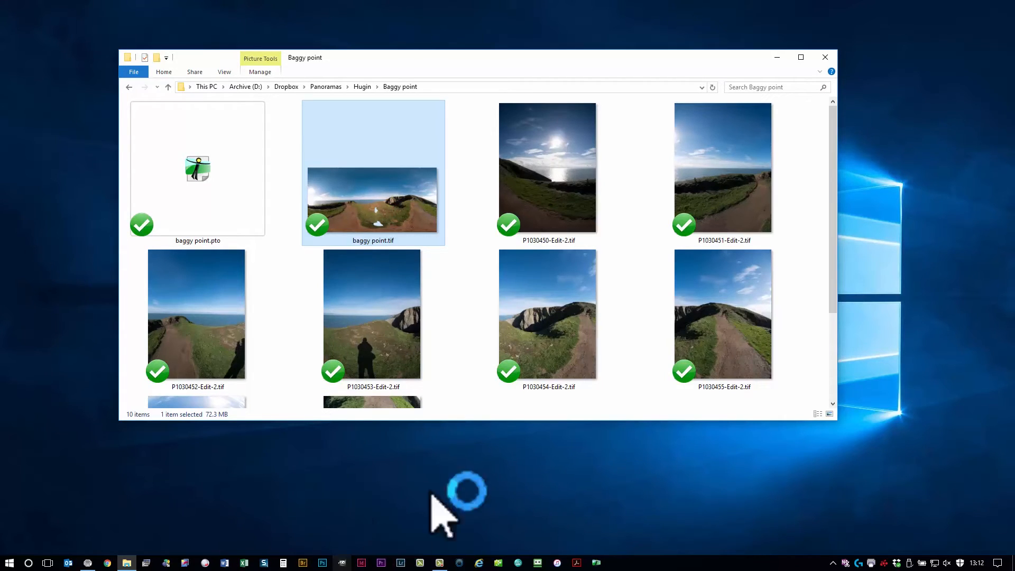
pyautogui.moveTo(448, 446)
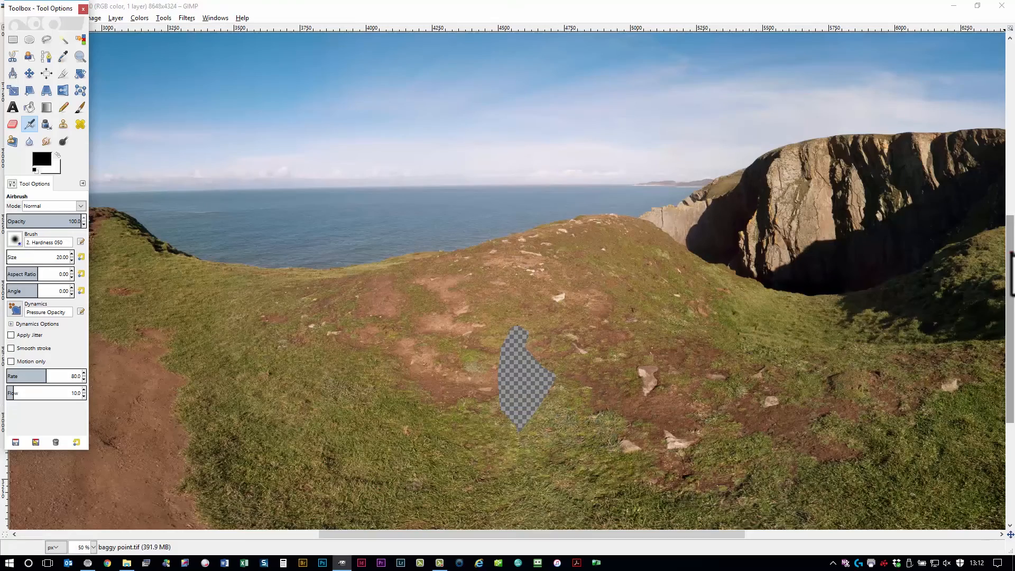
# Scroll the GIMP canvas down to the transparent hole in the grass
pyautogui.scroll(-3)
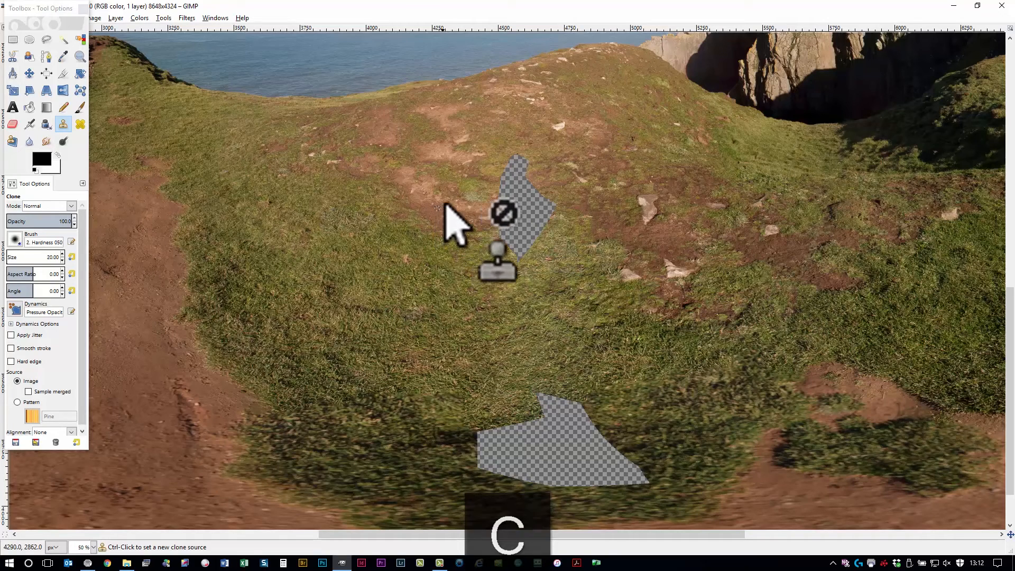
pyautogui.moveTo(446, 213)
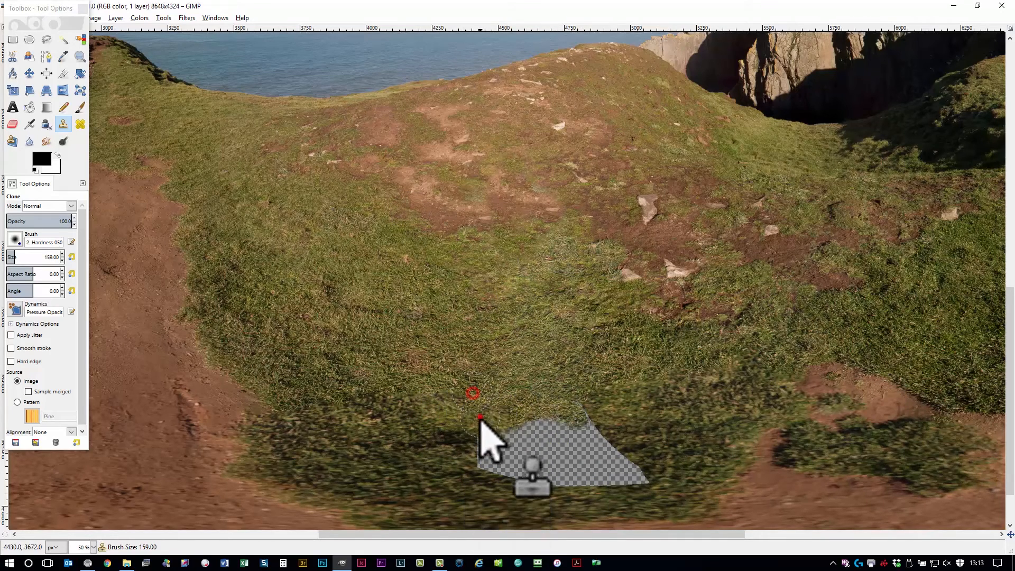
# Clone surrounding grass over the lower transparent hole in the ground
pyautogui.moveTo(488, 427); pyautogui.dragTo(615, 453)
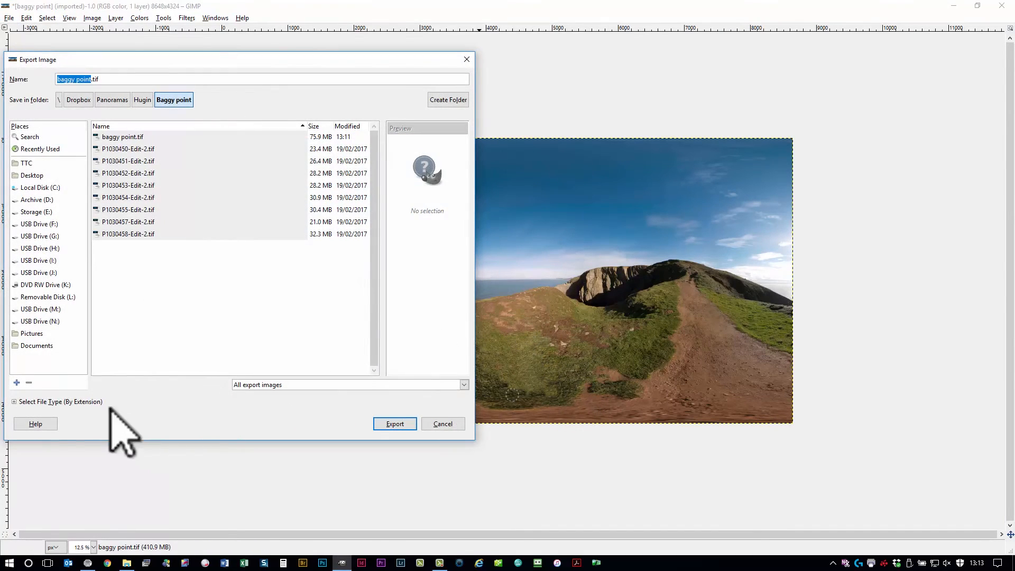
# Export the panorama as a JPEG image, baggy point.jpg, confirming the quality setting
pyautogui.click(59, 402)
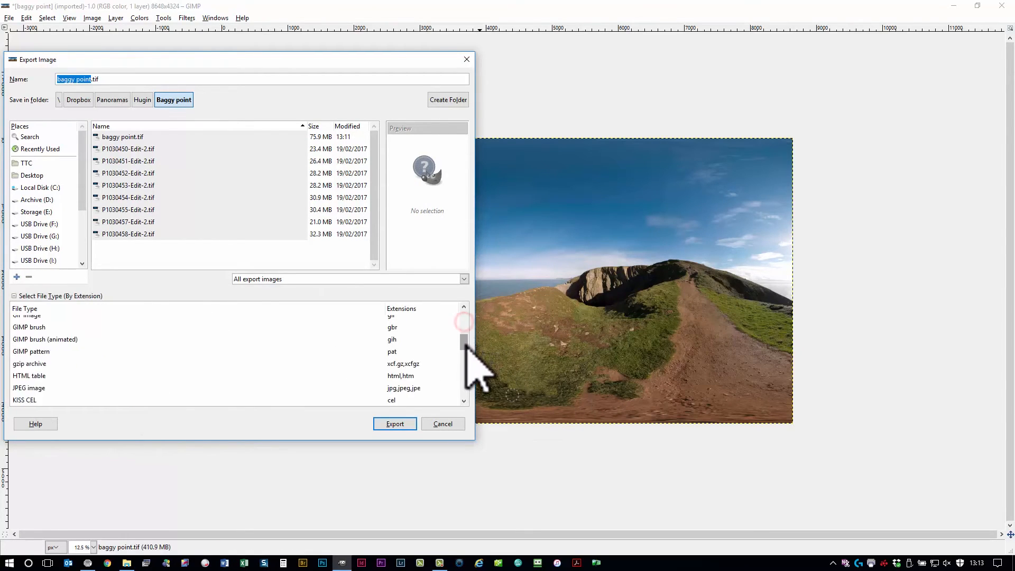
pyautogui.click(28, 358)
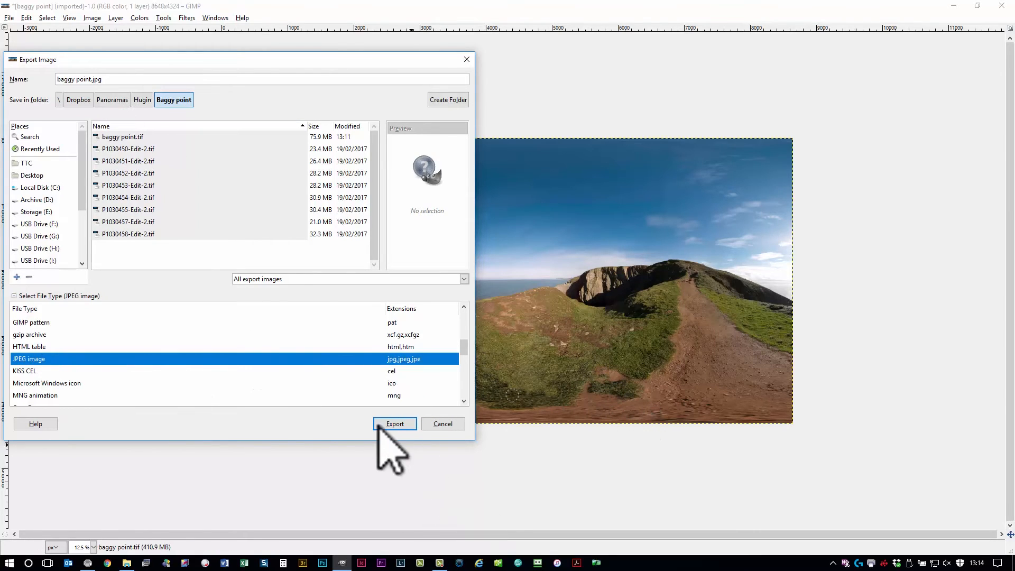
pyautogui.click(394, 423)
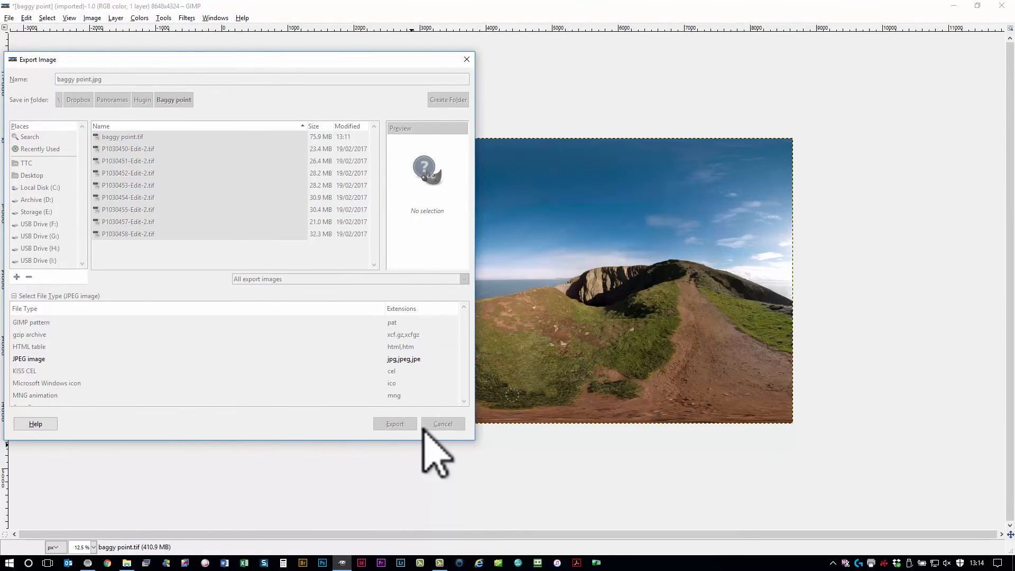
pyautogui.click(395, 423)
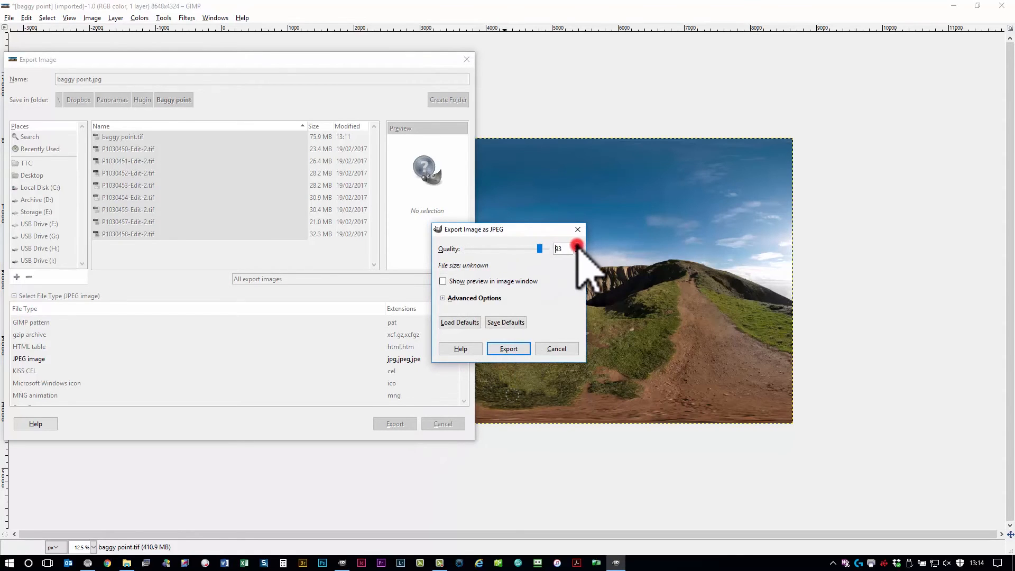
pyautogui.click(508, 347)
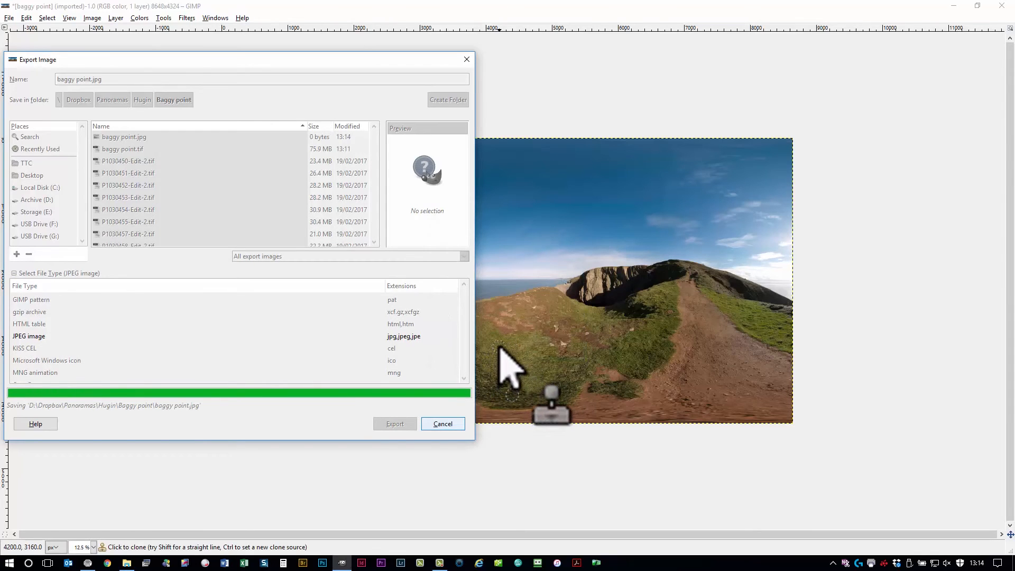
pyautogui.click(394, 422)
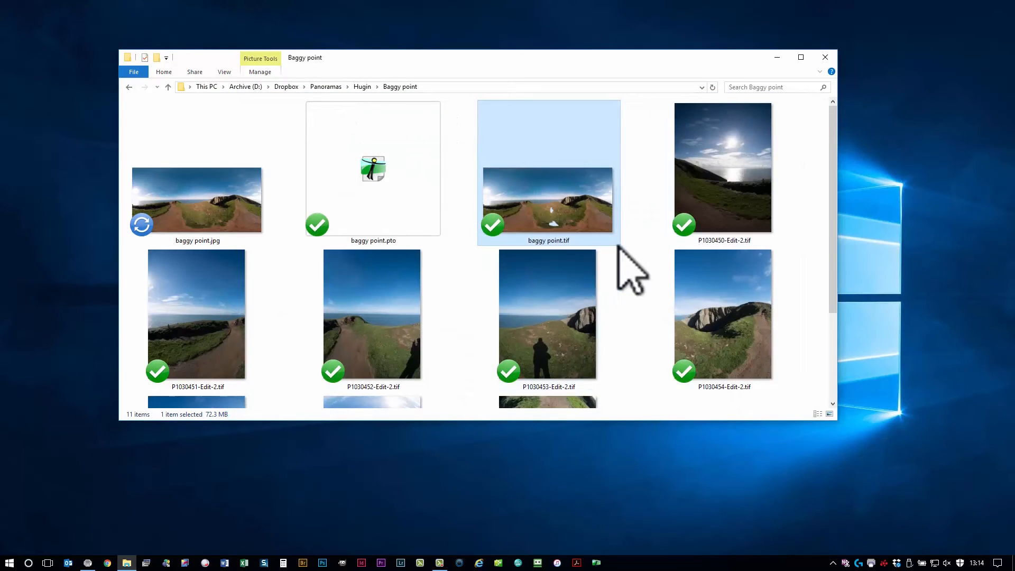
pyautogui.moveTo(213, 207)
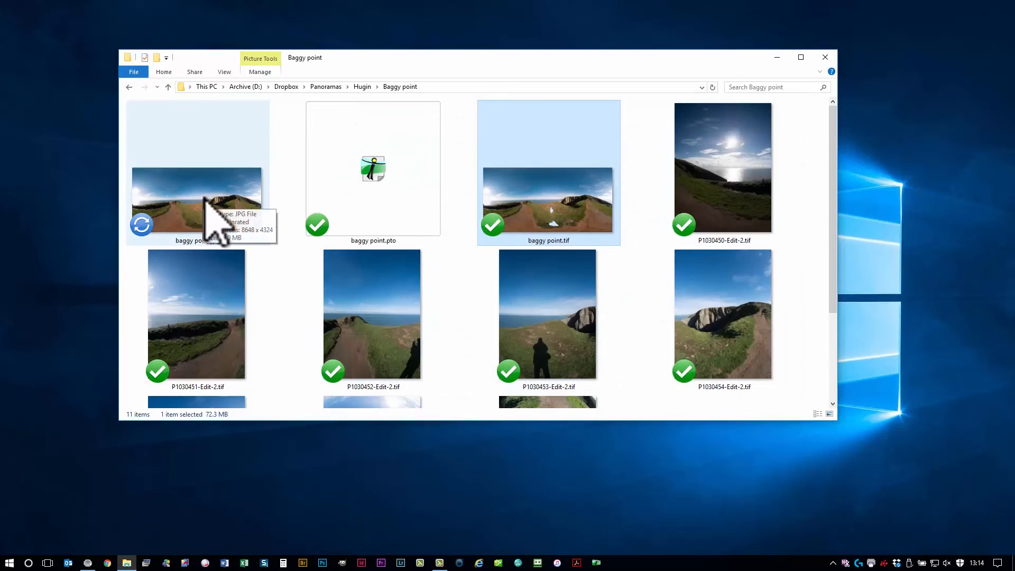
# Launch baggy point.jpg from the Baggy point folder into FSPViewer
pyautogui.doubleClick(196, 200)
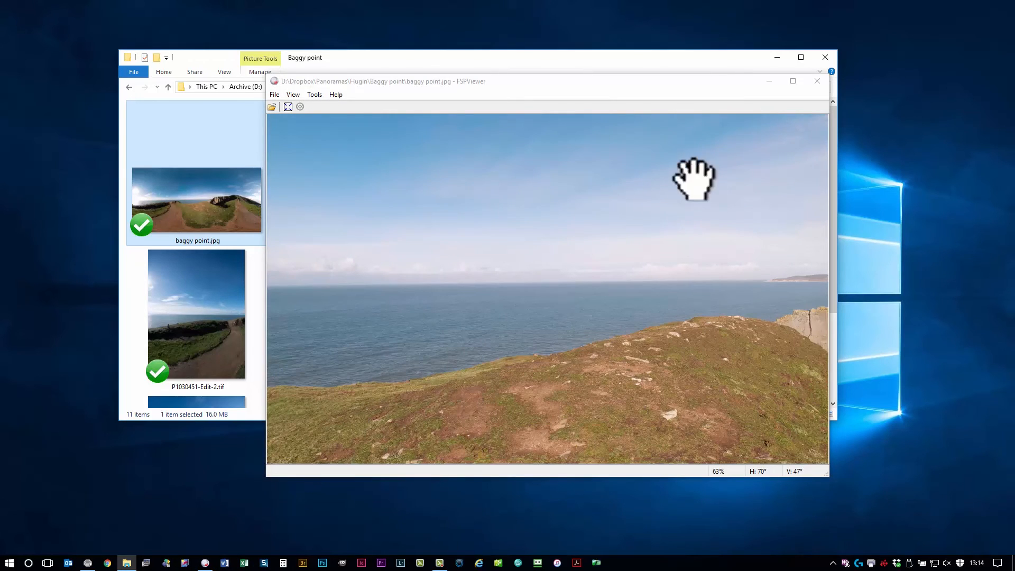
pyautogui.click(792, 81)
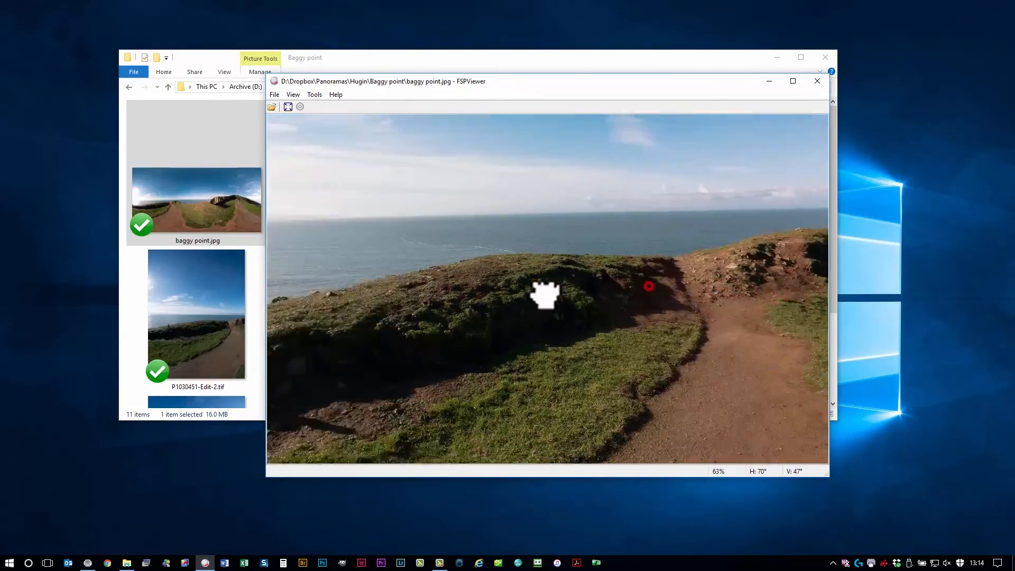
pyautogui.moveTo(543, 295); pyautogui.dragTo(635, 311)
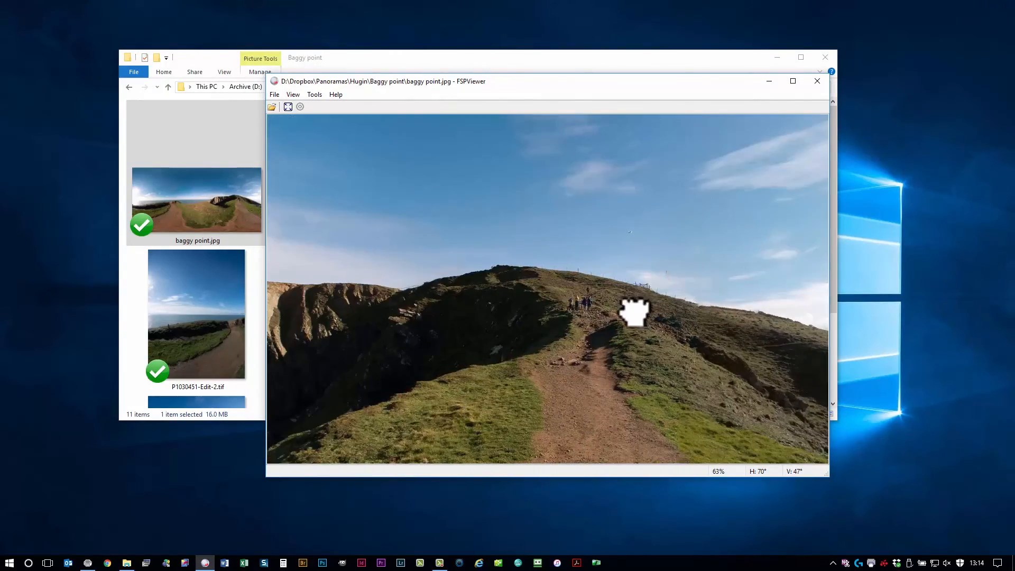
pyautogui.moveTo(634, 311); pyautogui.dragTo(525, 335)
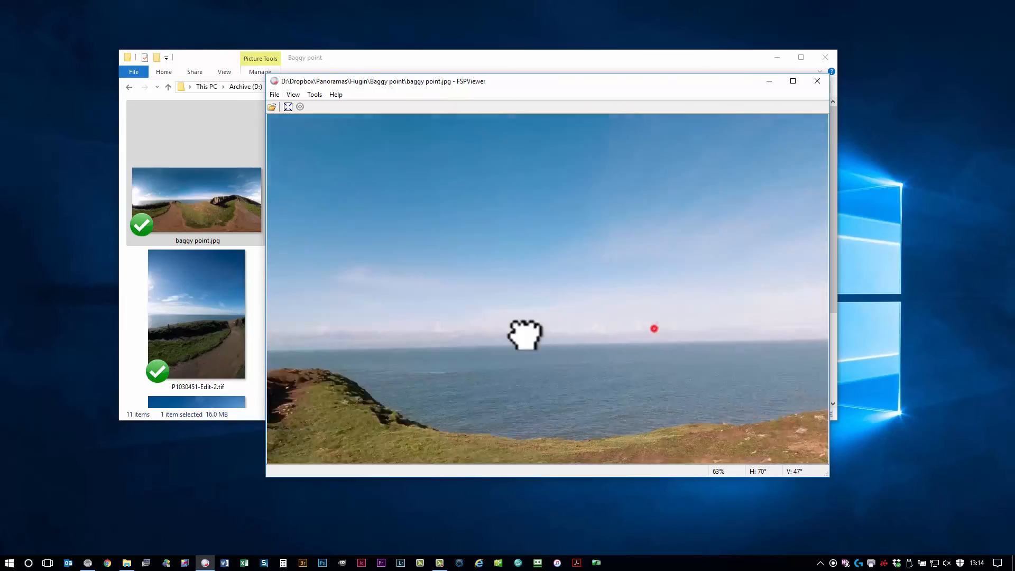
pyautogui.moveTo(525, 335); pyautogui.dragTo(586, 356)
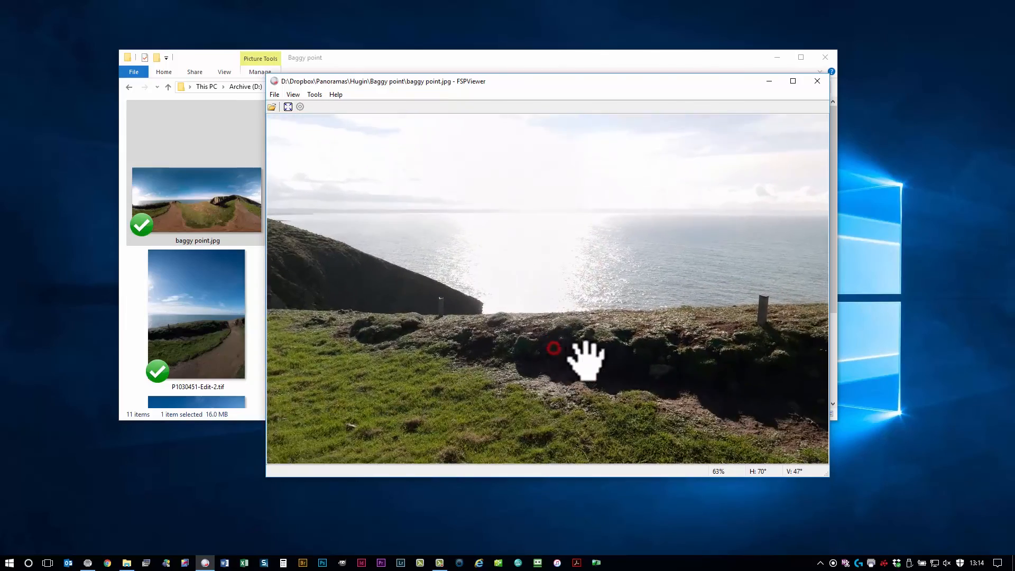
pyautogui.moveTo(553, 347); pyautogui.dragTo(646, 296)
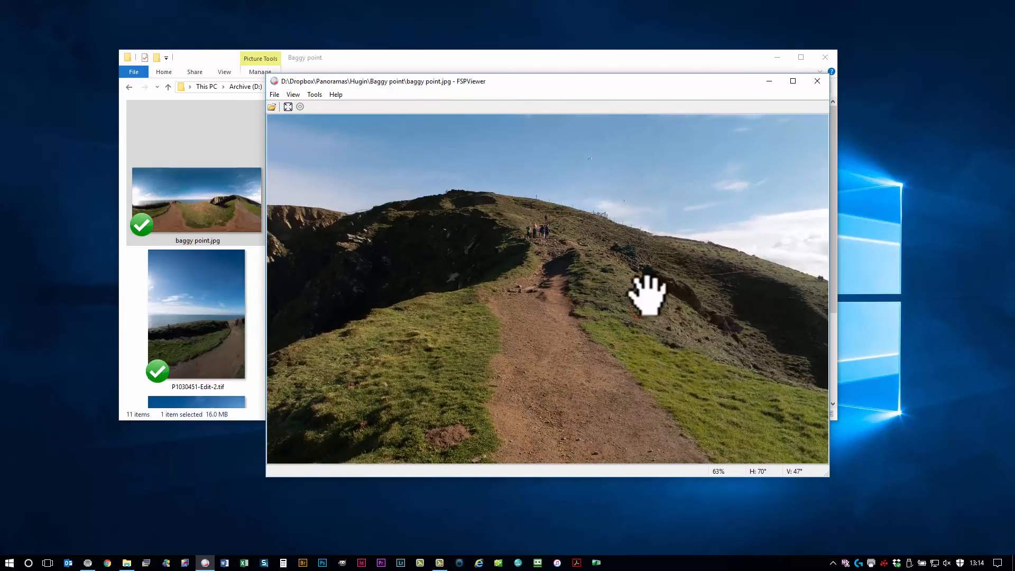
pyautogui.moveTo(647, 295); pyautogui.dragTo(537, 324)
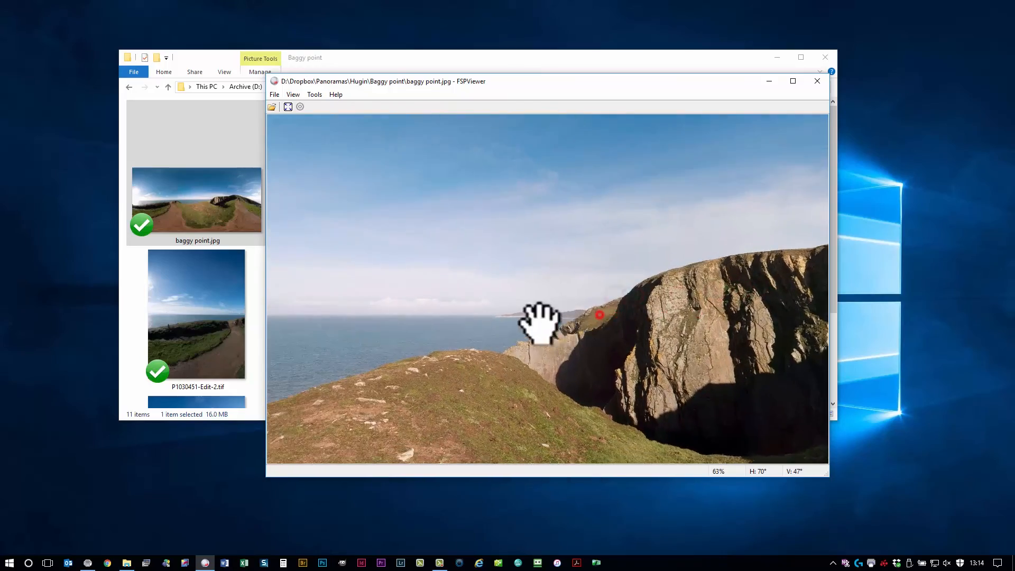
pyautogui.moveTo(540, 323); pyautogui.dragTo(689, 339)
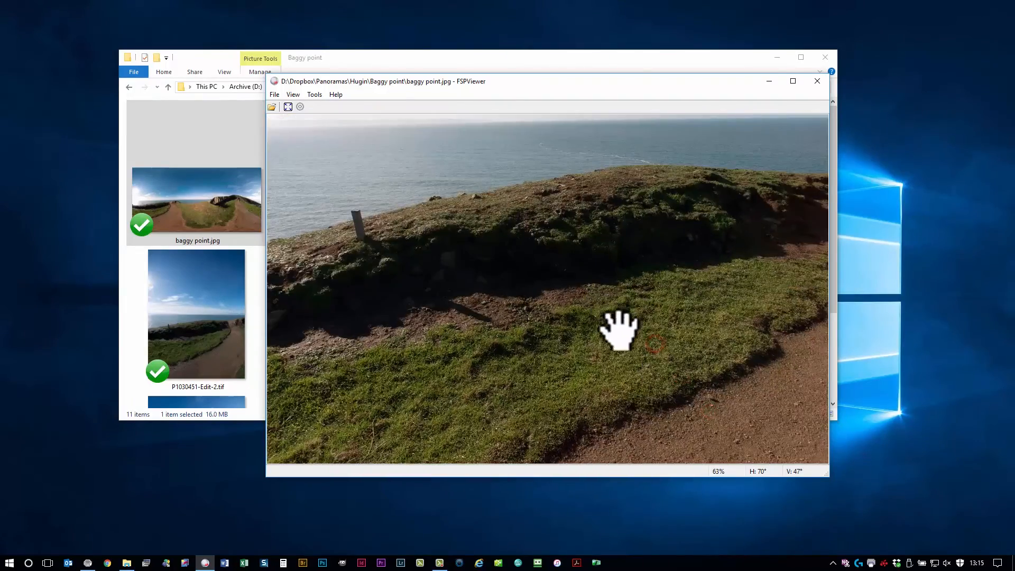
pyautogui.moveTo(618, 326); pyautogui.dragTo(604, 223)
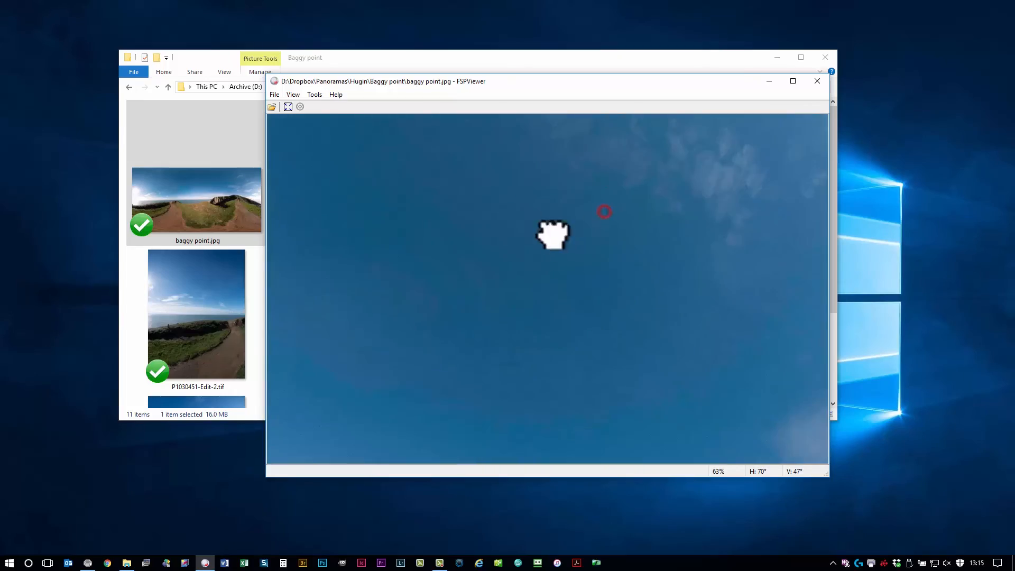
pyautogui.moveTo(553, 233); pyautogui.dragTo(625, 253)
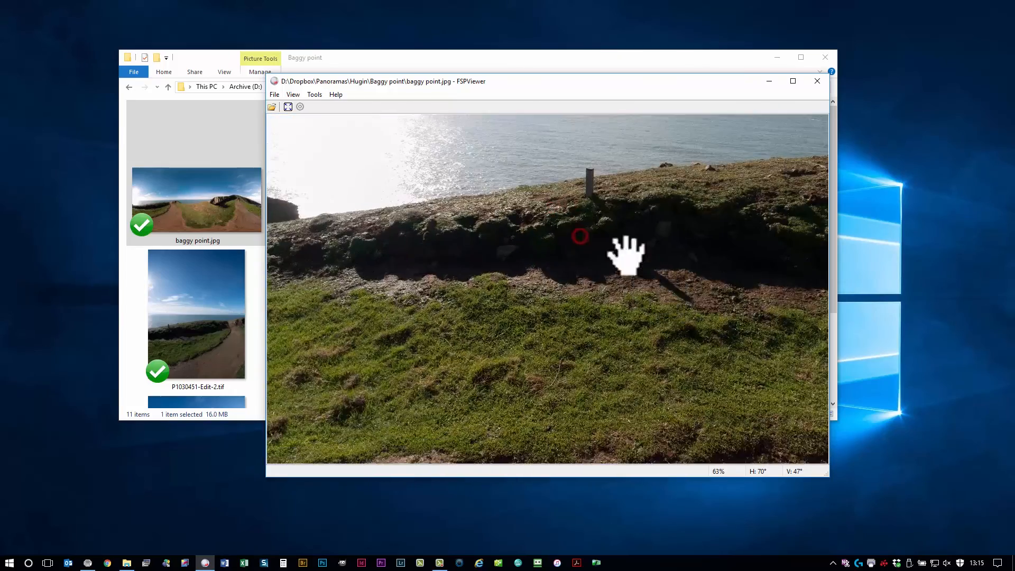
pyautogui.moveTo(625, 253); pyautogui.dragTo(711, 232)
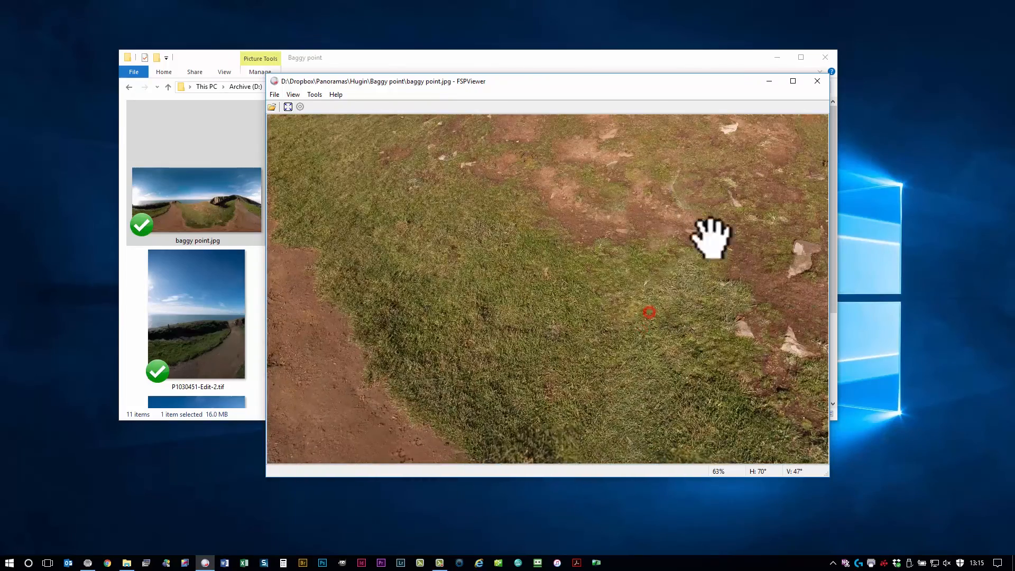
pyautogui.moveTo(711, 235); pyautogui.dragTo(437, 336)
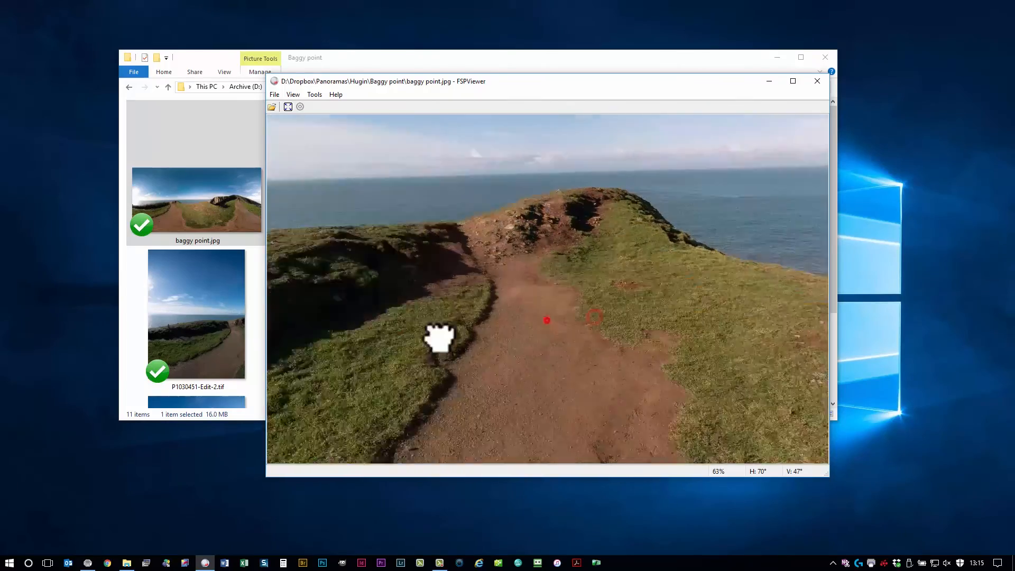
pyautogui.moveTo(439, 339); pyautogui.dragTo(586, 250)
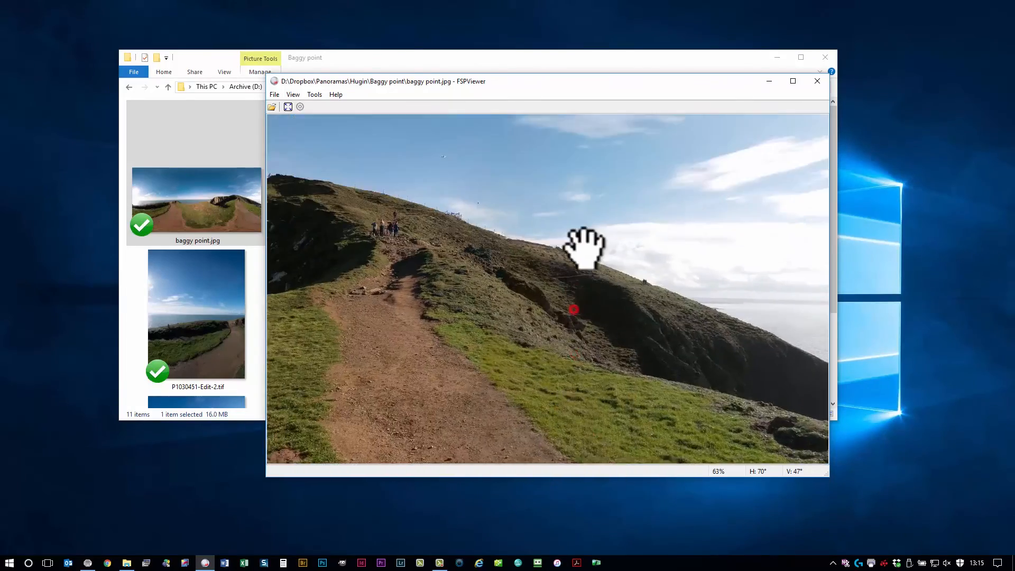
pyautogui.moveTo(583, 249); pyautogui.dragTo(498, 236)
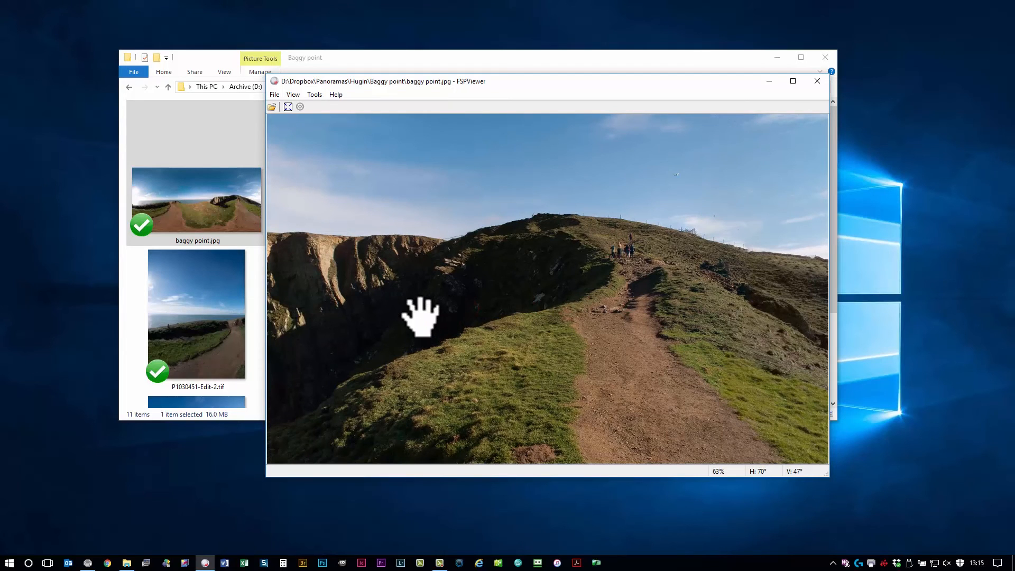
pyautogui.moveTo(420, 320); pyautogui.dragTo(463, 330)
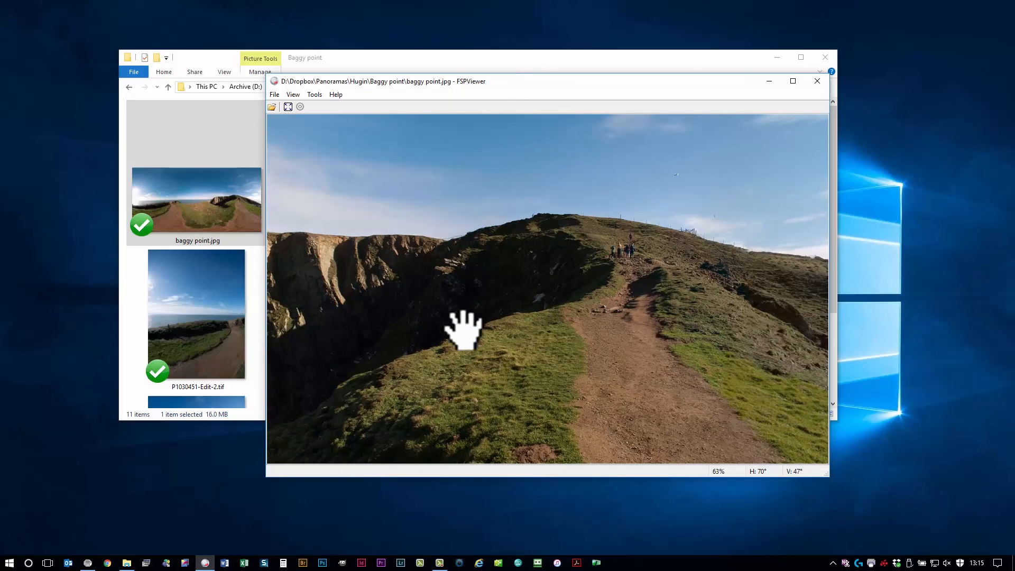